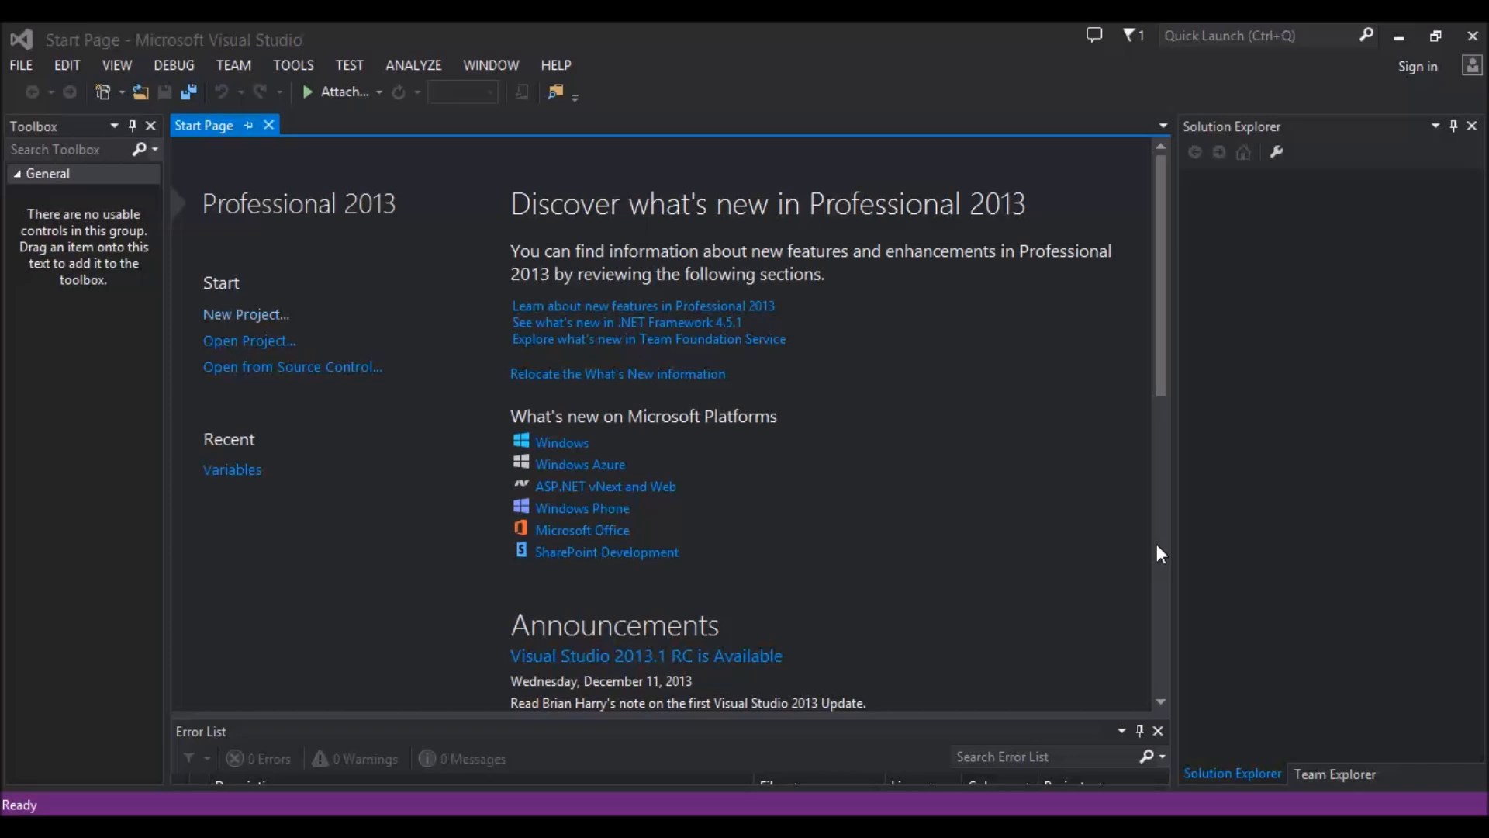
mouse_move(1111, 504)
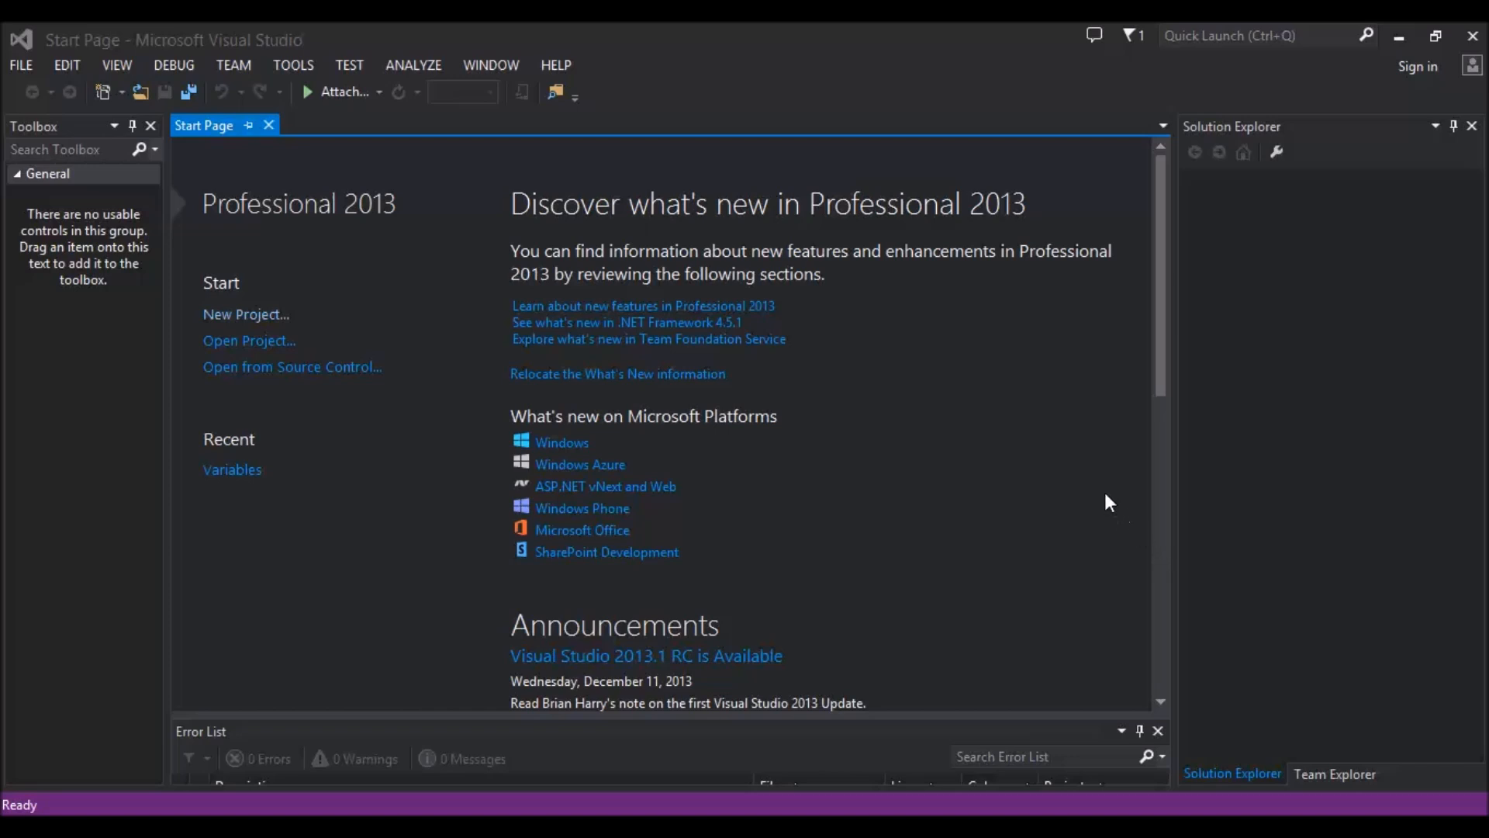
mouse_move(926, 475)
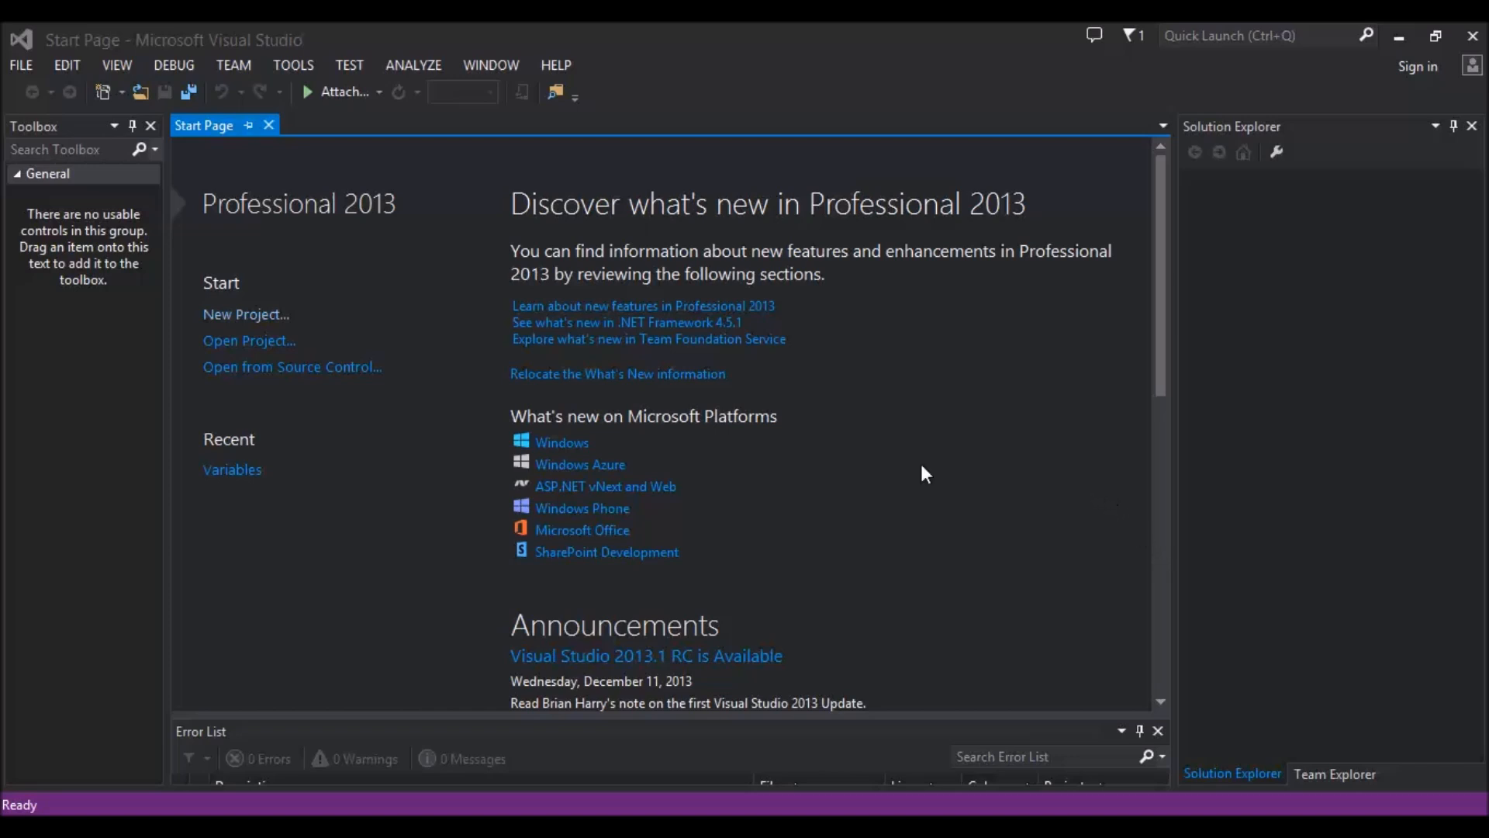
Step: Create a new Visual C# Windows Store Blank App (XAML) project named MyMetroApp
left_click(245, 314)
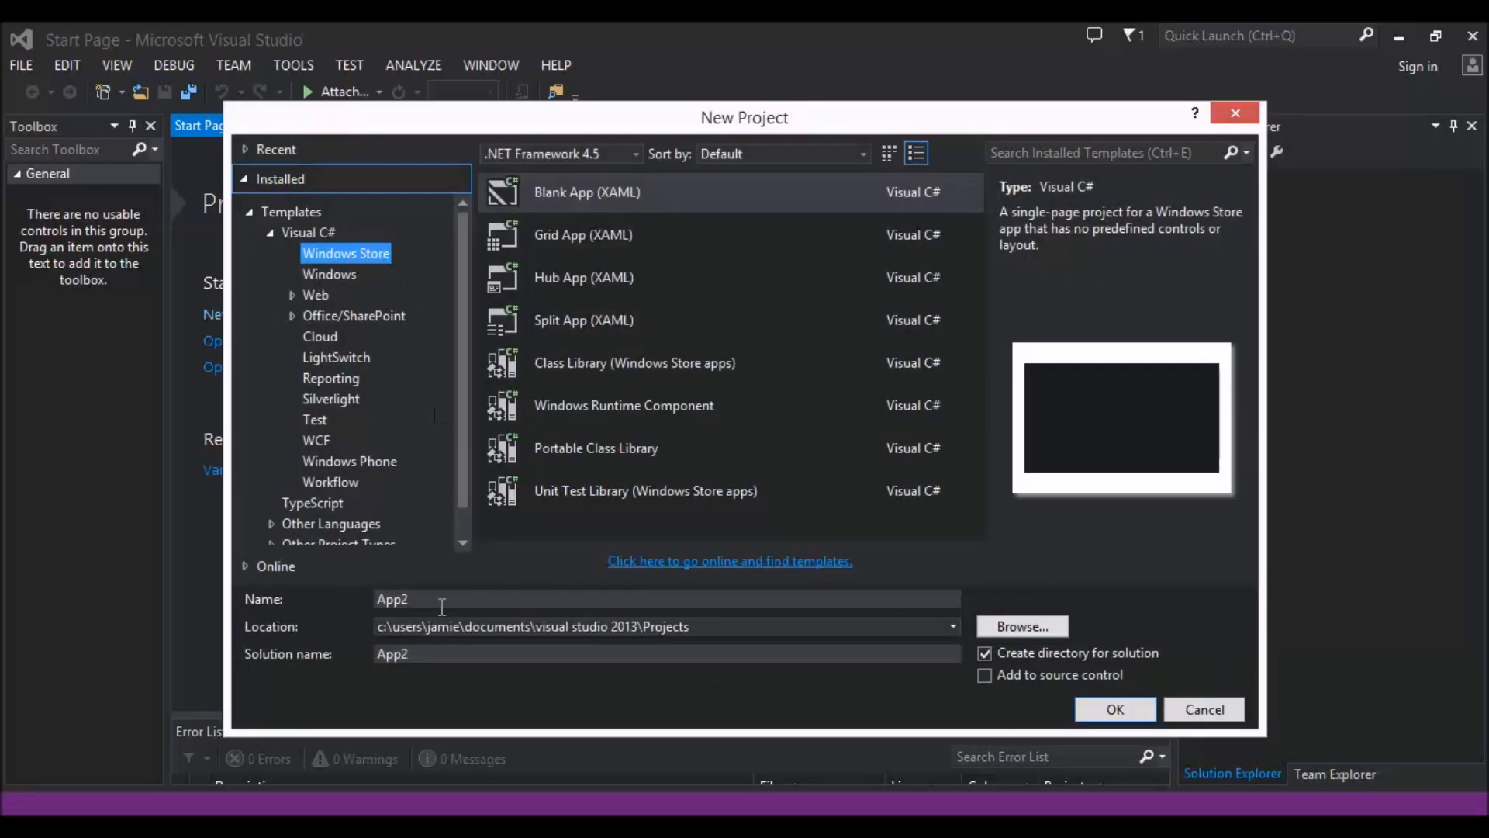
type("MyMetro")
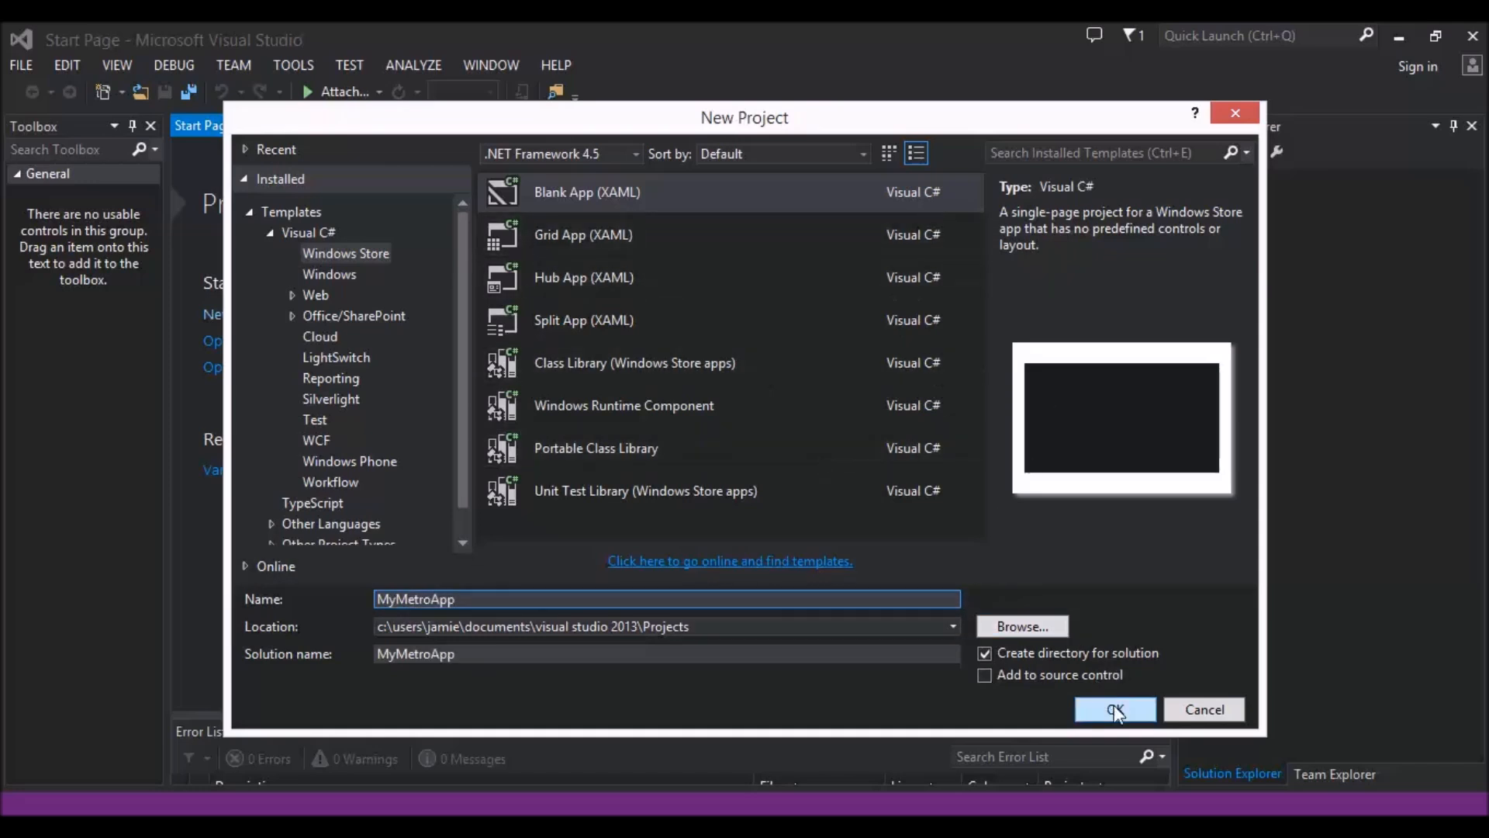
left_click(1115, 709)
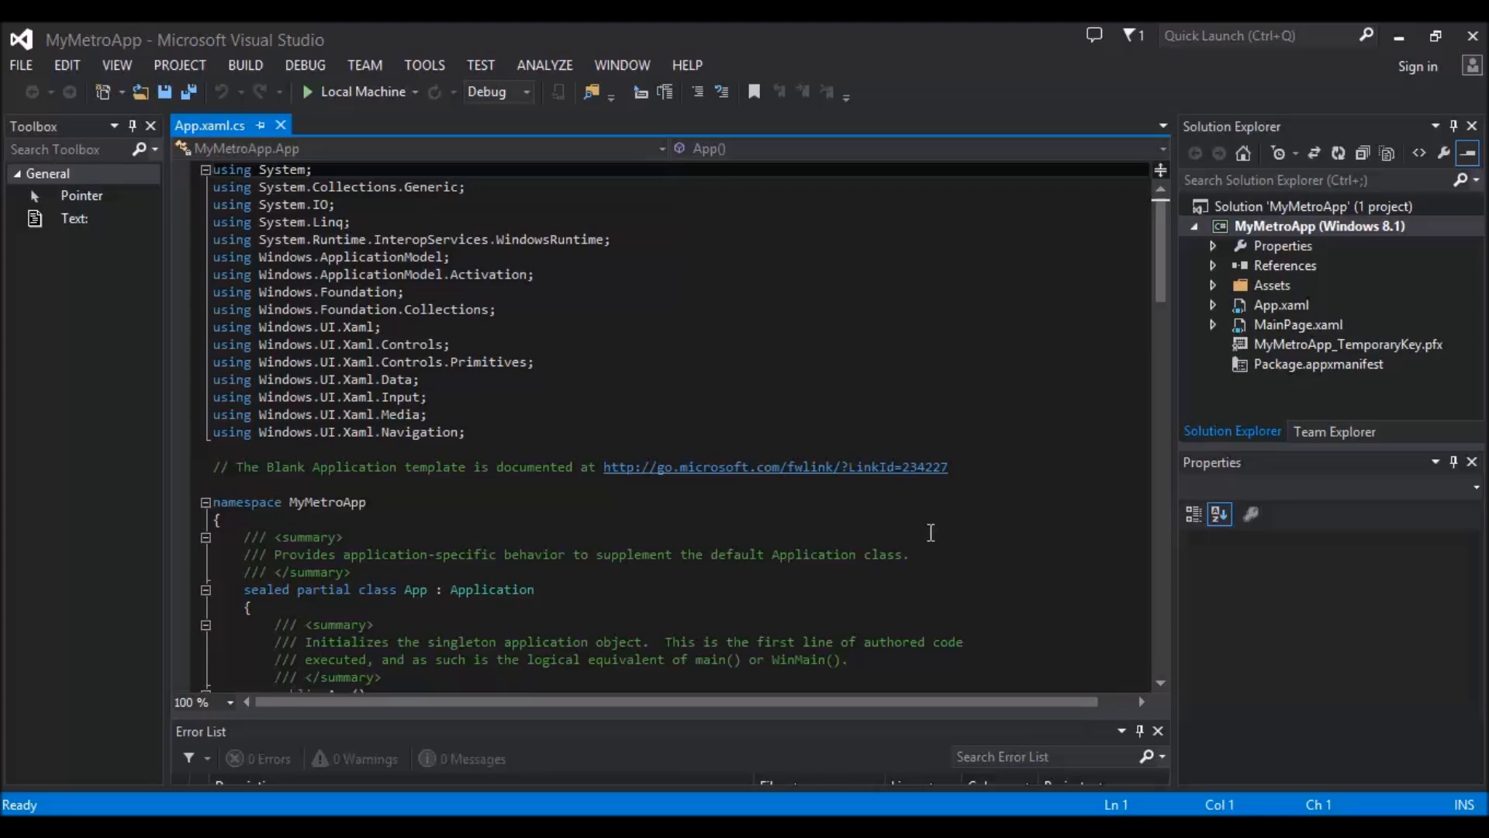
mouse_move(1268, 320)
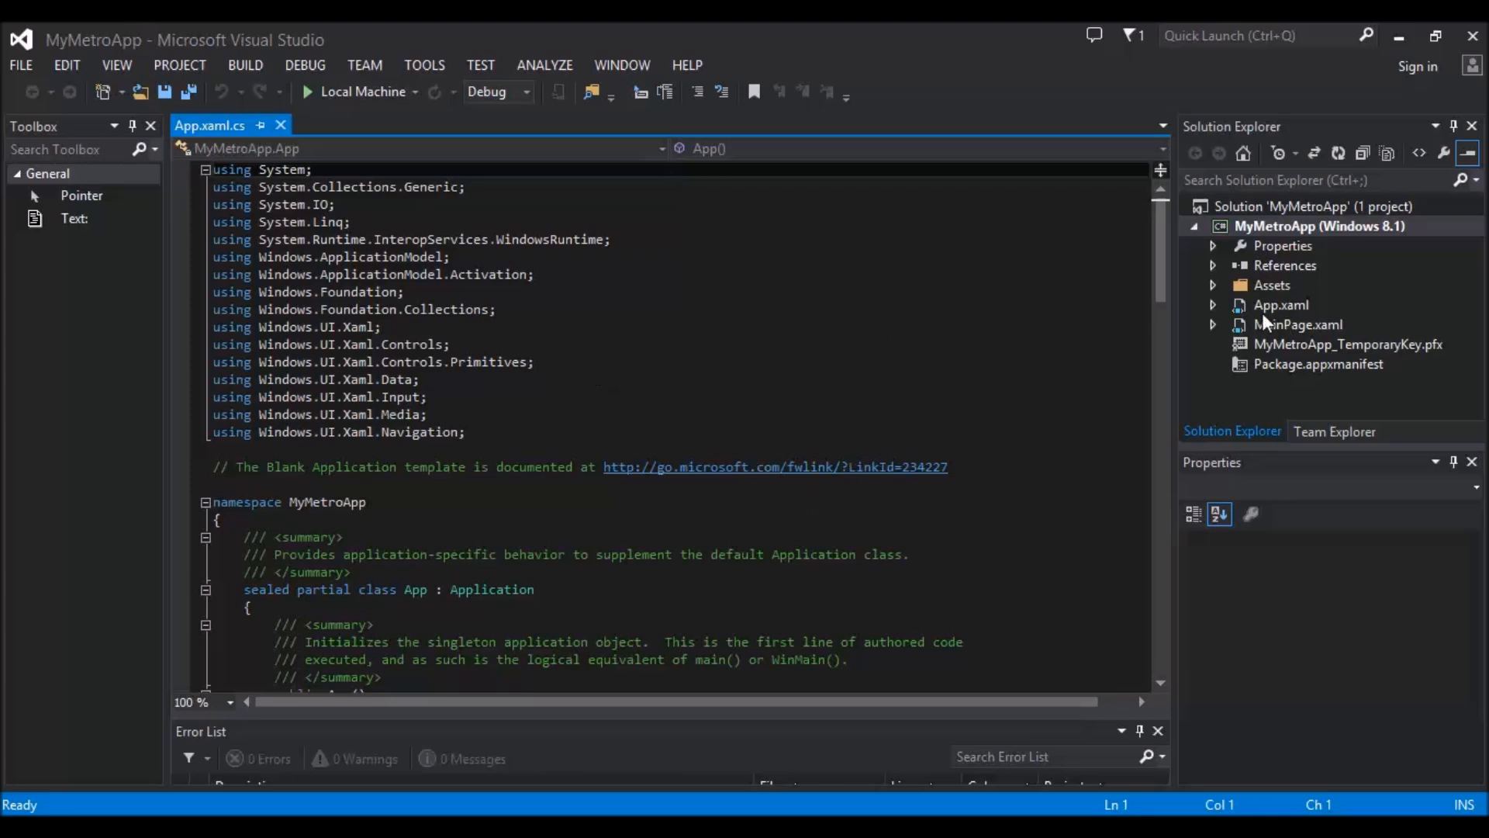
Step: Open MainPage.xaml from Solution Explorer in the visual designer via View Designer
right_click(1300, 324)
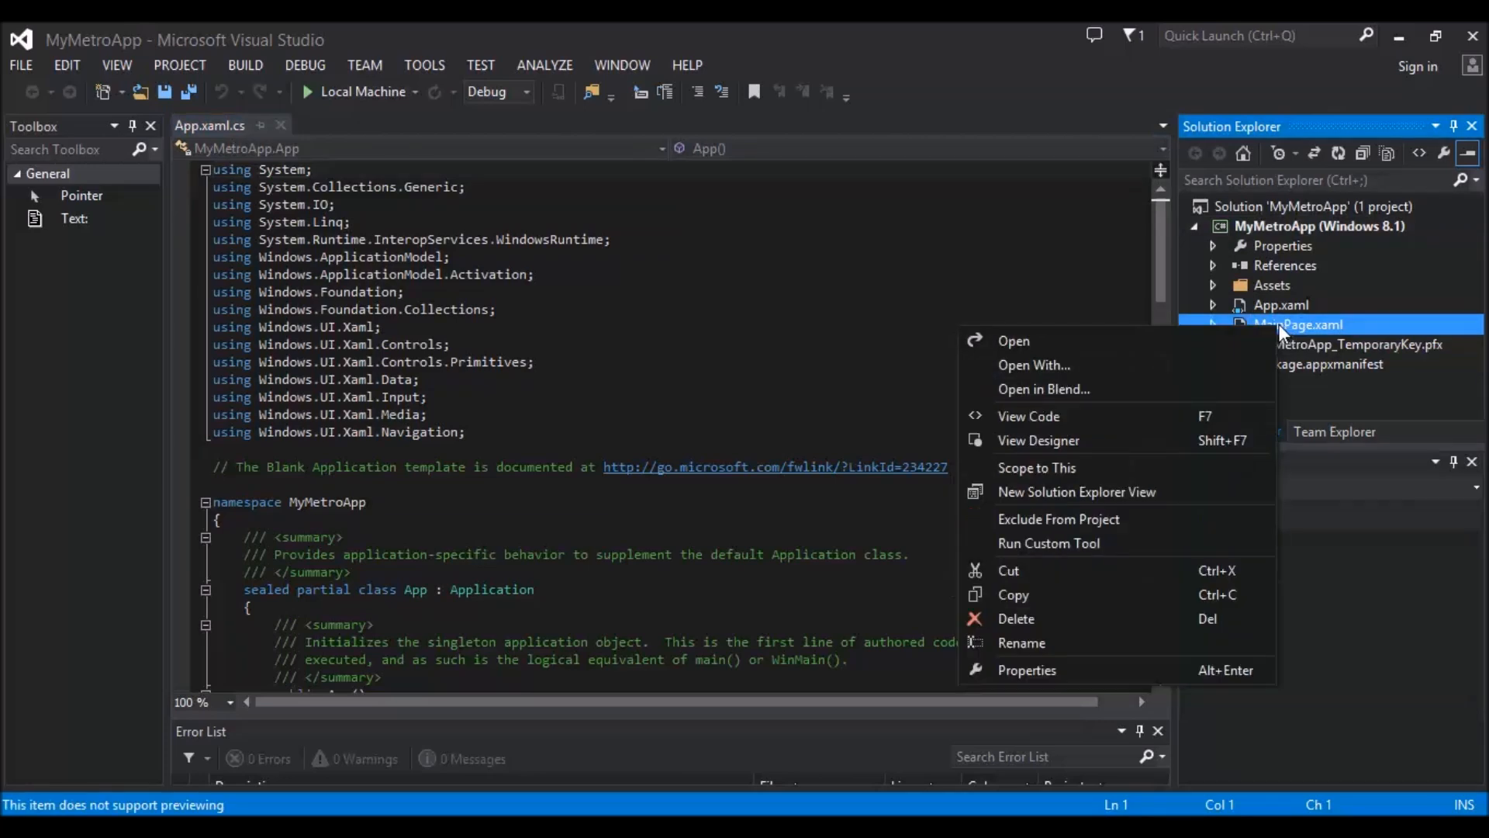
mouse_move(1164, 350)
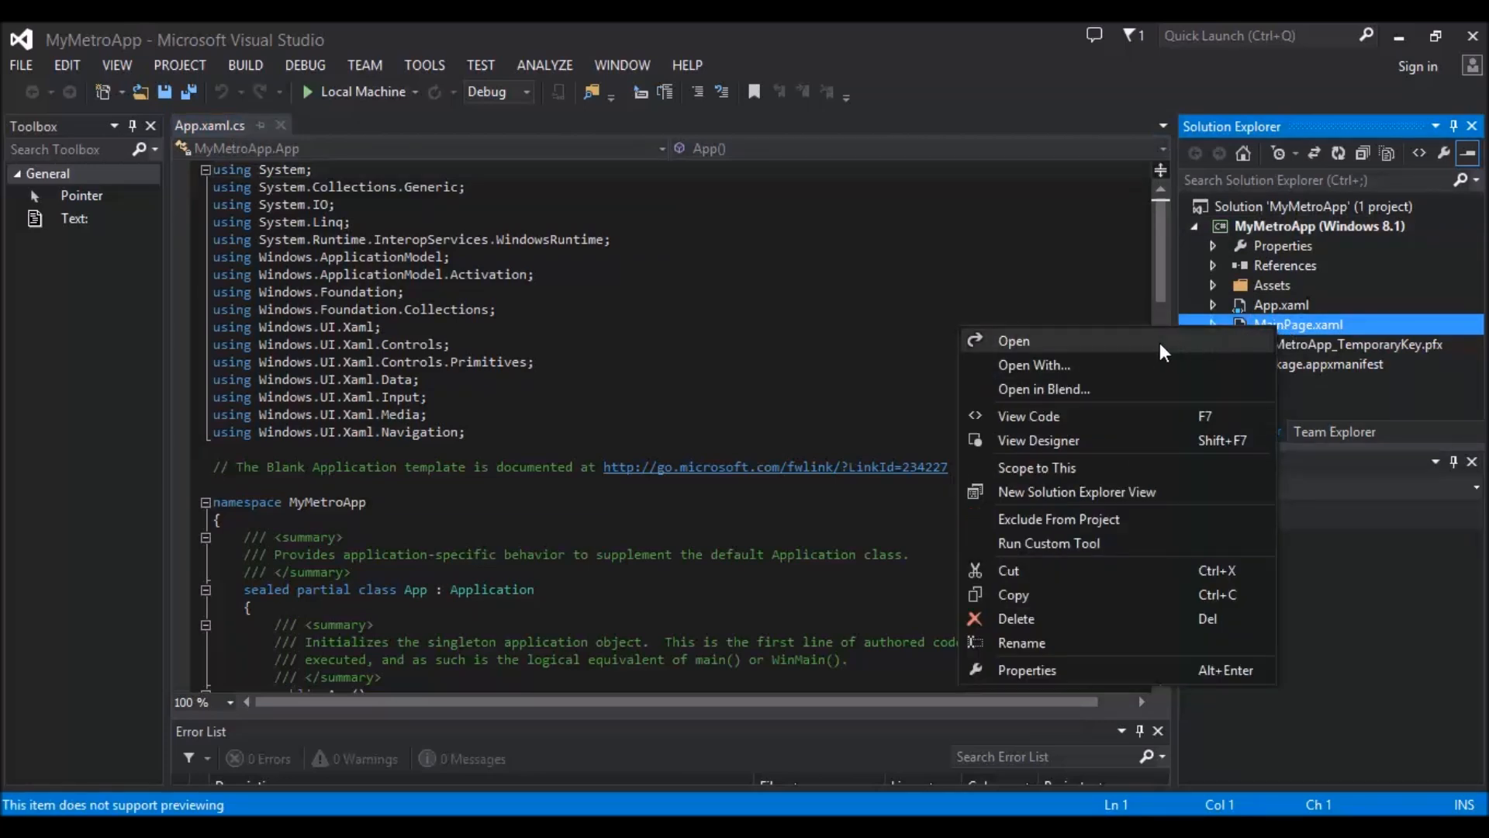
mouse_move(1052, 448)
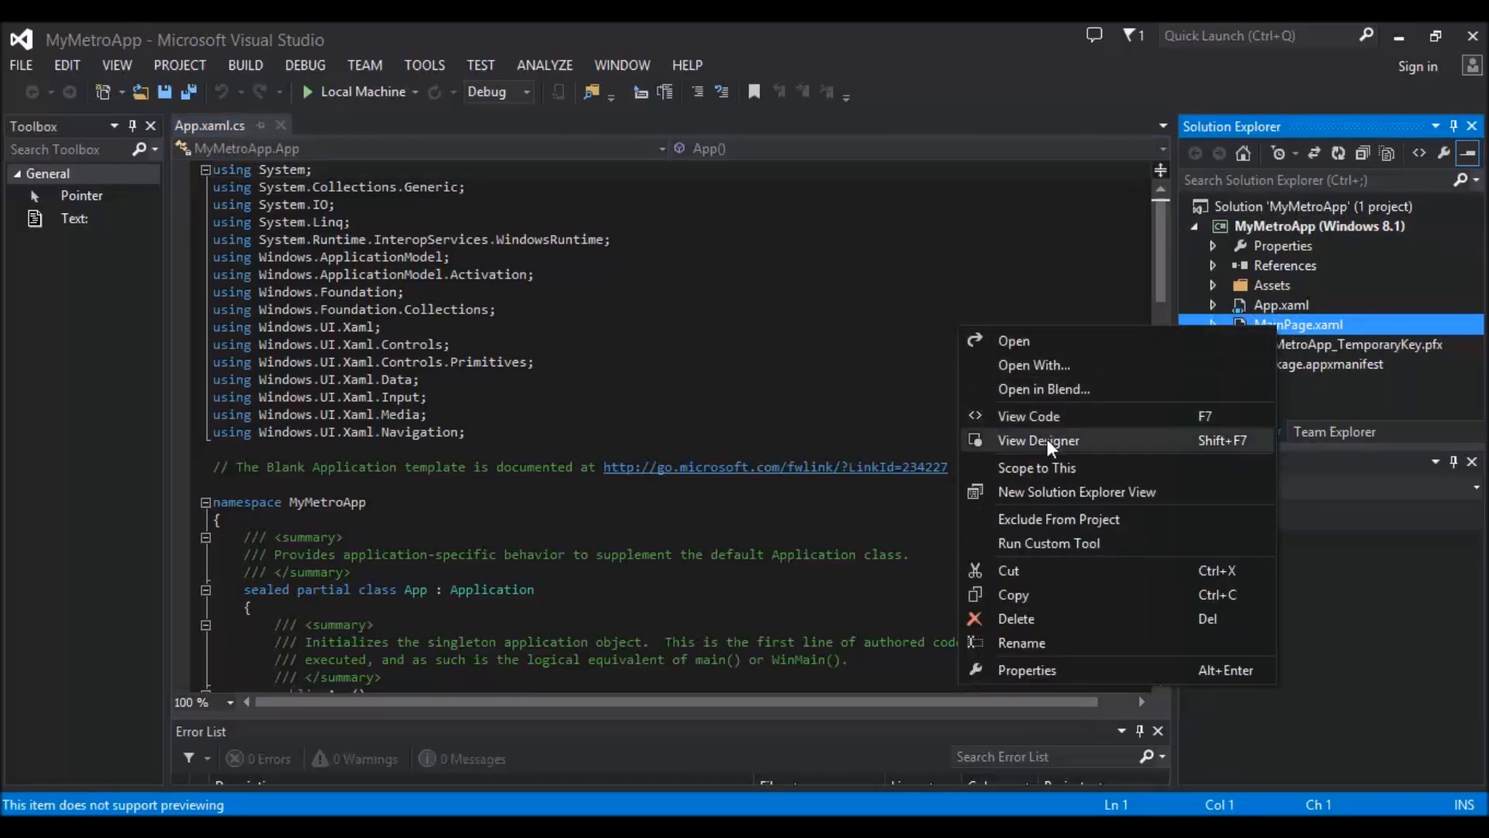
left_click(1038, 441)
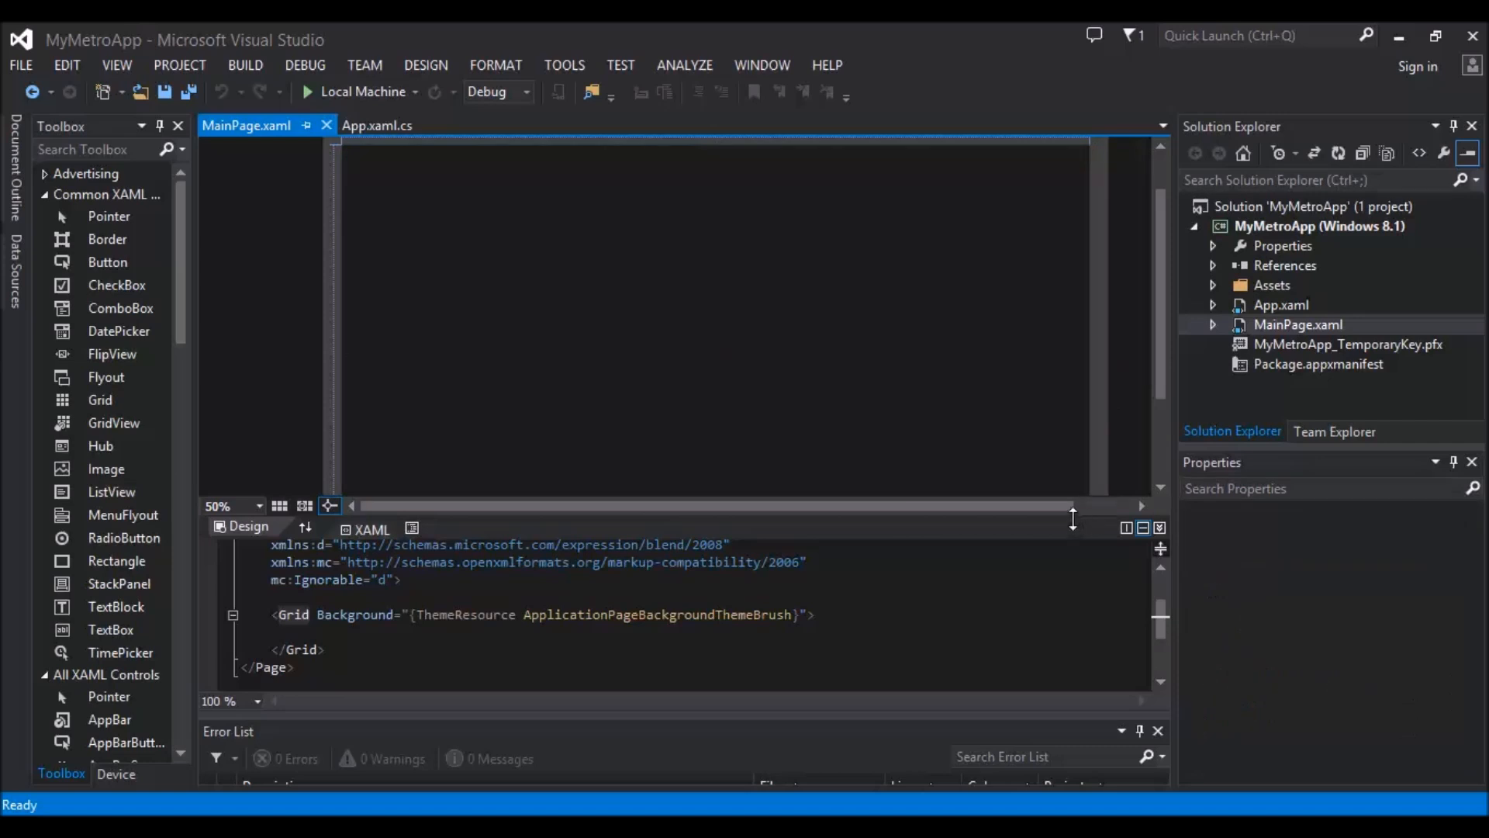
Step: Close App.xaml.cs, leaving MainPage.xaml alone in the designer with its surface focused
left_click(384, 124)
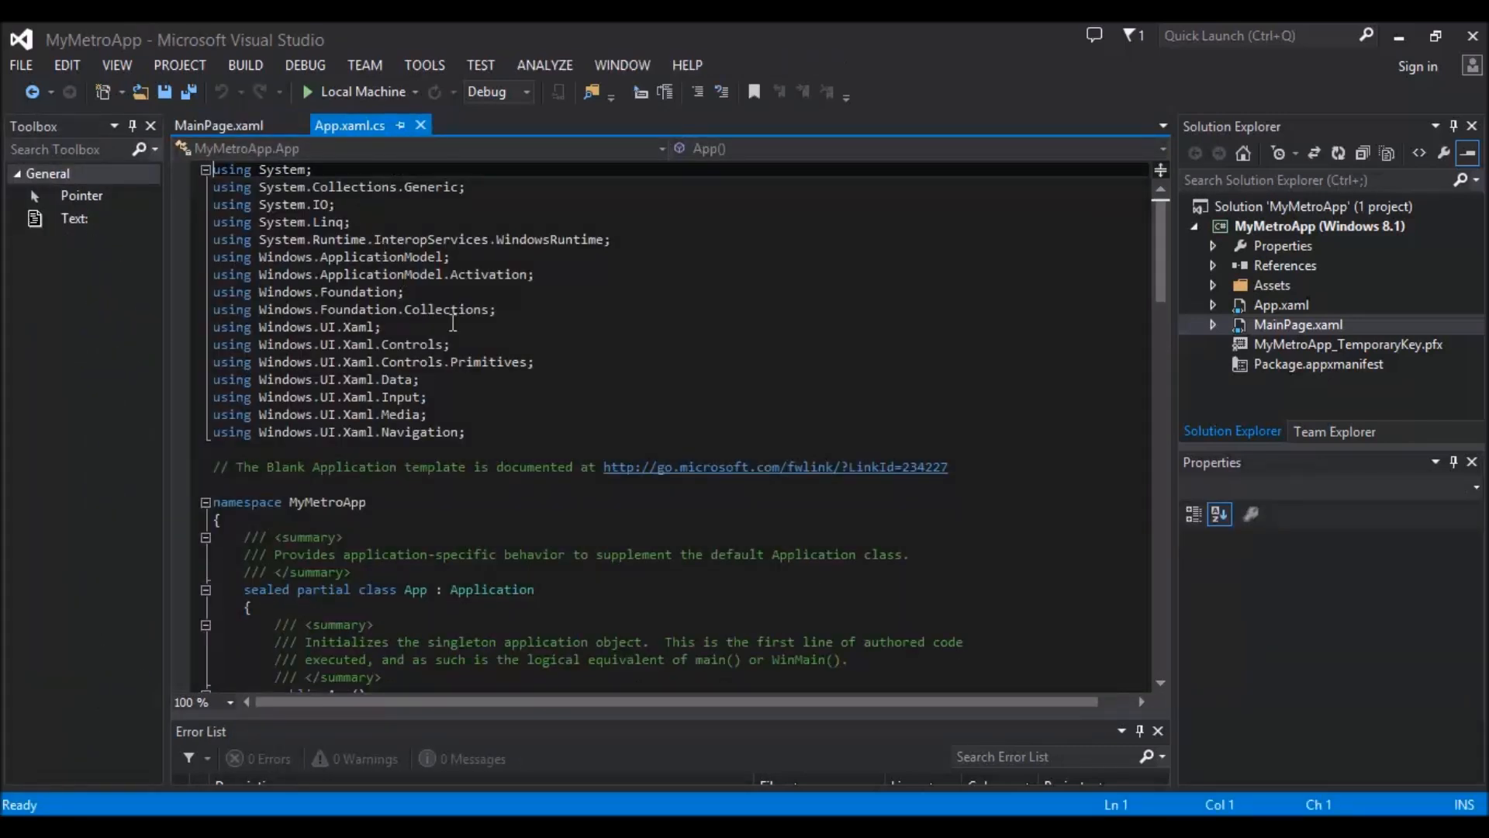
left_click(220, 126)
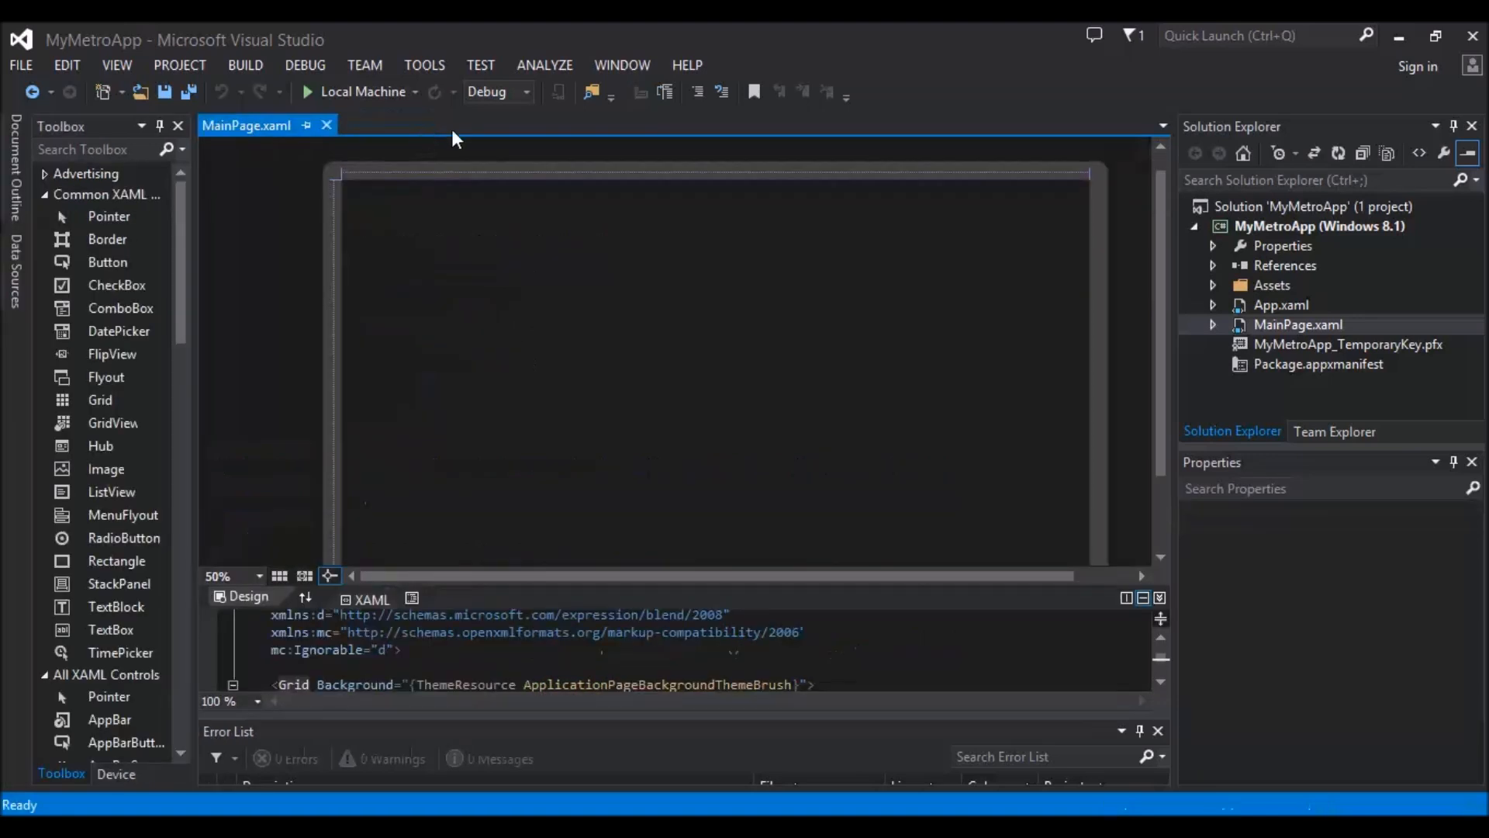
left_click(1299, 324)
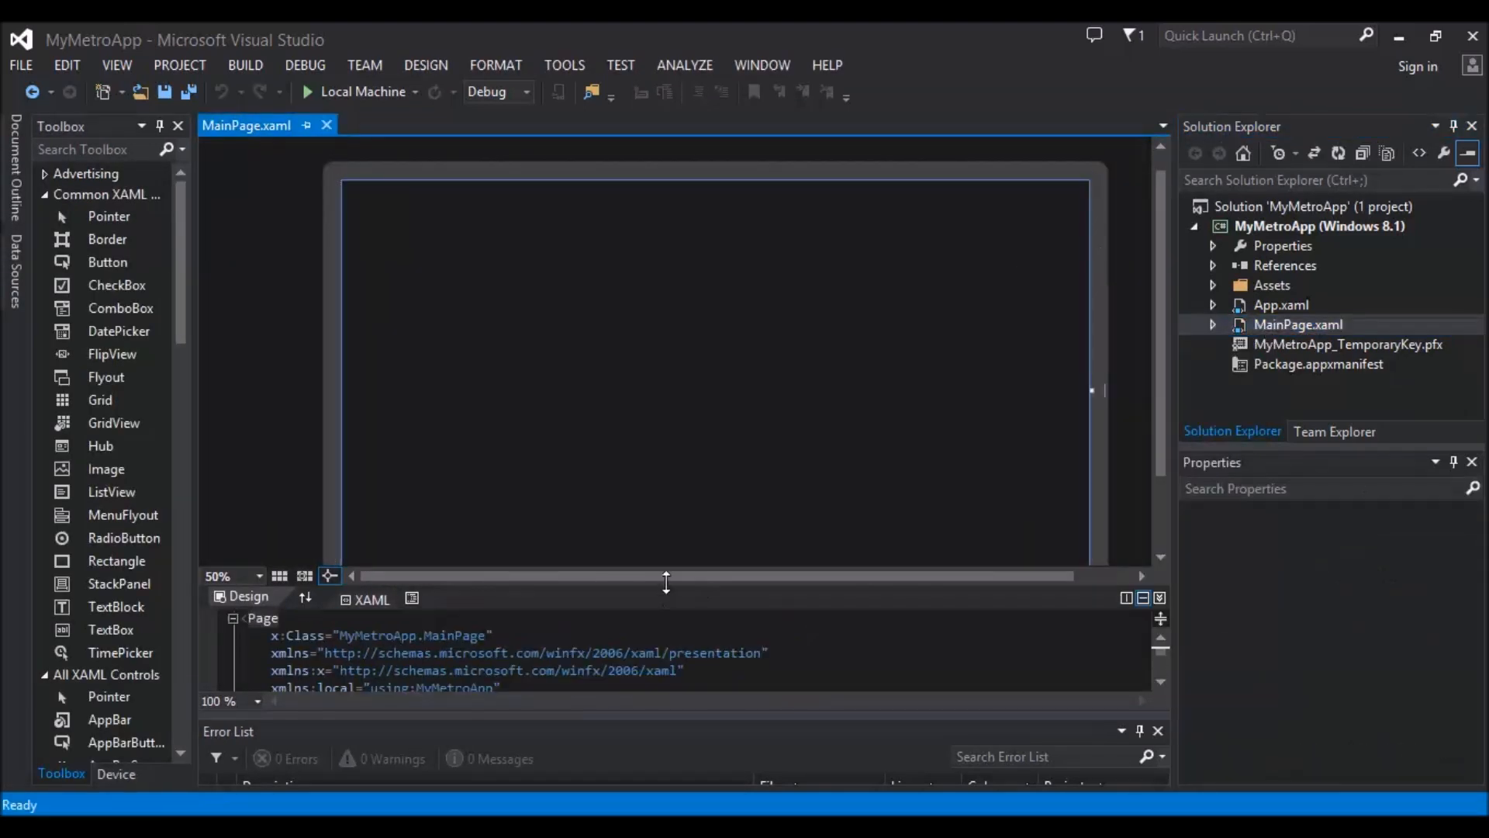
left_click(664, 363)
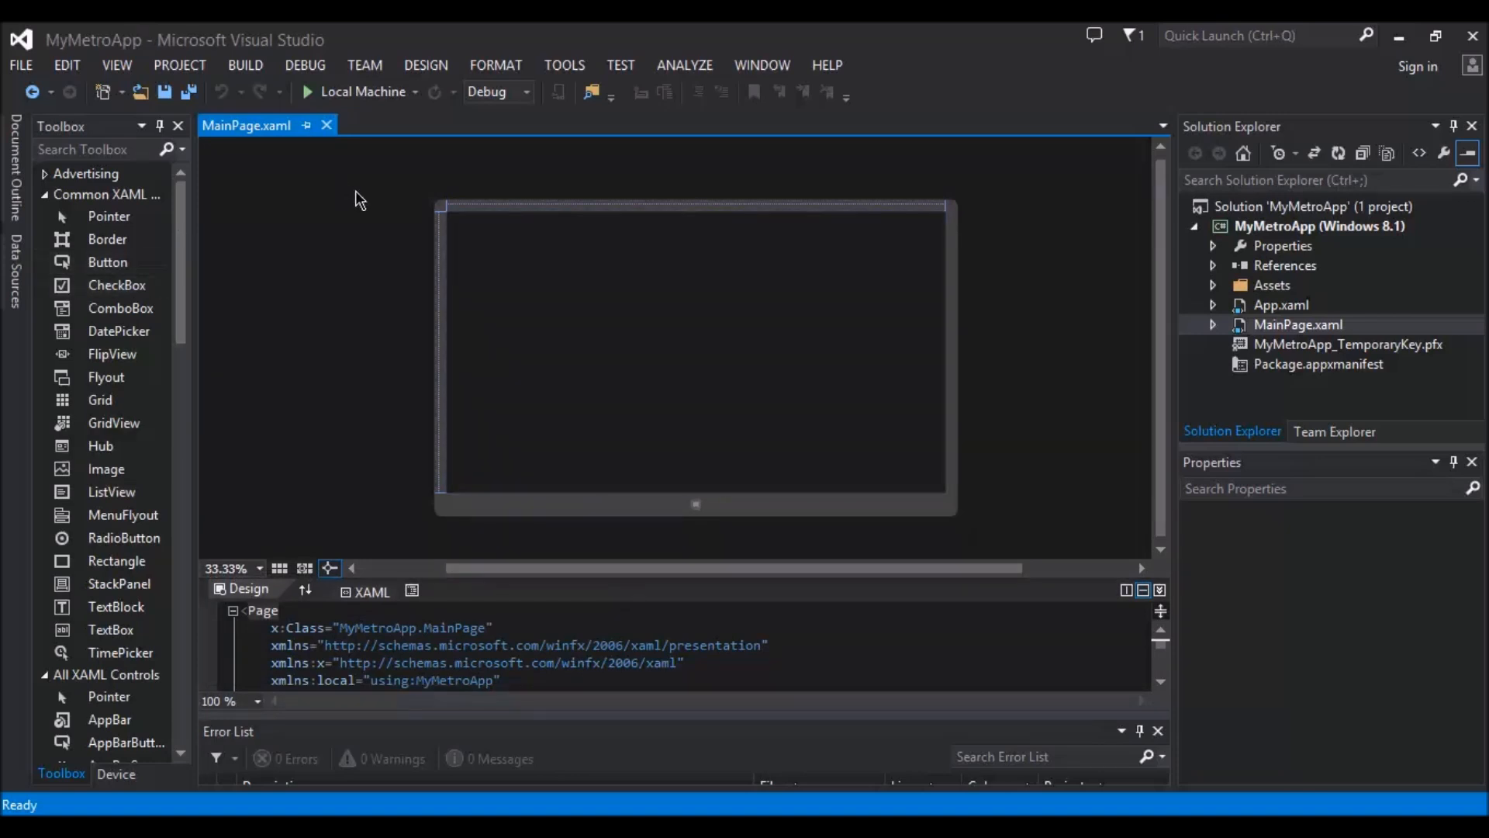
mouse_move(1034, 369)
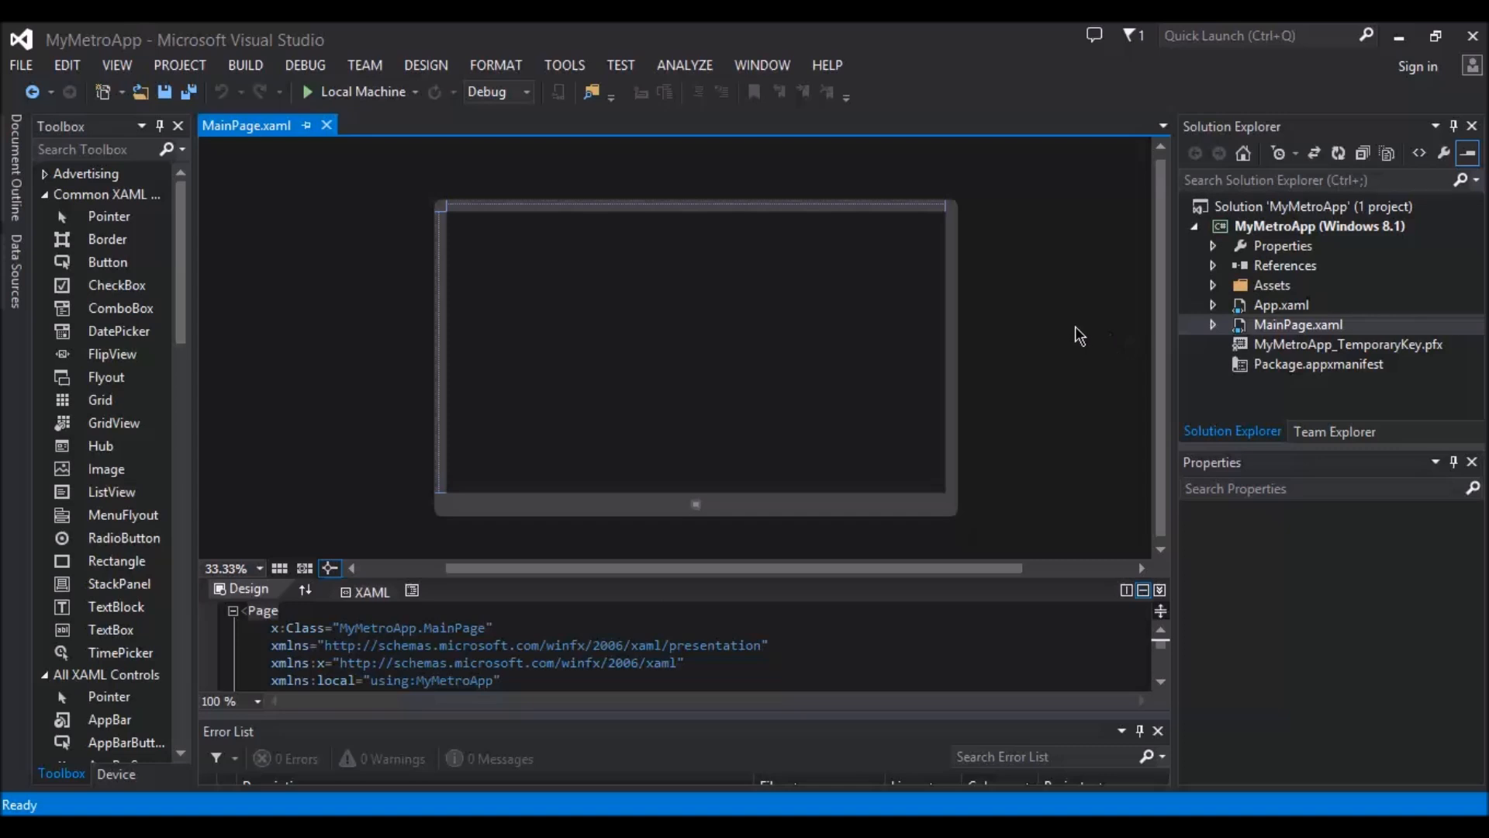
mouse_move(193, 270)
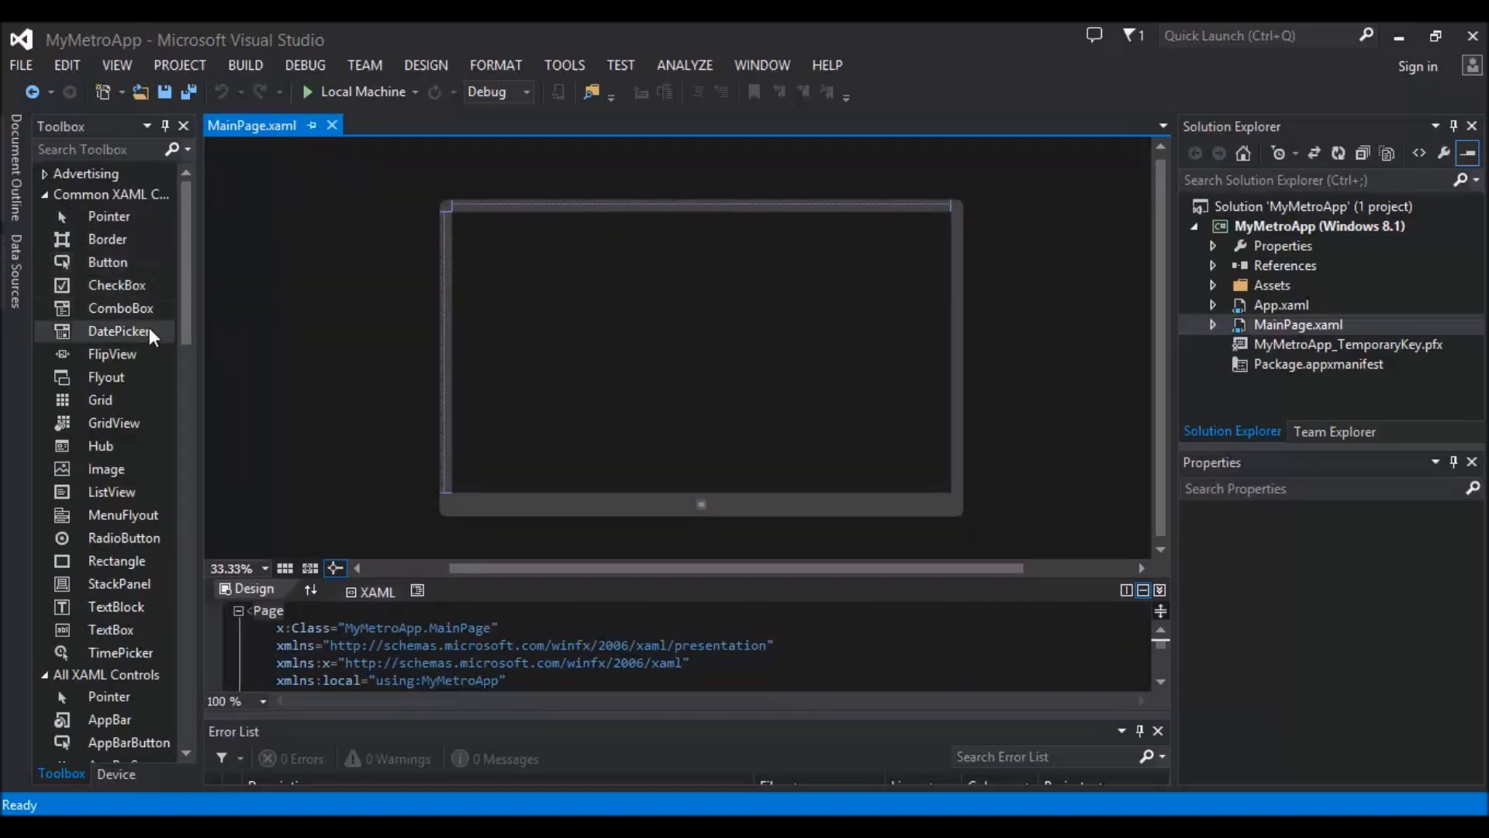
mouse_move(540, 93)
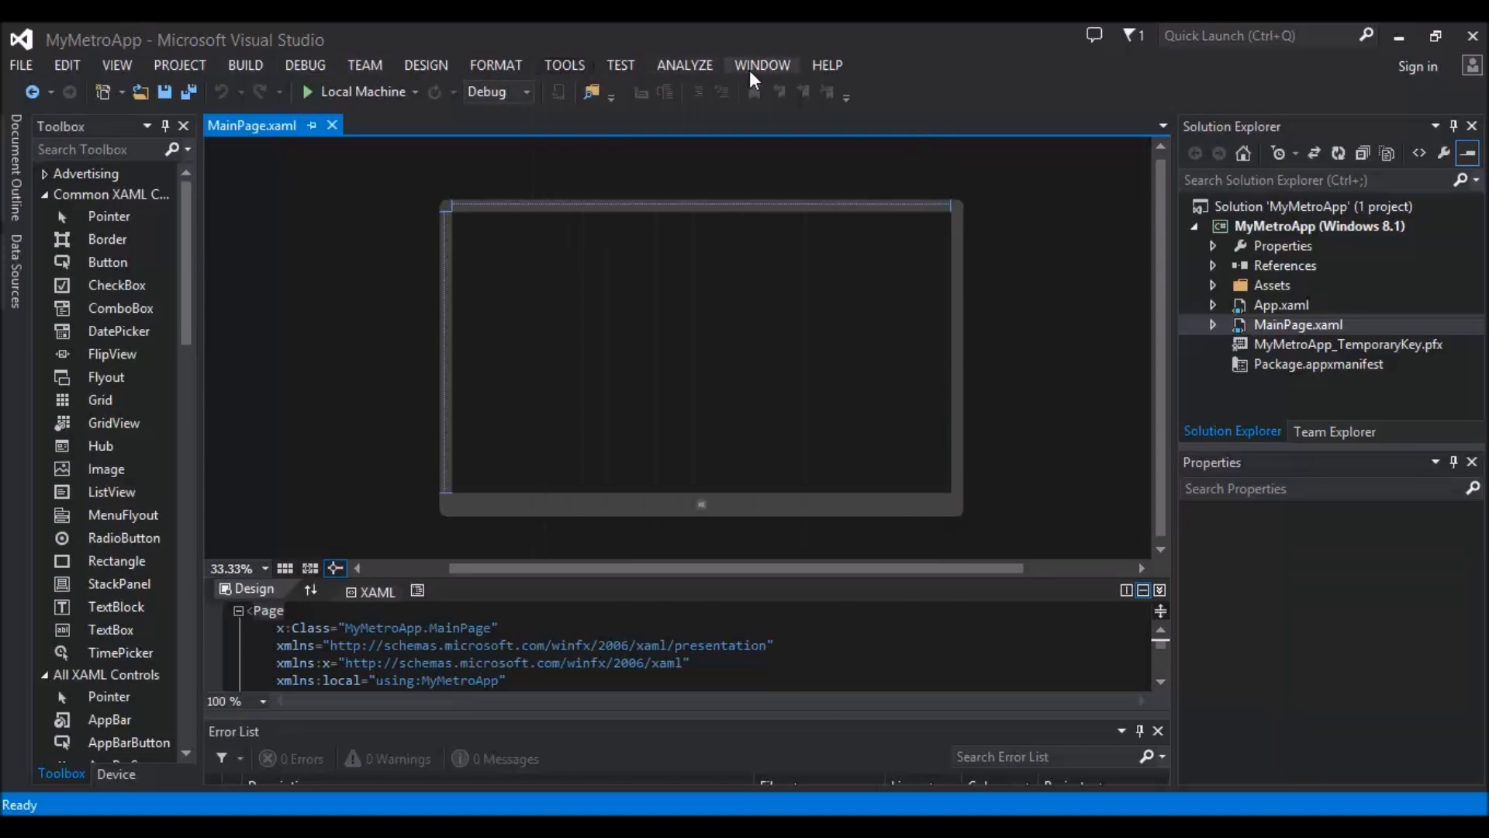
mouse_move(211, 202)
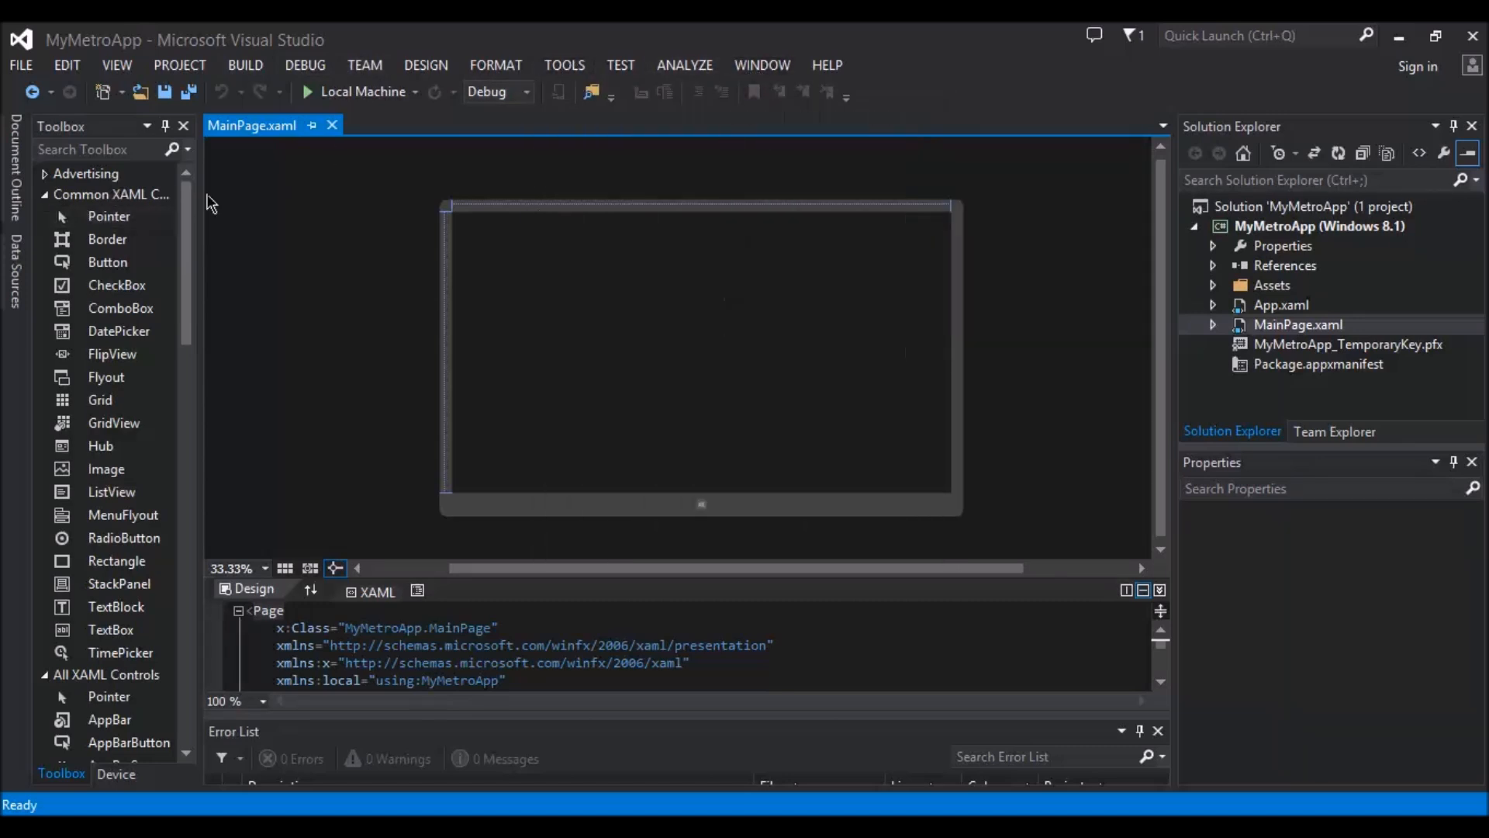
mouse_move(168, 140)
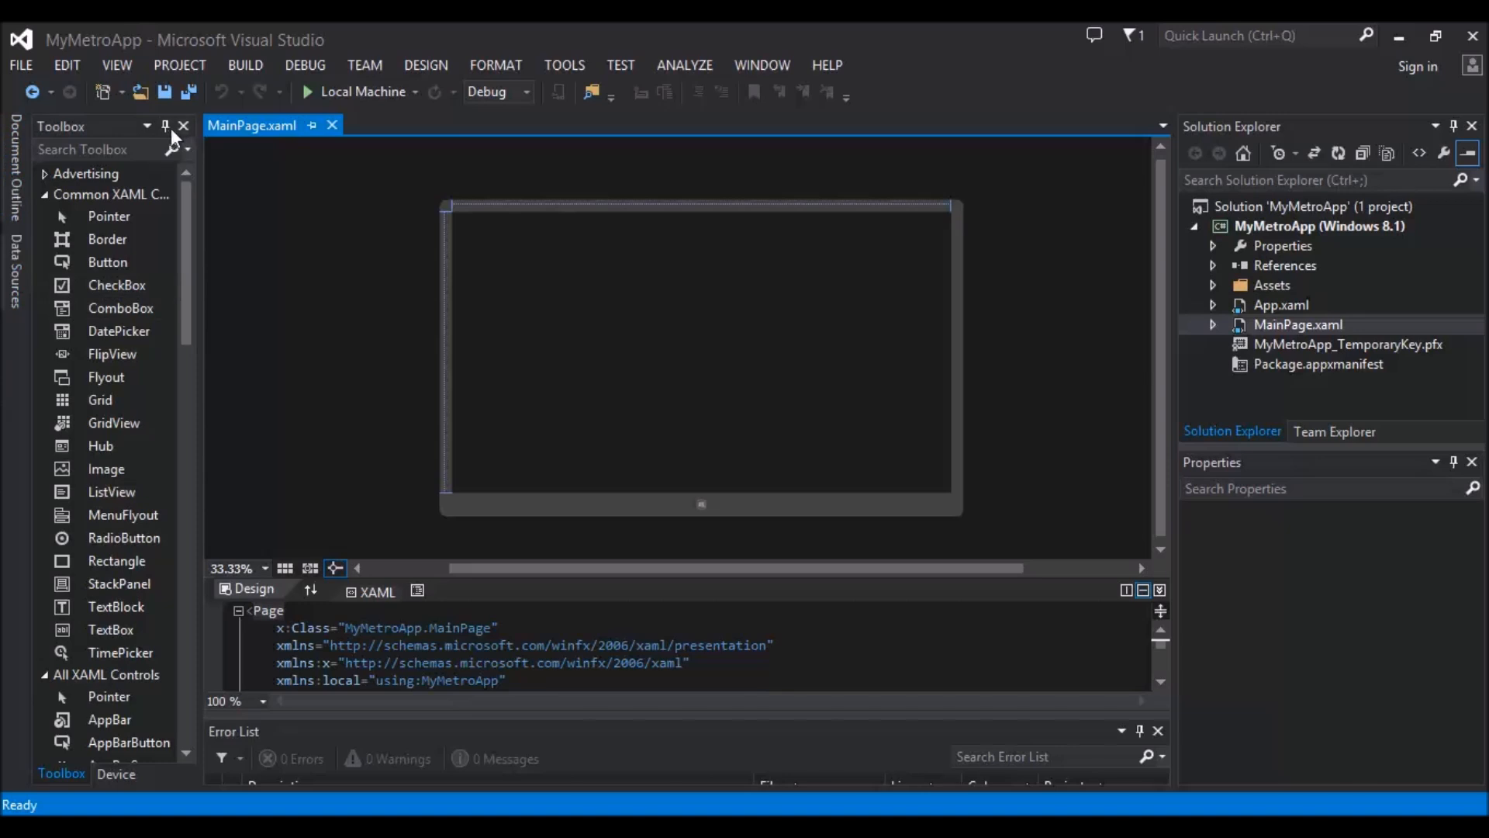
left_click(164, 124)
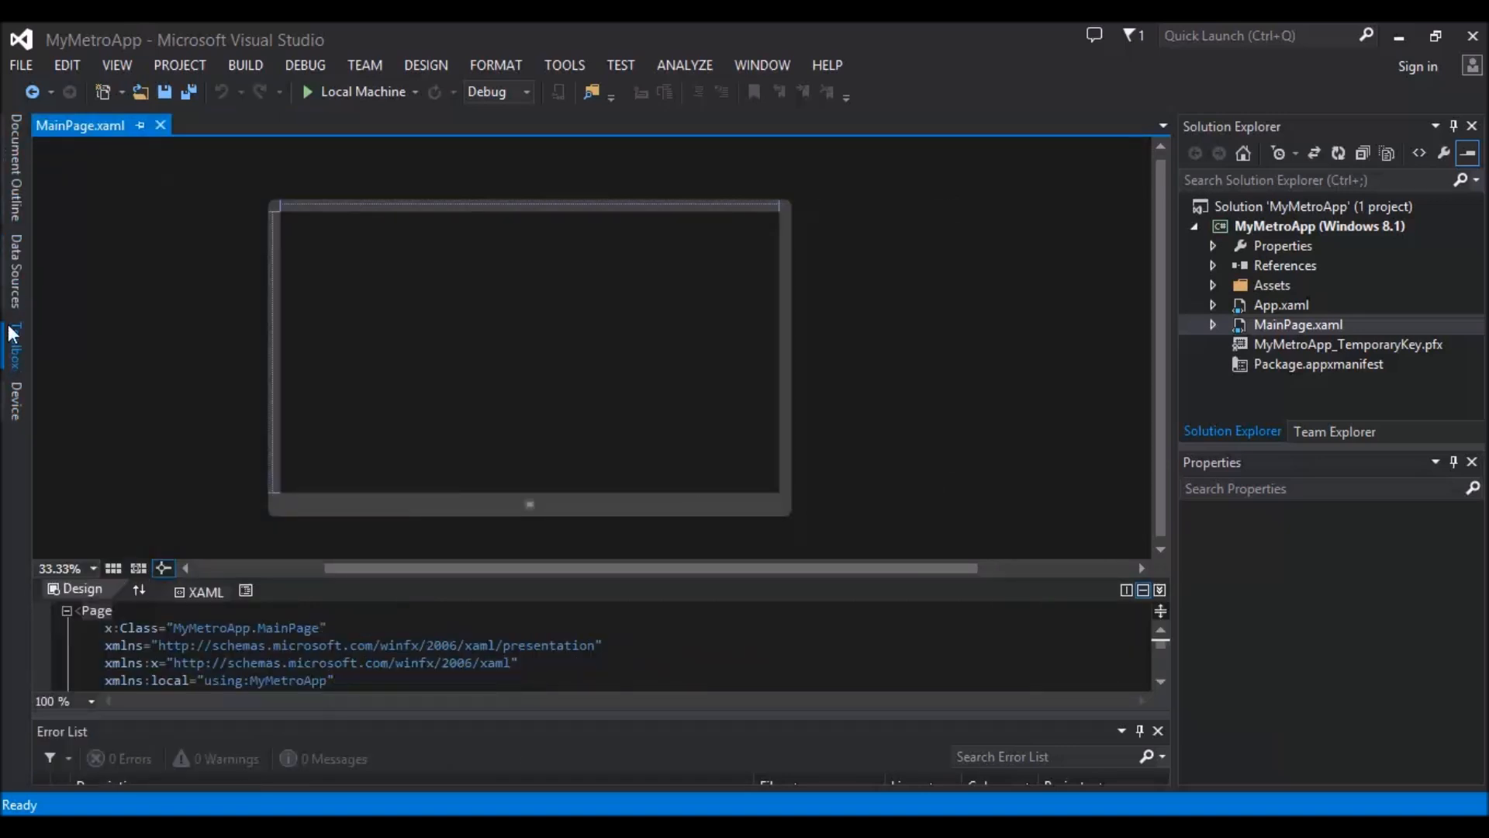
left_click(11, 353)
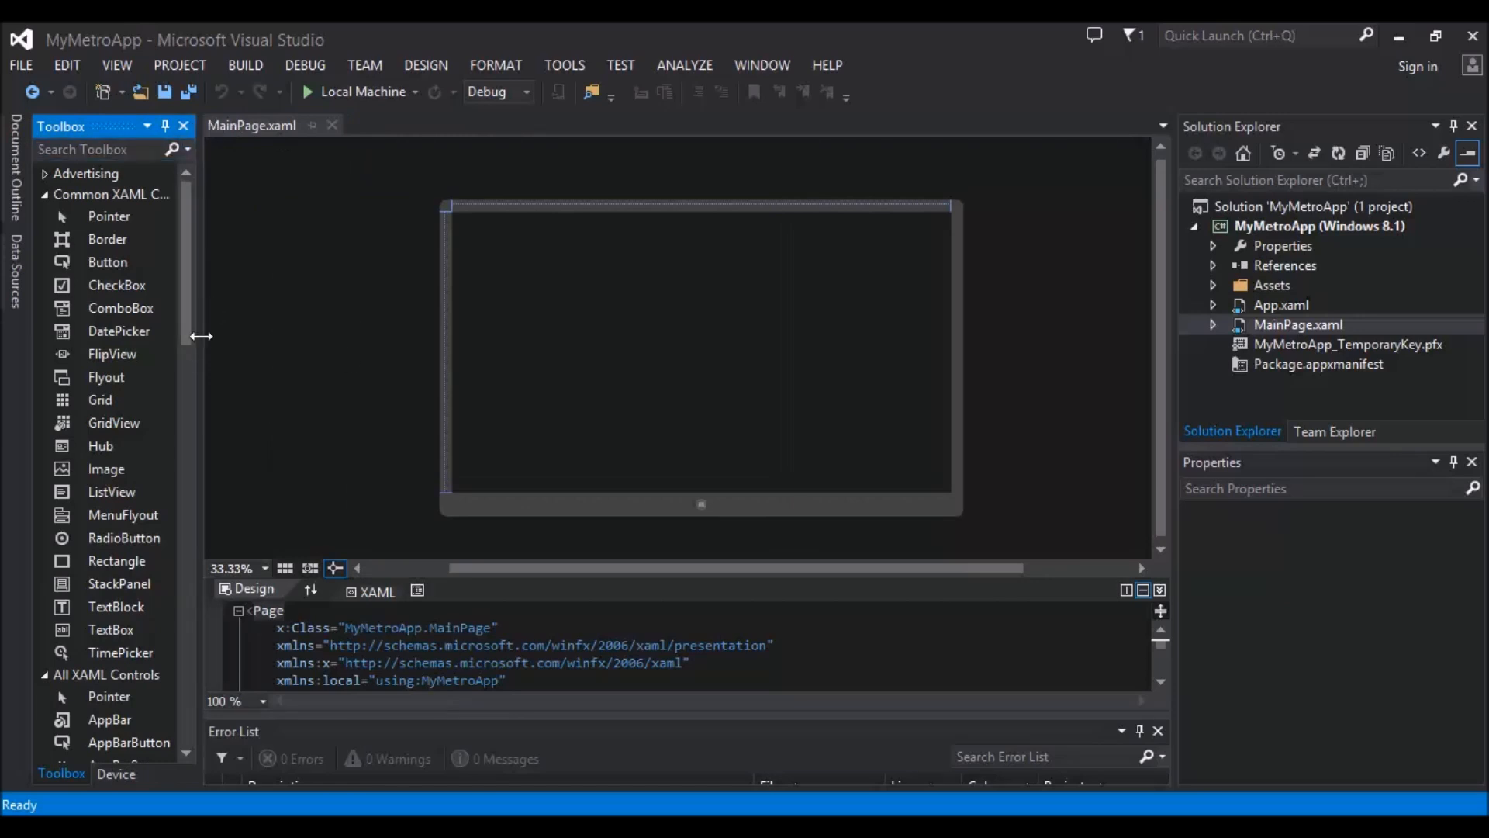
mouse_move(207, 297)
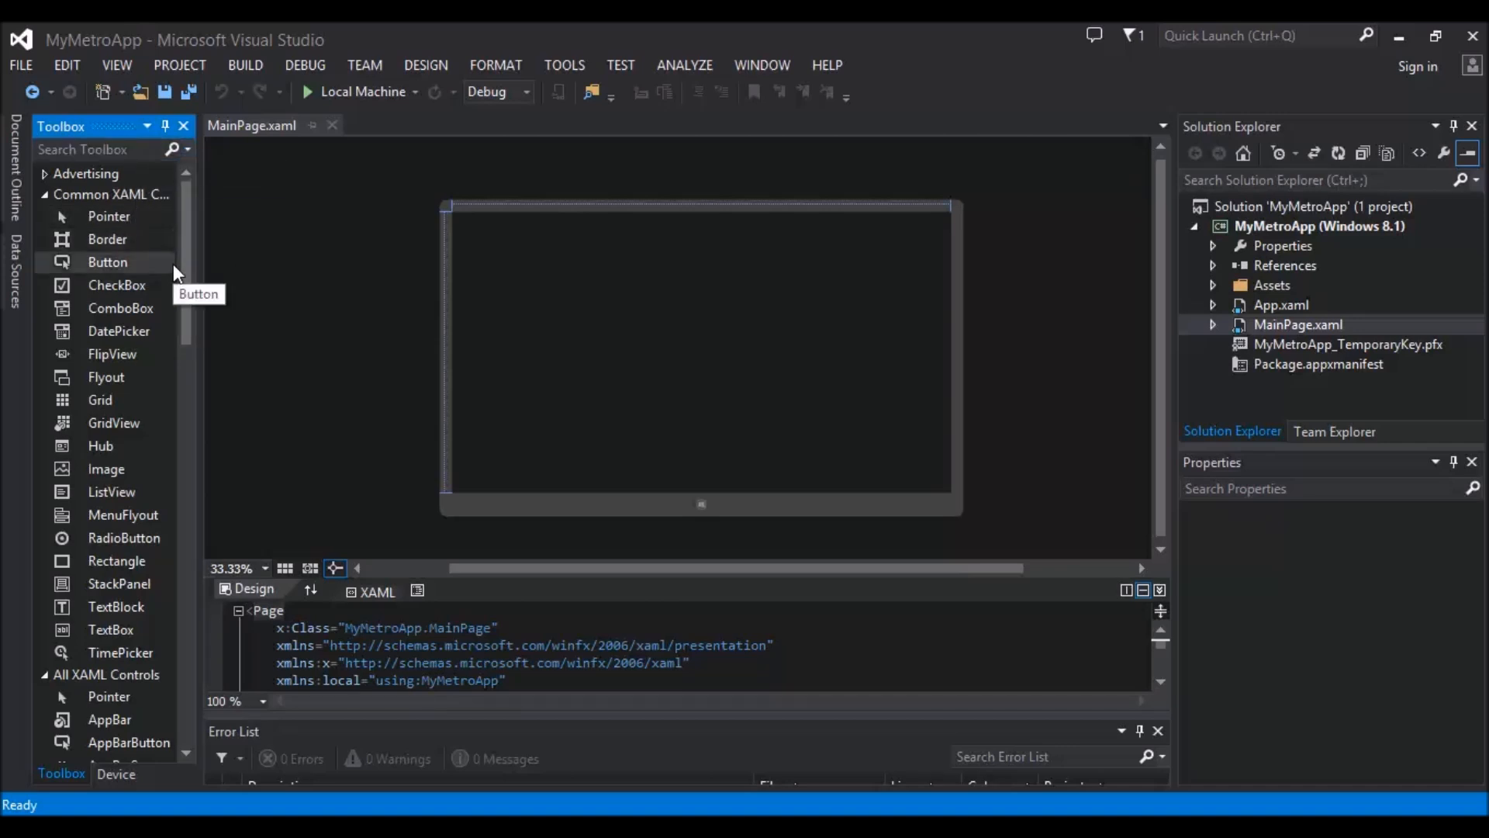
mouse_move(189, 328)
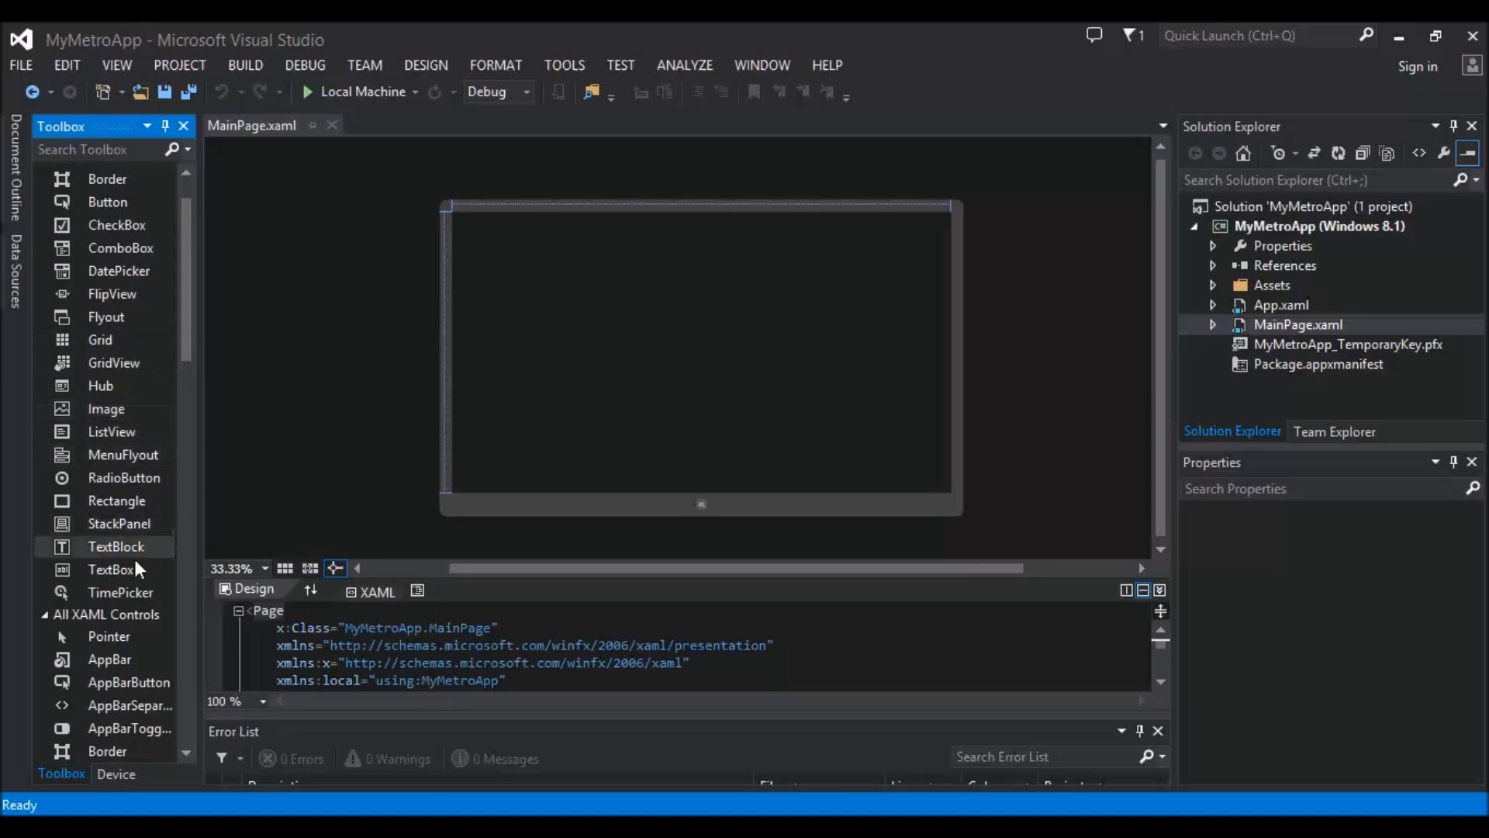
mouse_move(159, 493)
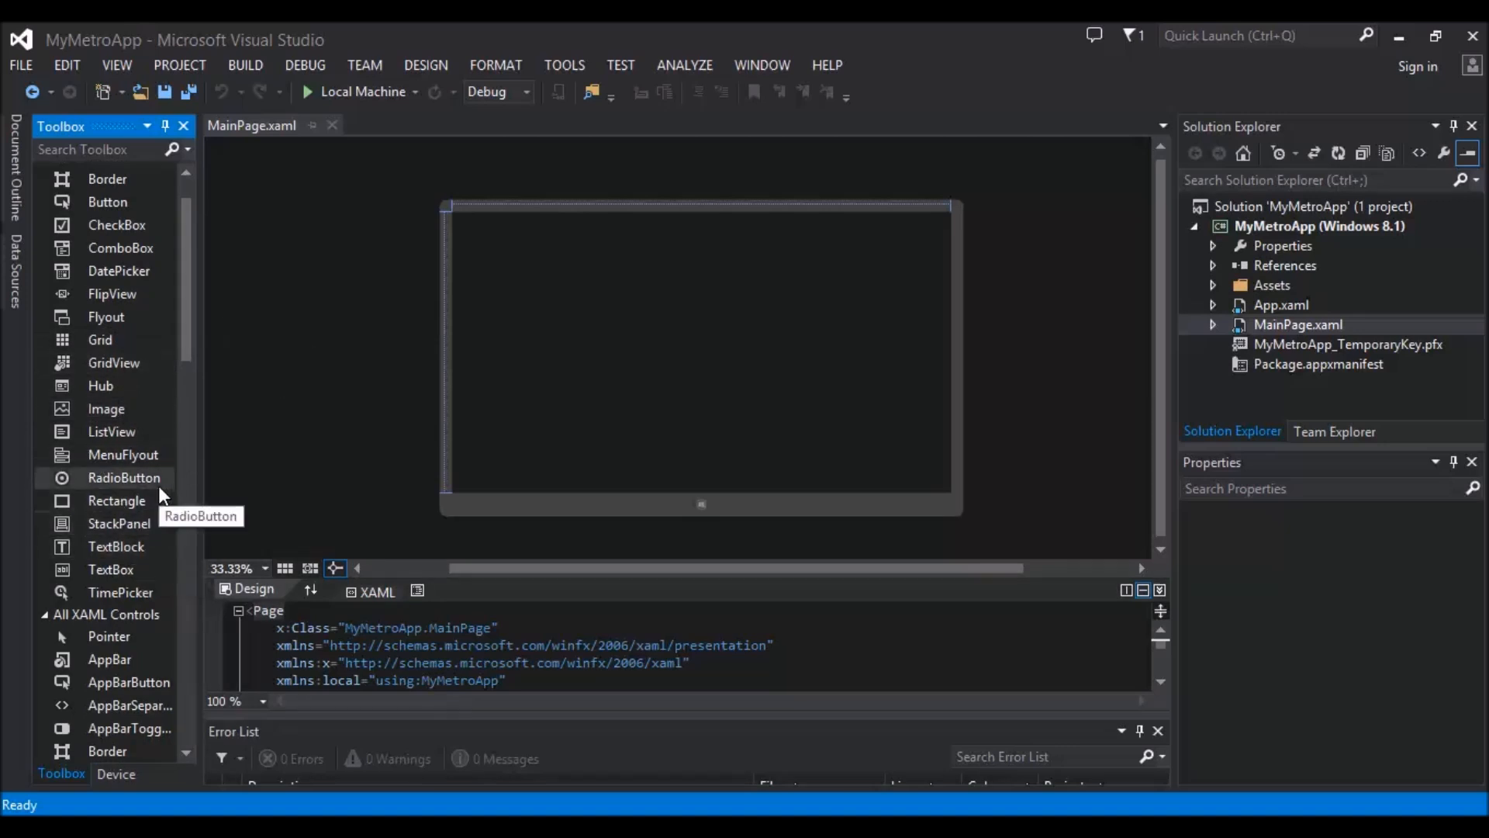
mouse_move(470, 303)
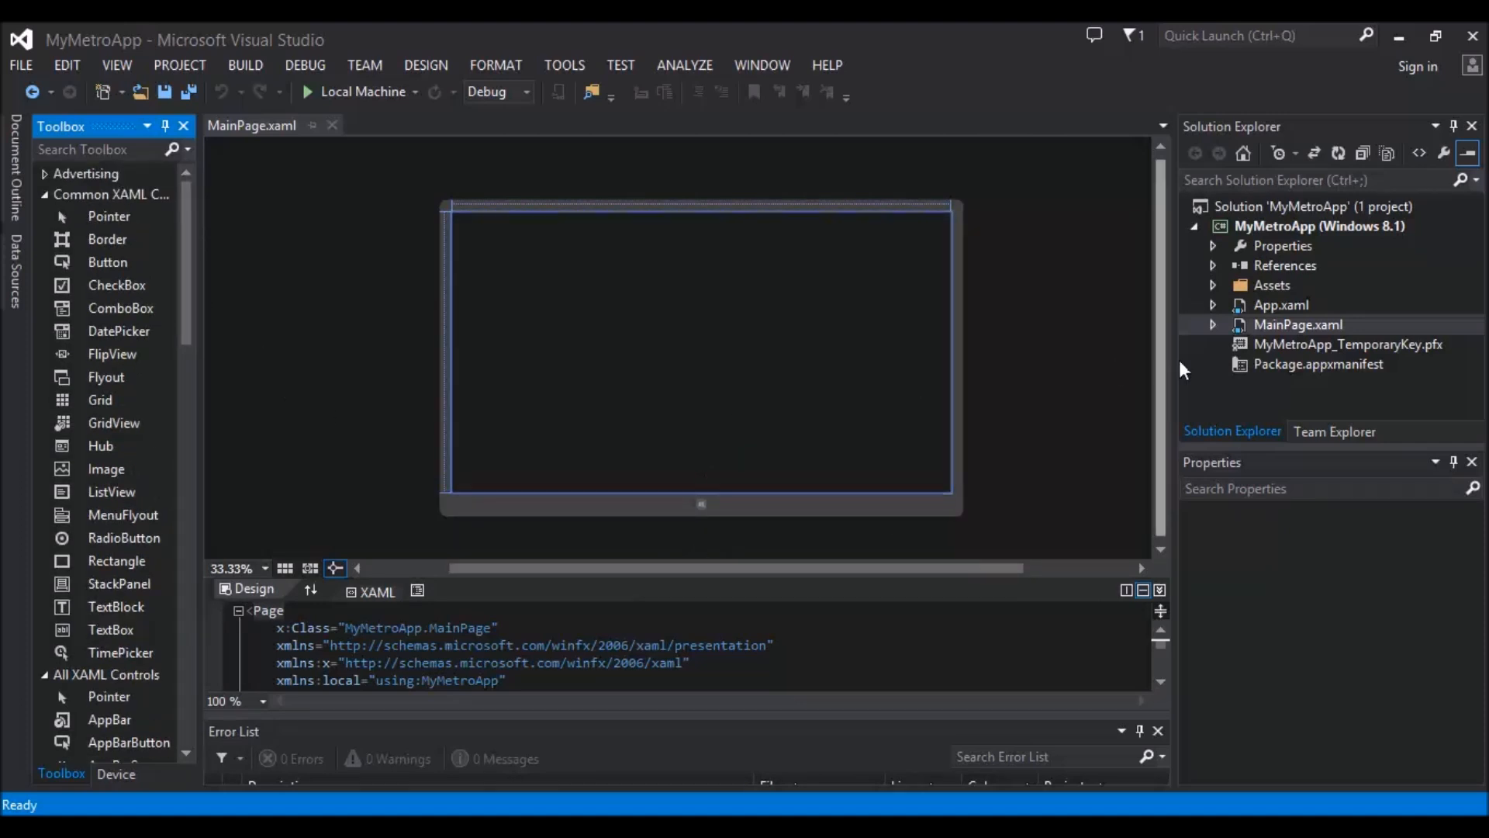
Step: Open MainPage.xaml.cs via View Code and reach the class body
right_click(1297, 325)
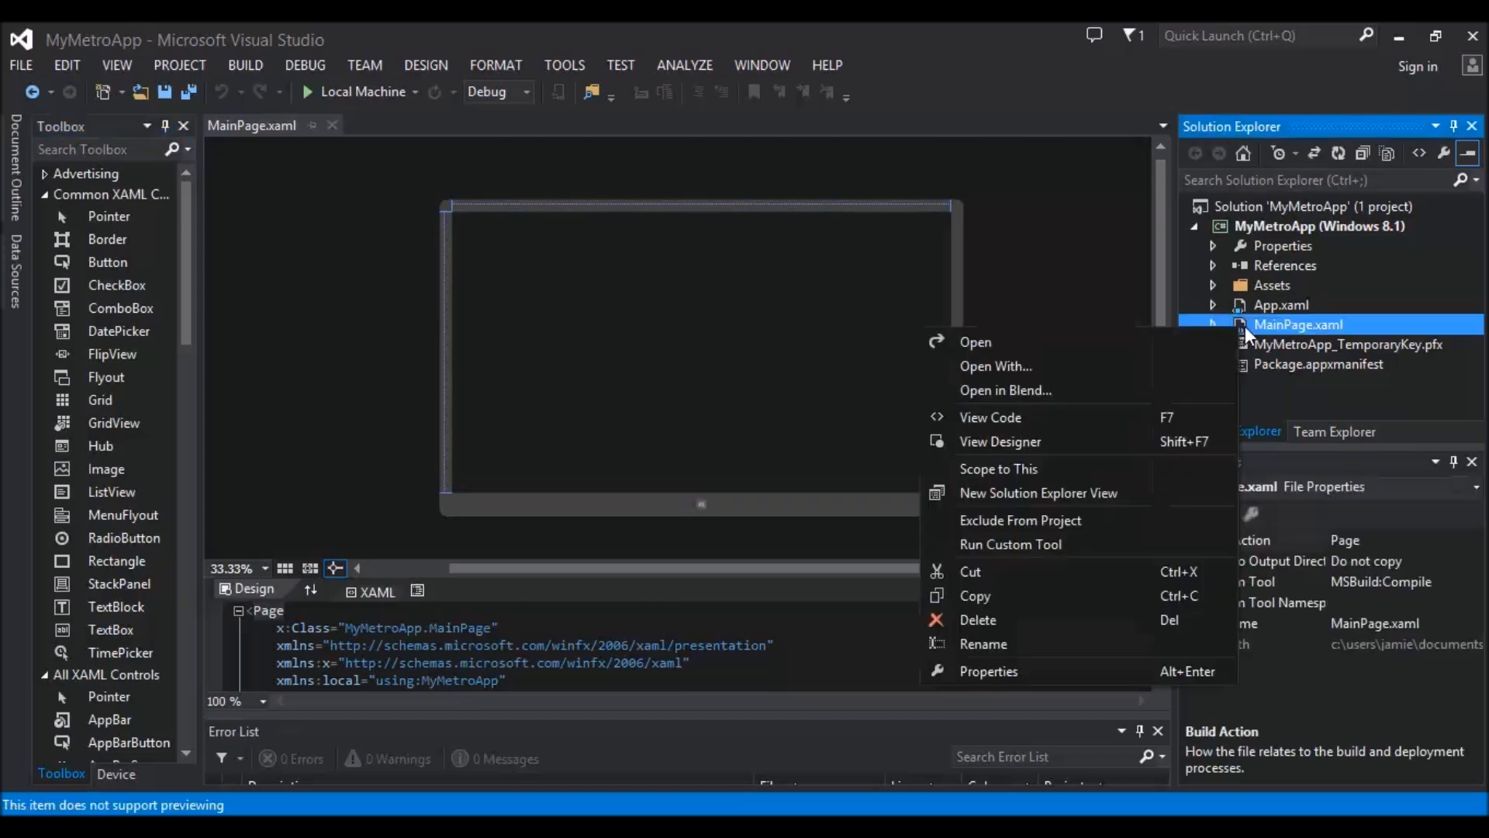
mouse_move(1036, 429)
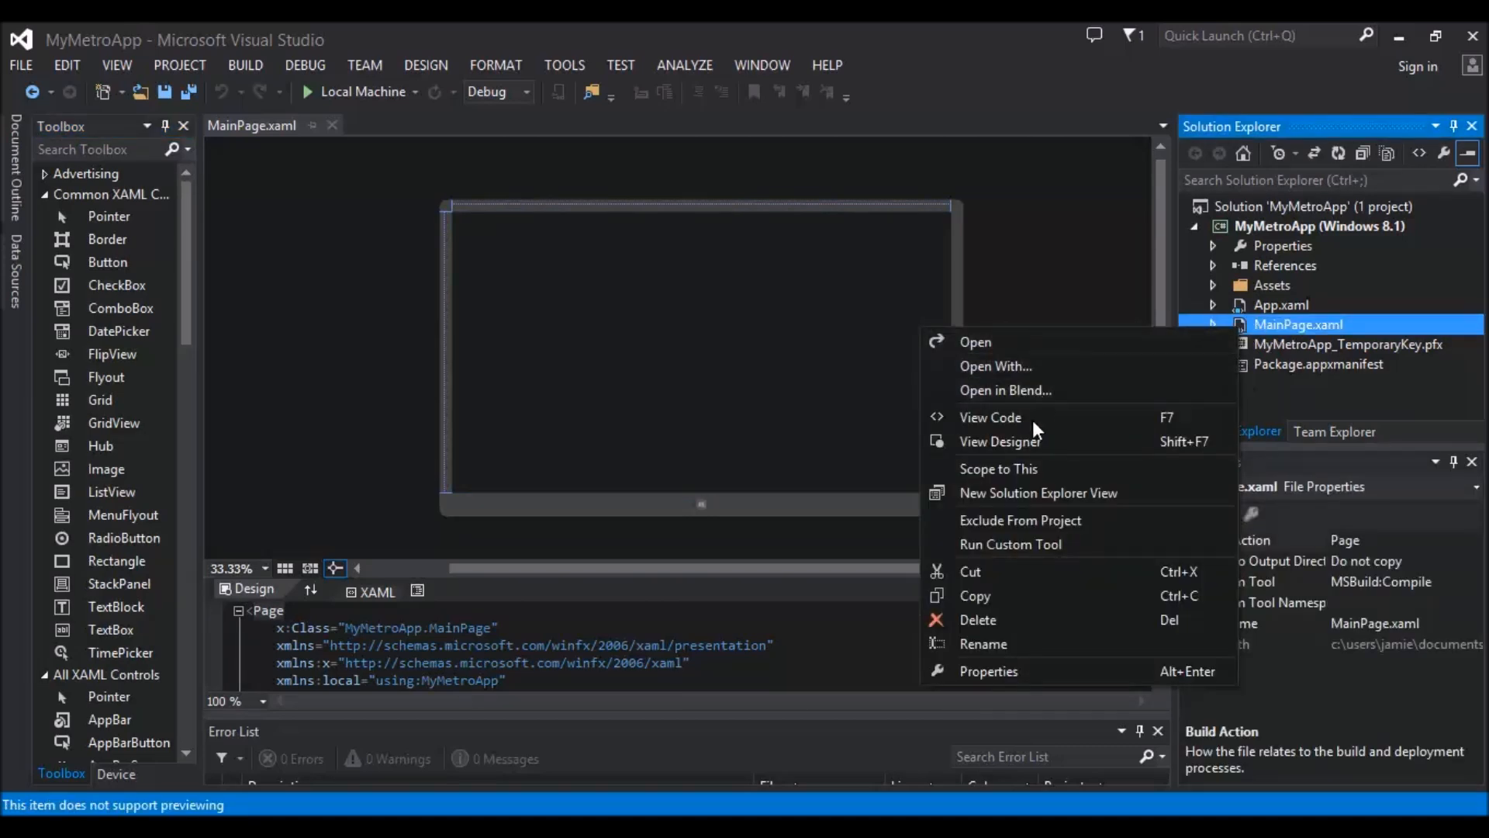
left_click(990, 417)
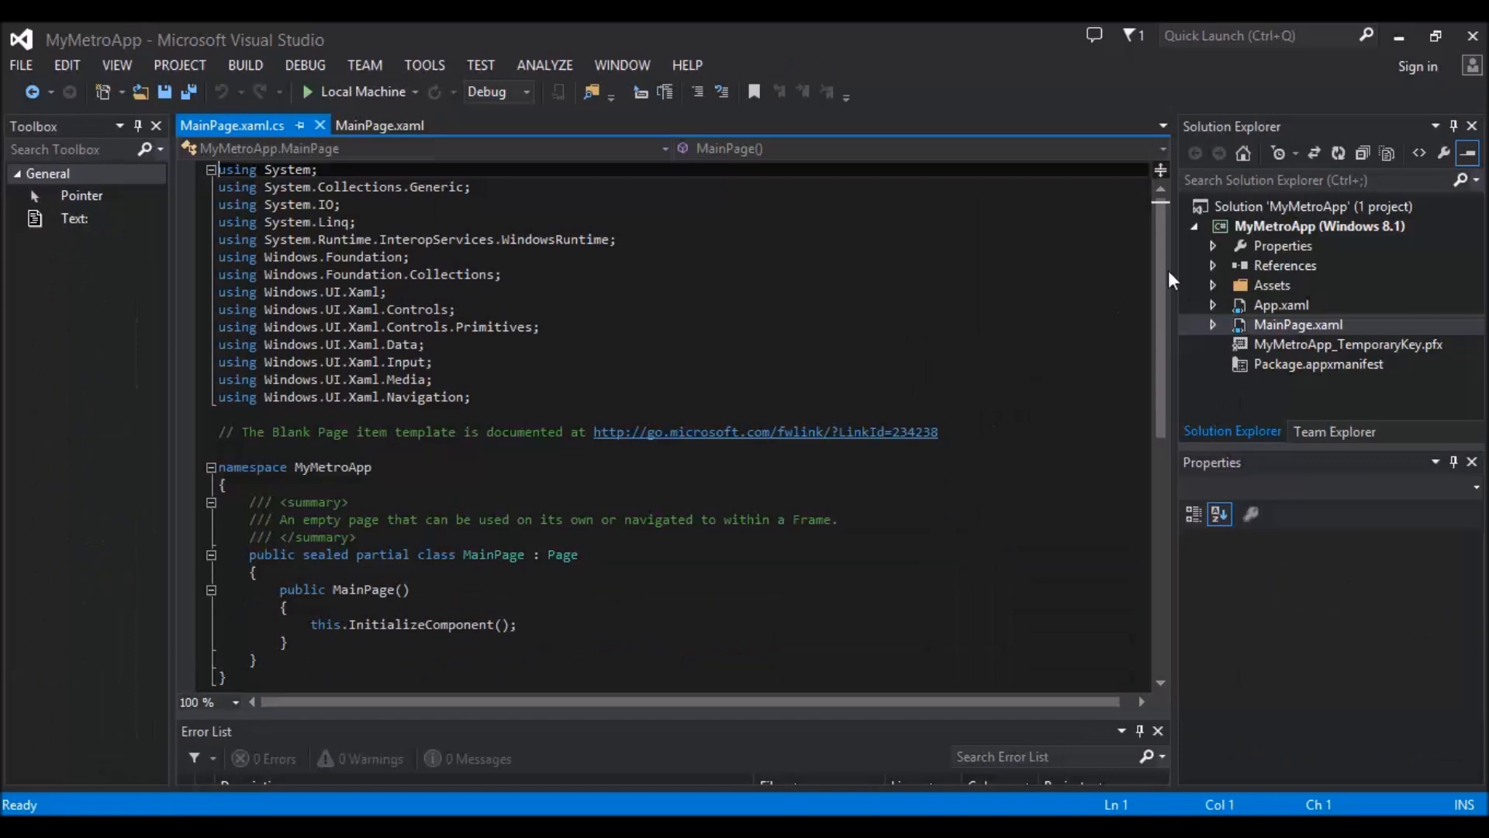
scroll("down", 3)
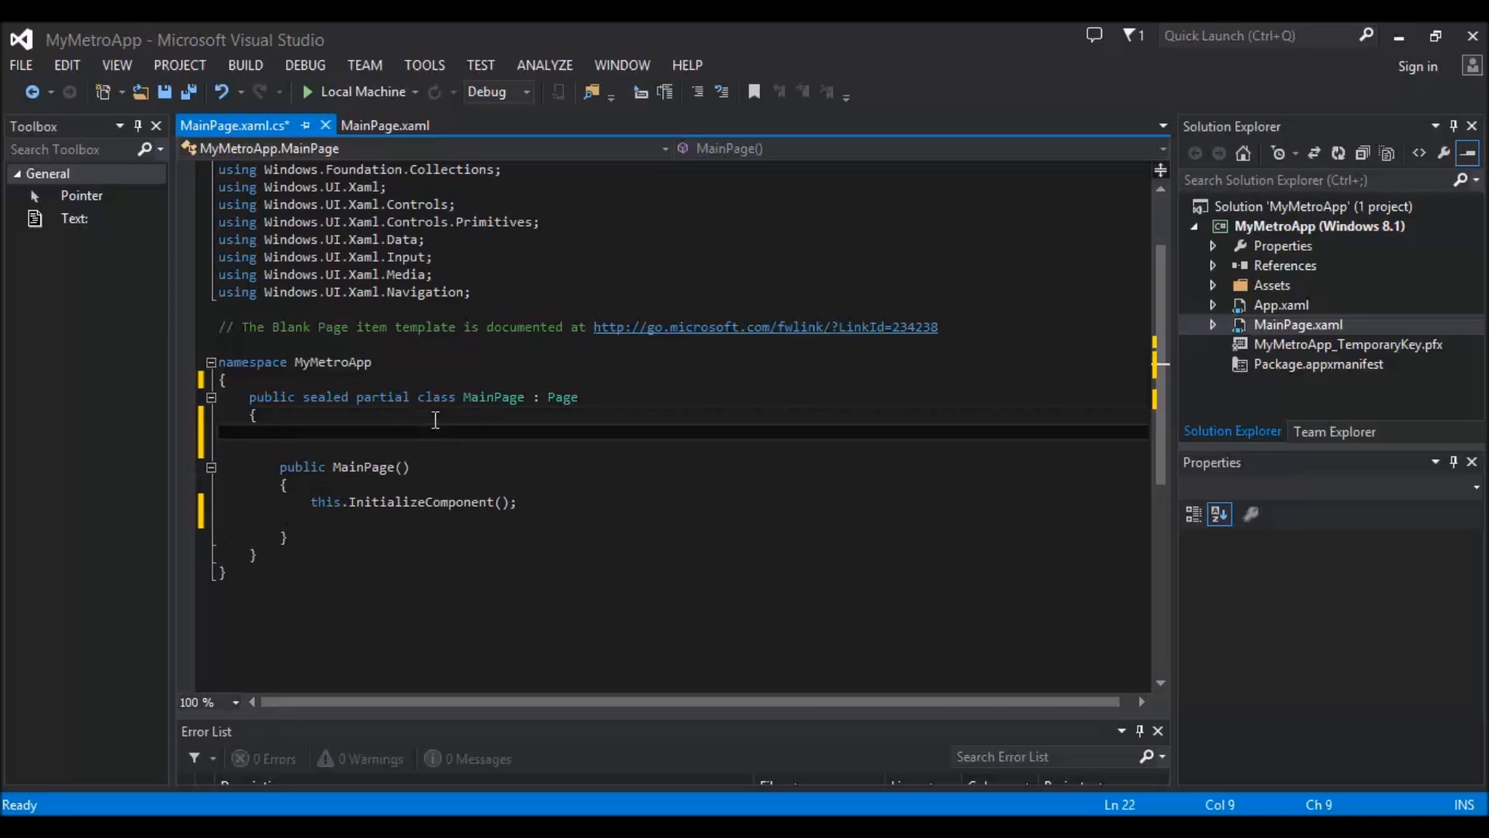
Step: Declare fields string mystring, int myint, bool mybool and double mydouble in MainPage
type("string")
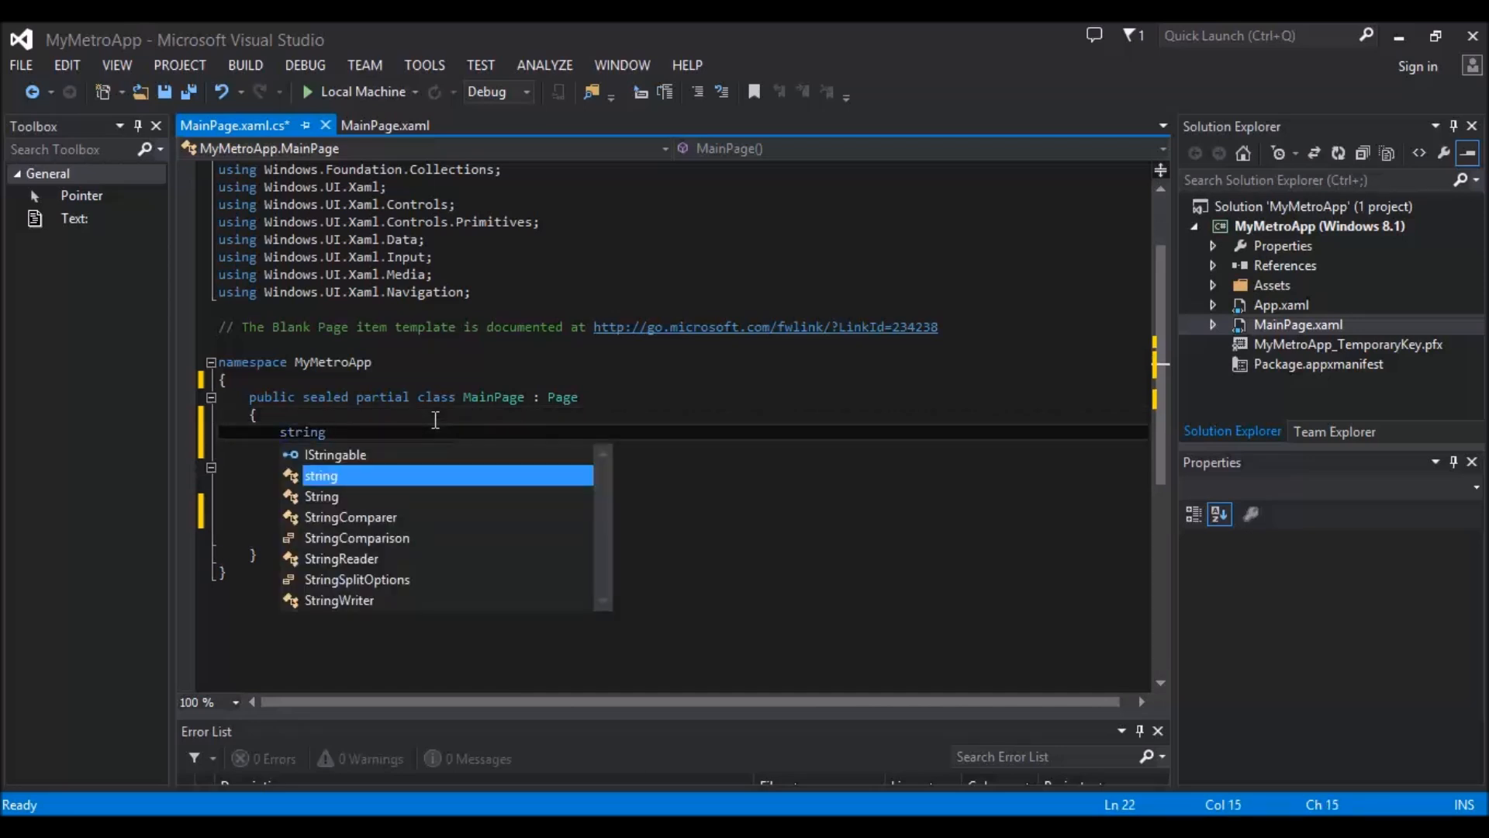
type("mystring;")
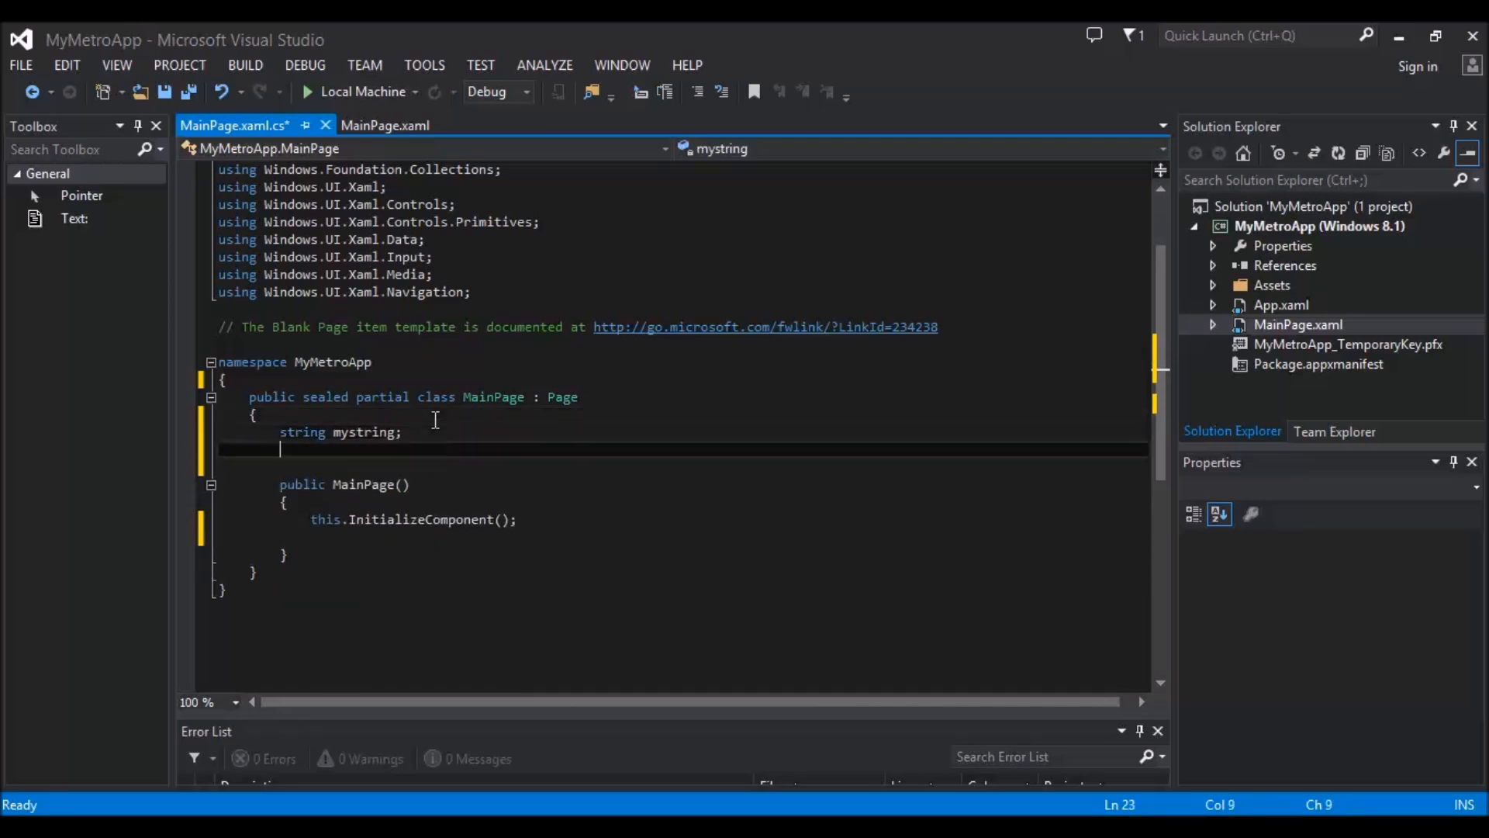
type("int myint;")
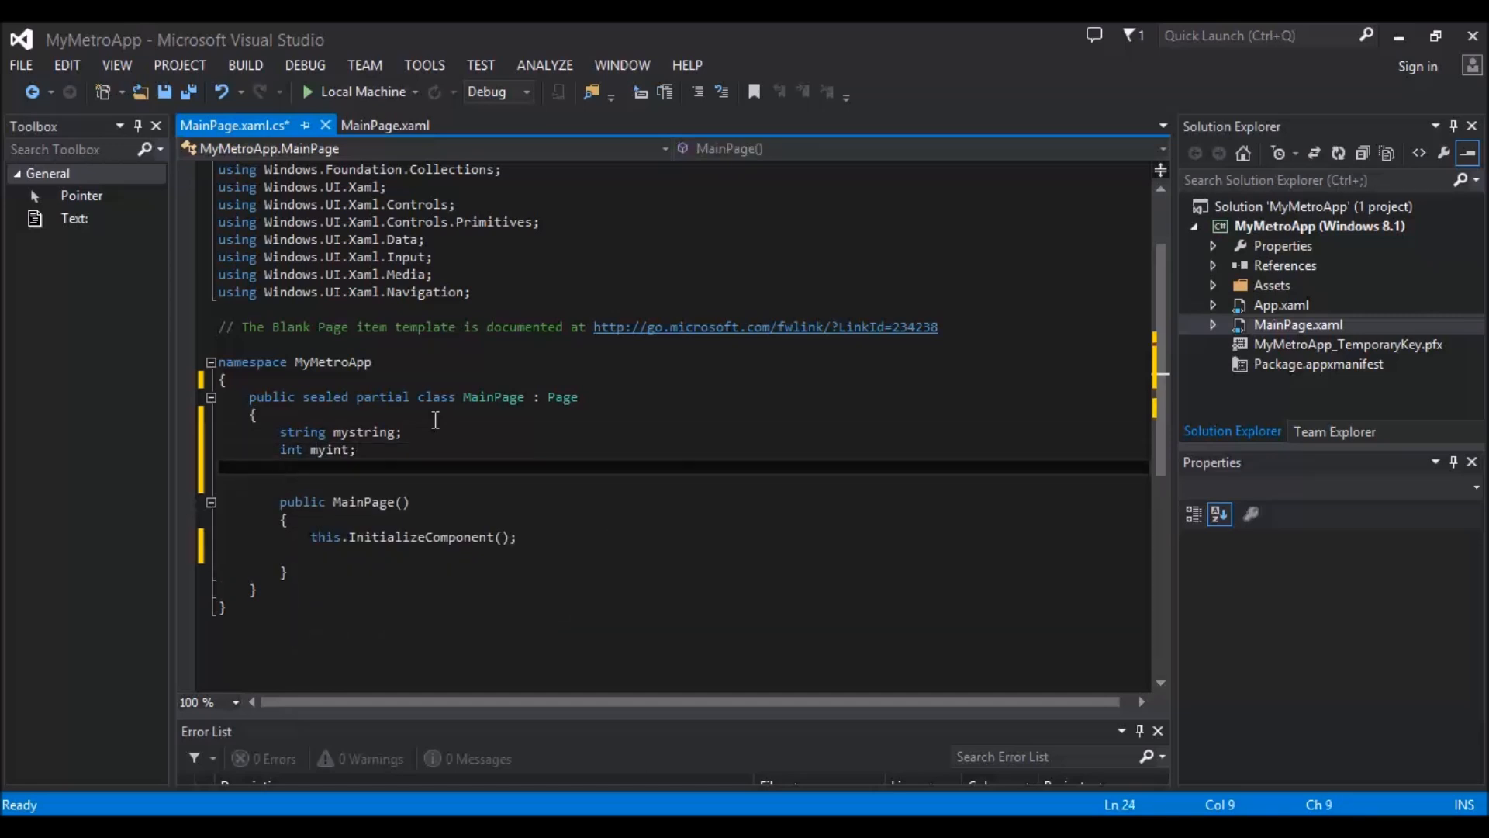
type("bool")
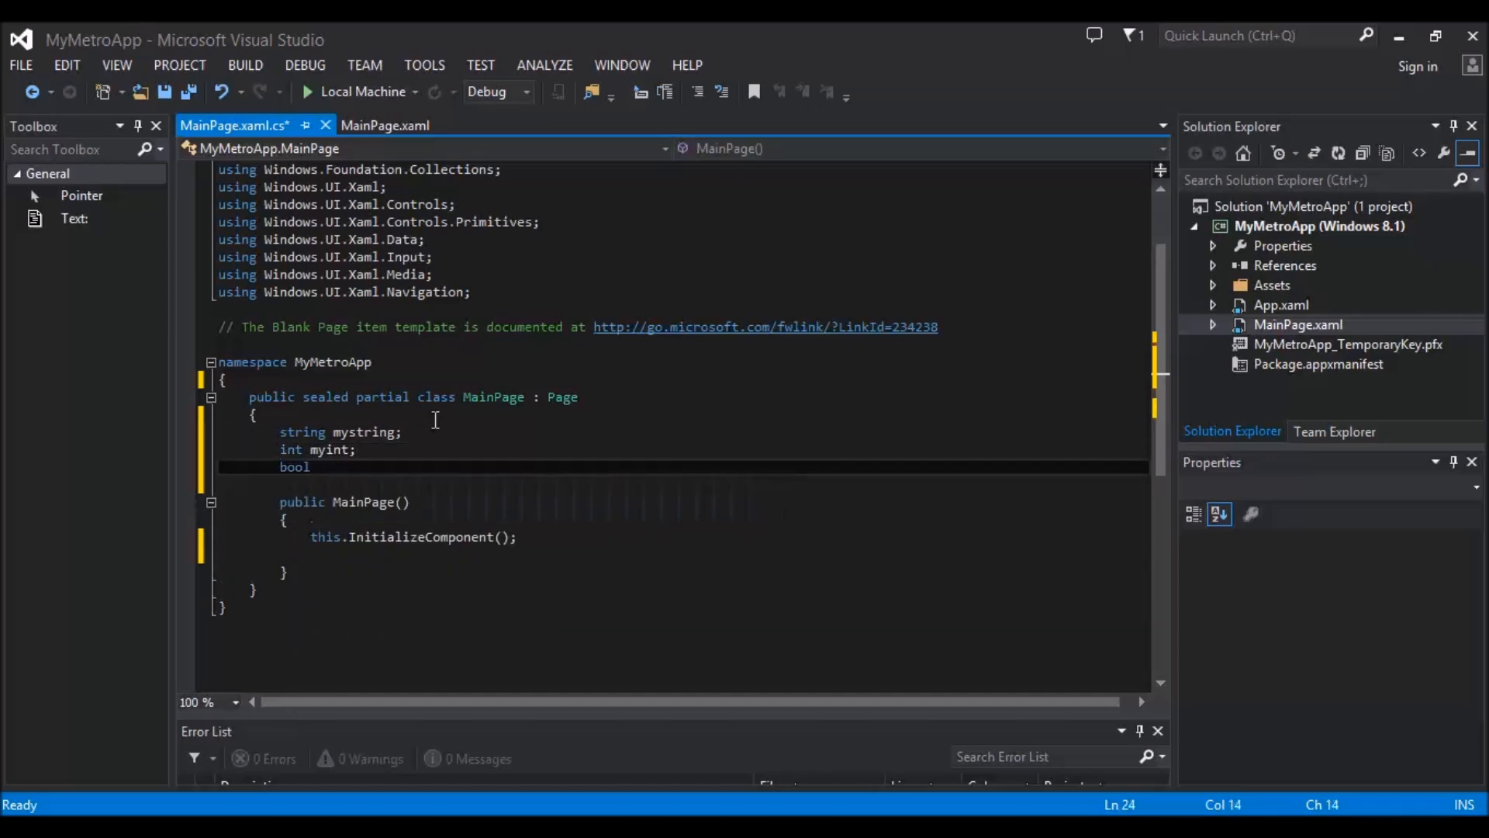
type("mybool;")
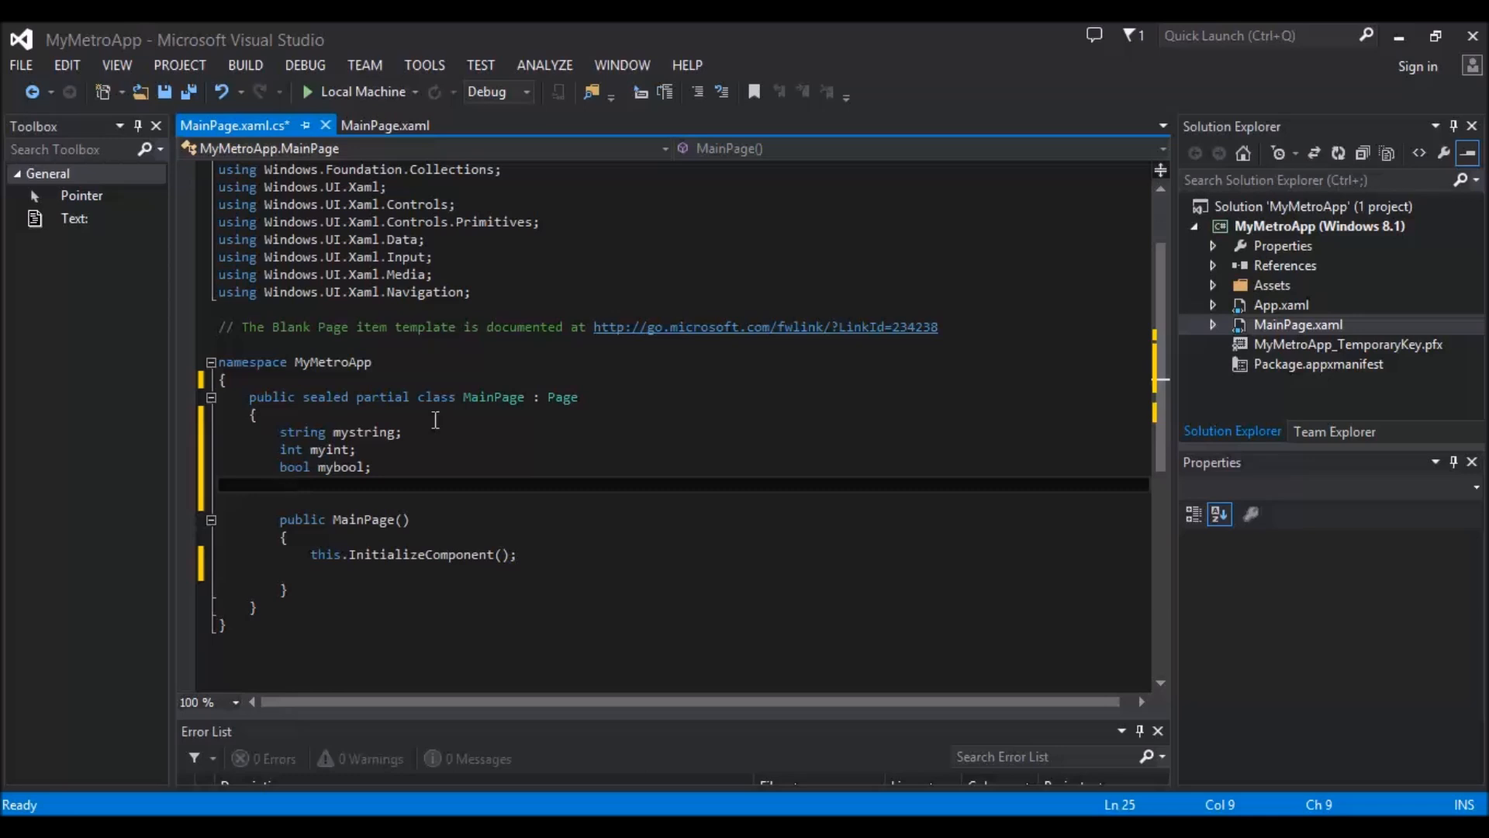
type("double")
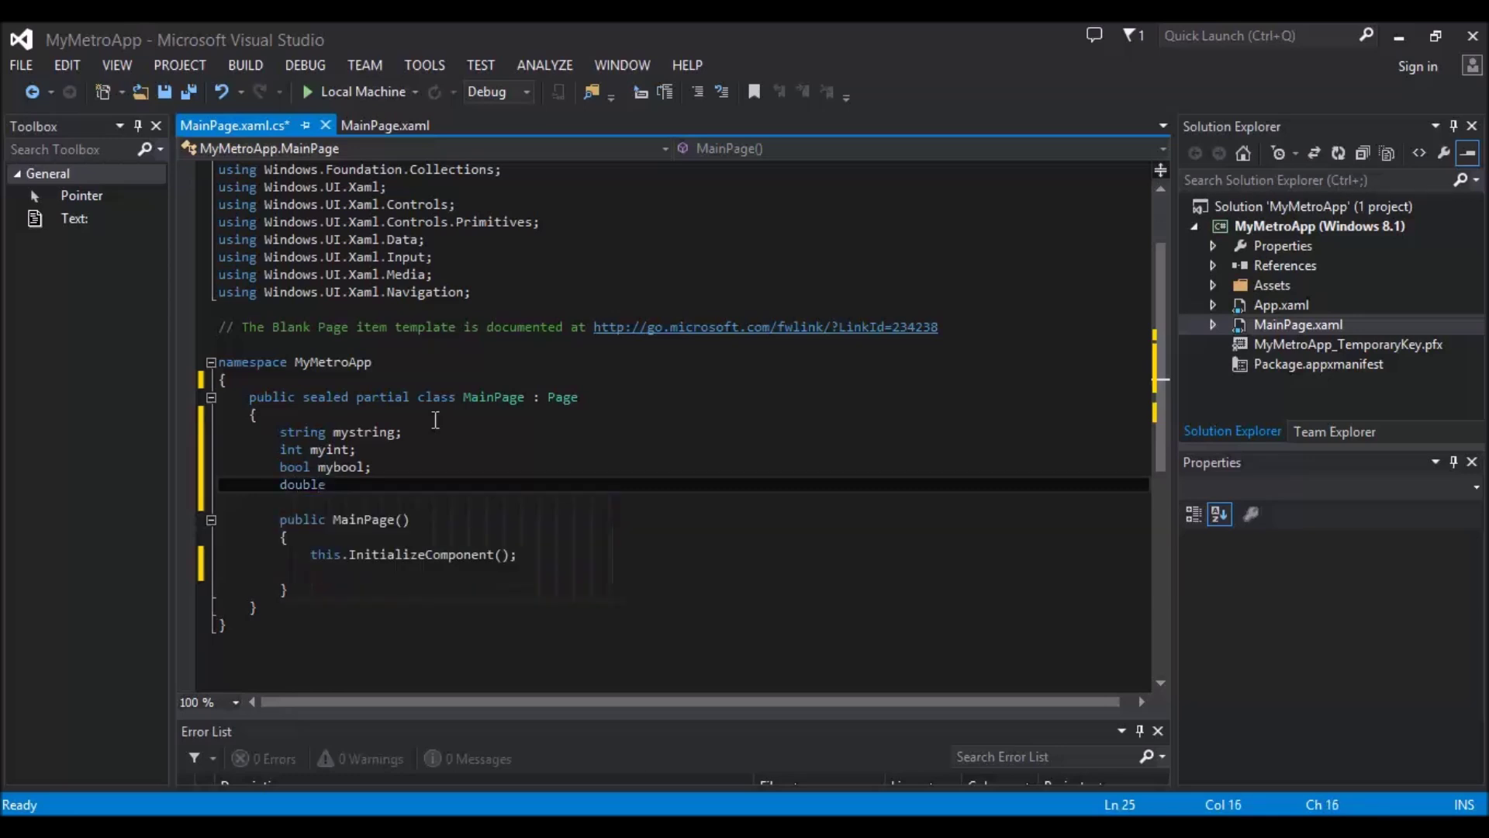
type("mysouble;")
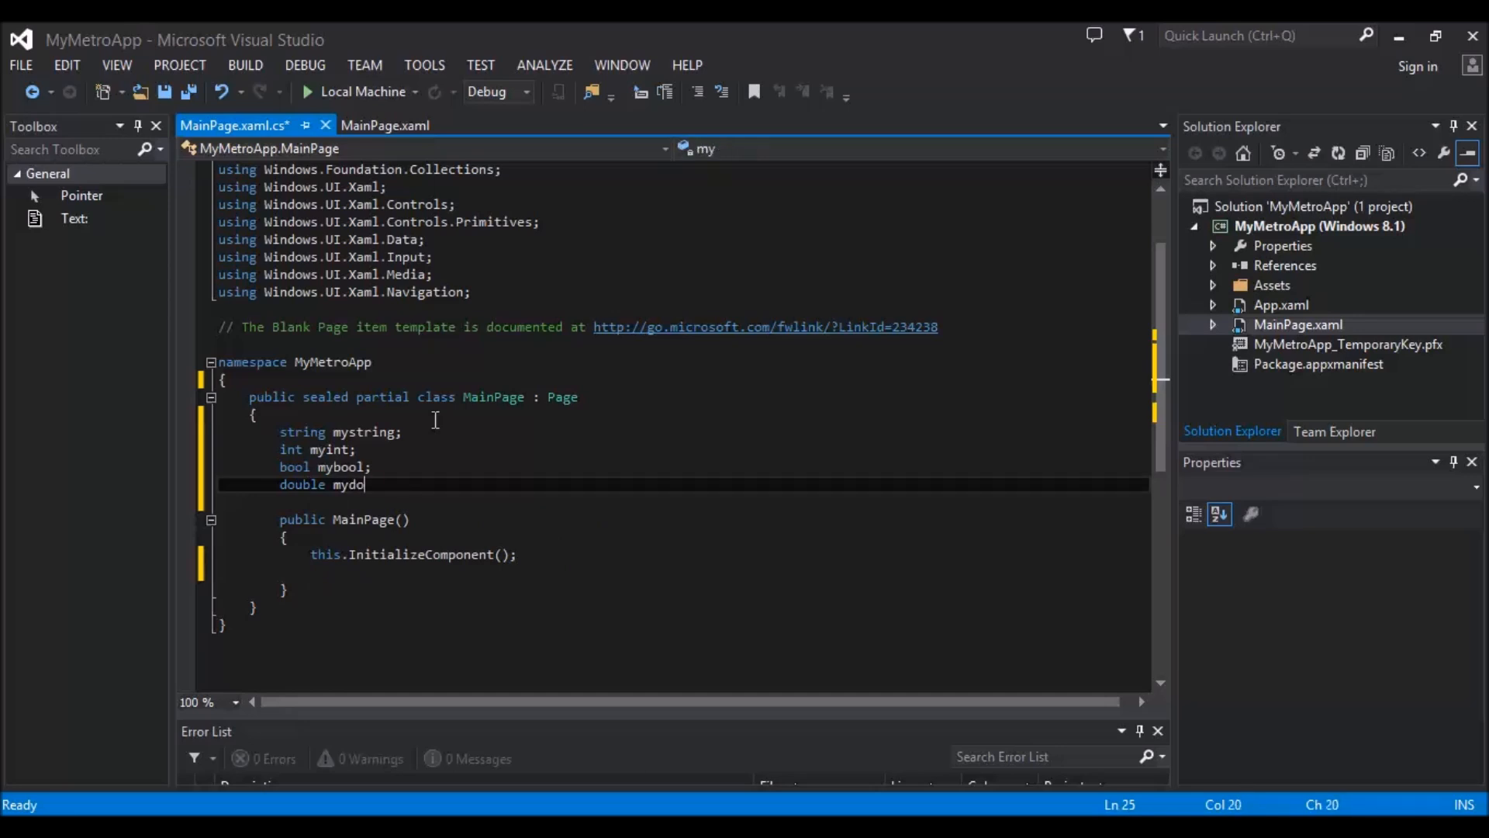
type("uble;")
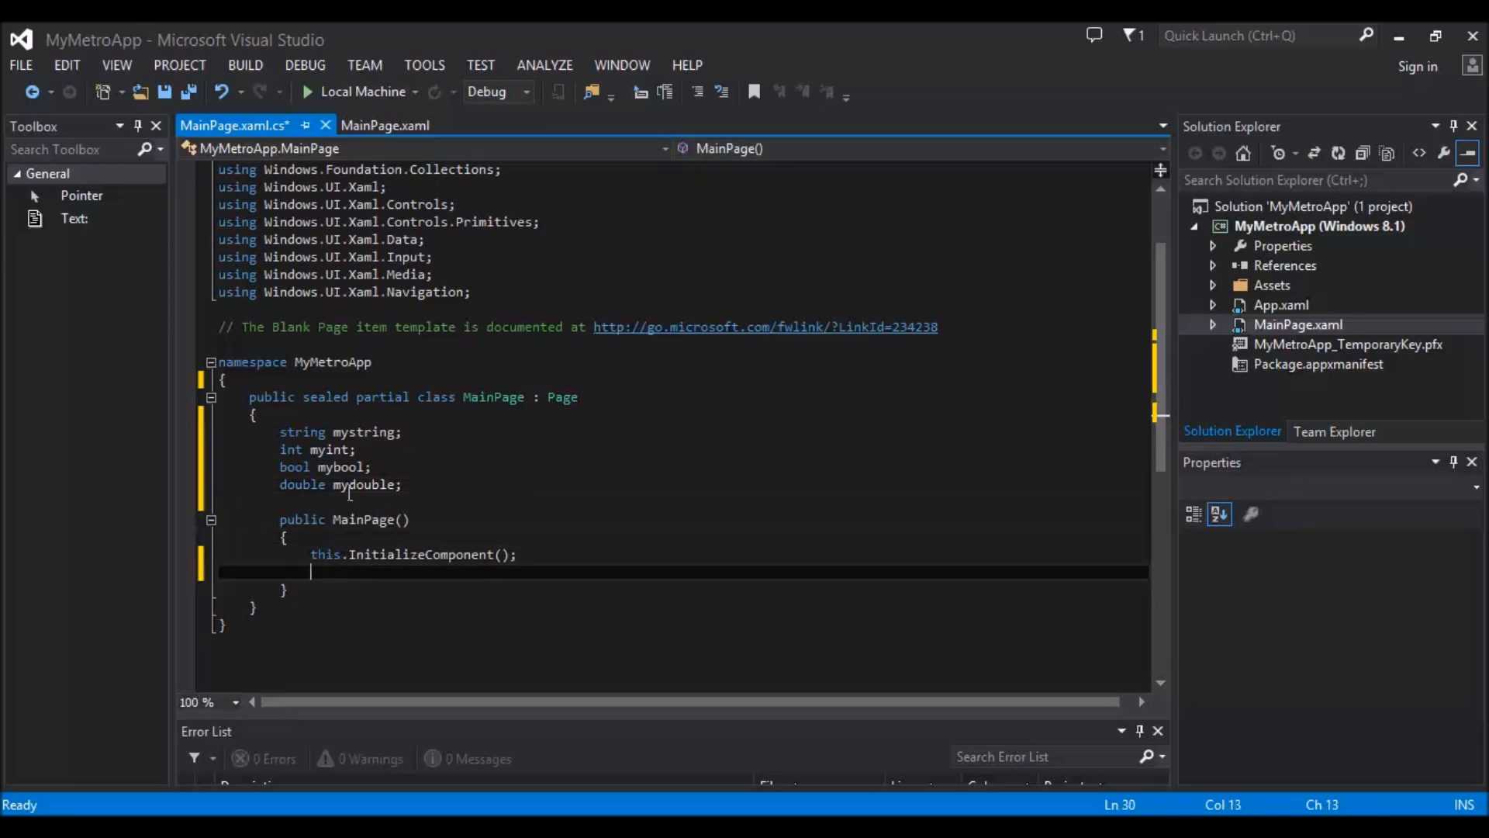
Step: Assign mystring a string literal "fdsfsdfds" after its declaration
left_click(527, 484)
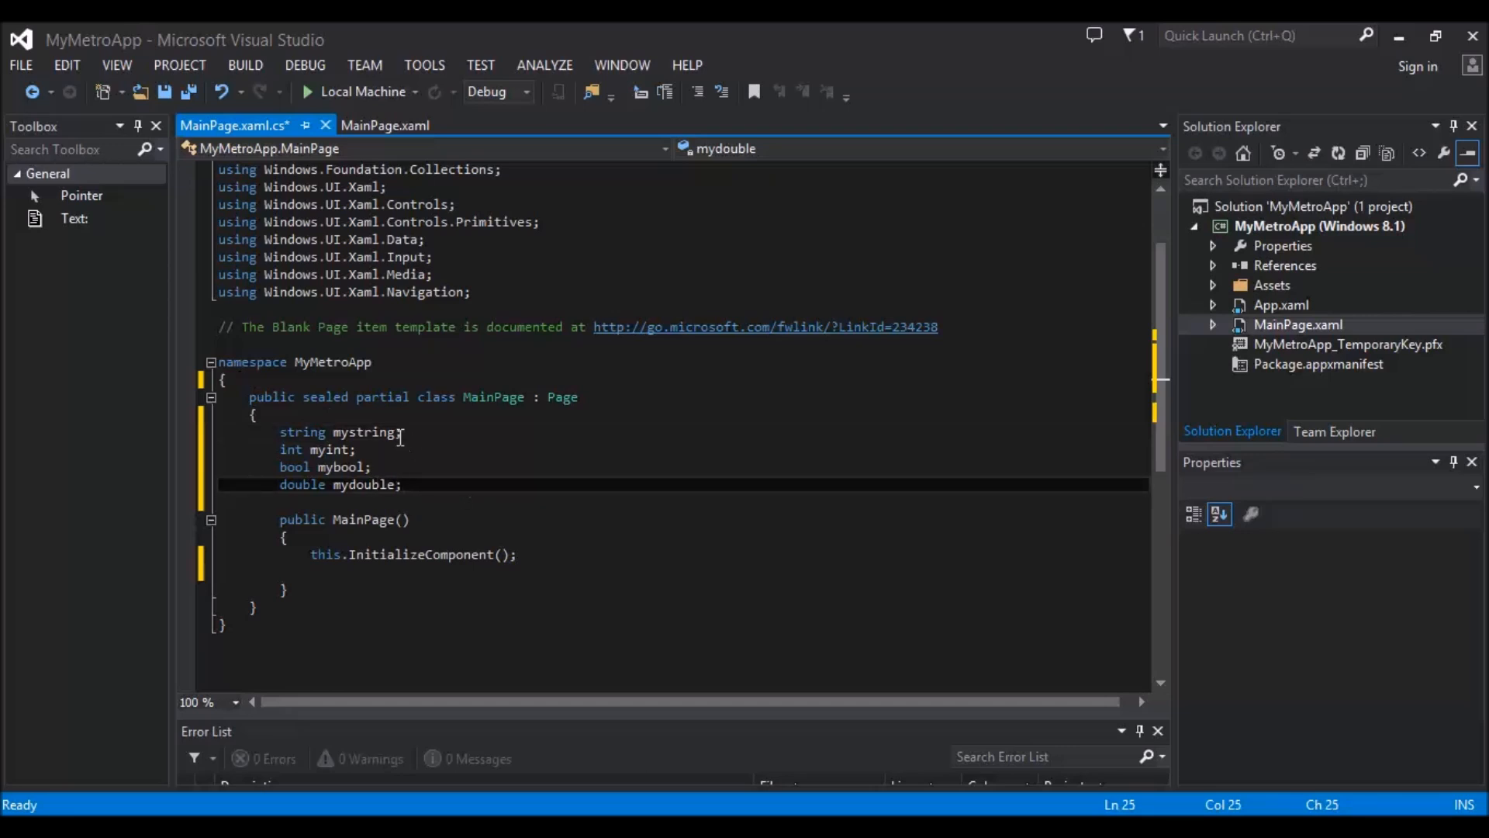
double_click(363, 431)
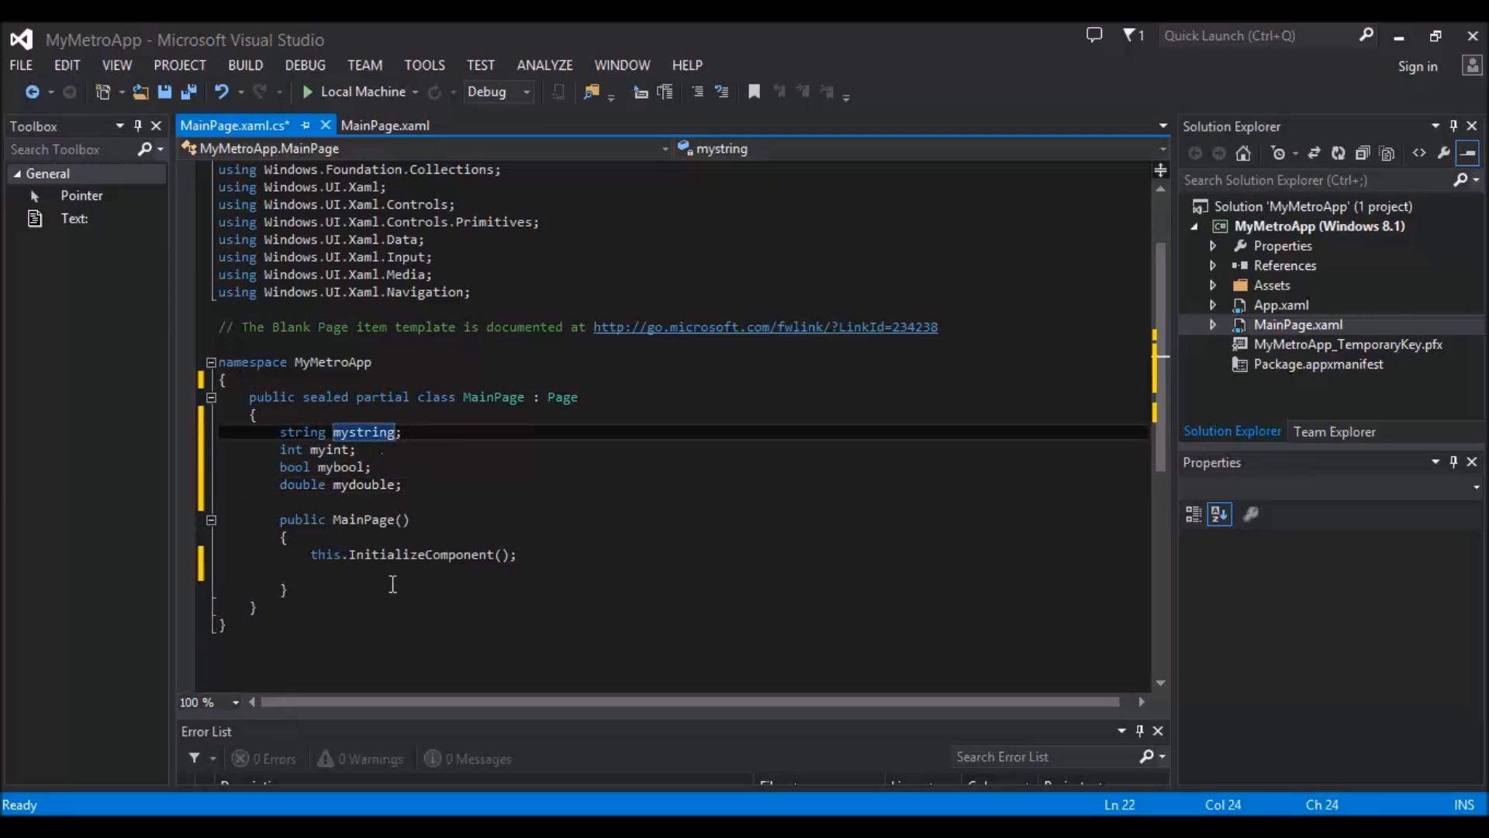
mouse_move(388, 586)
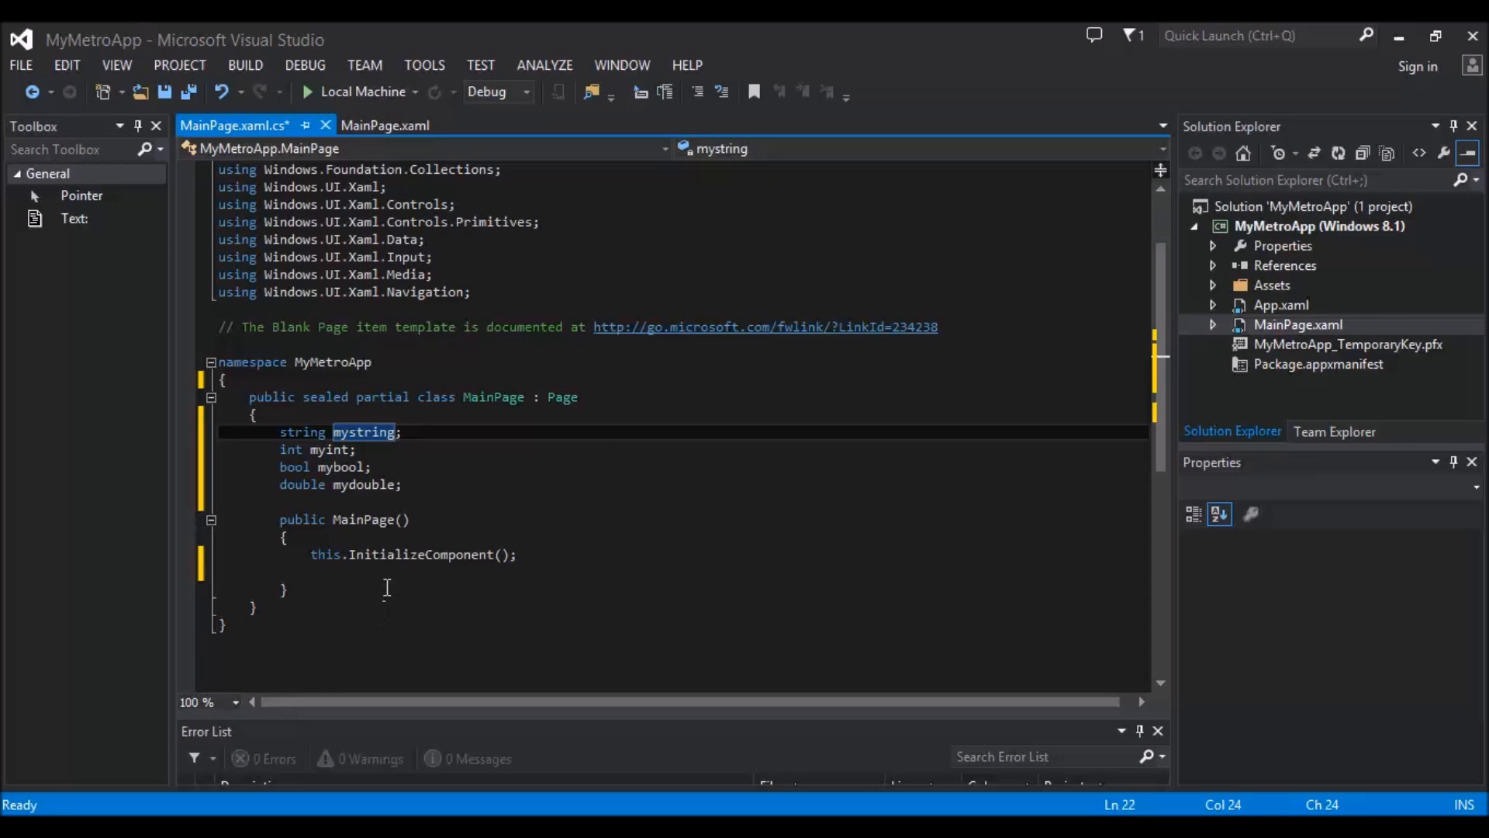
mouse_move(391, 592)
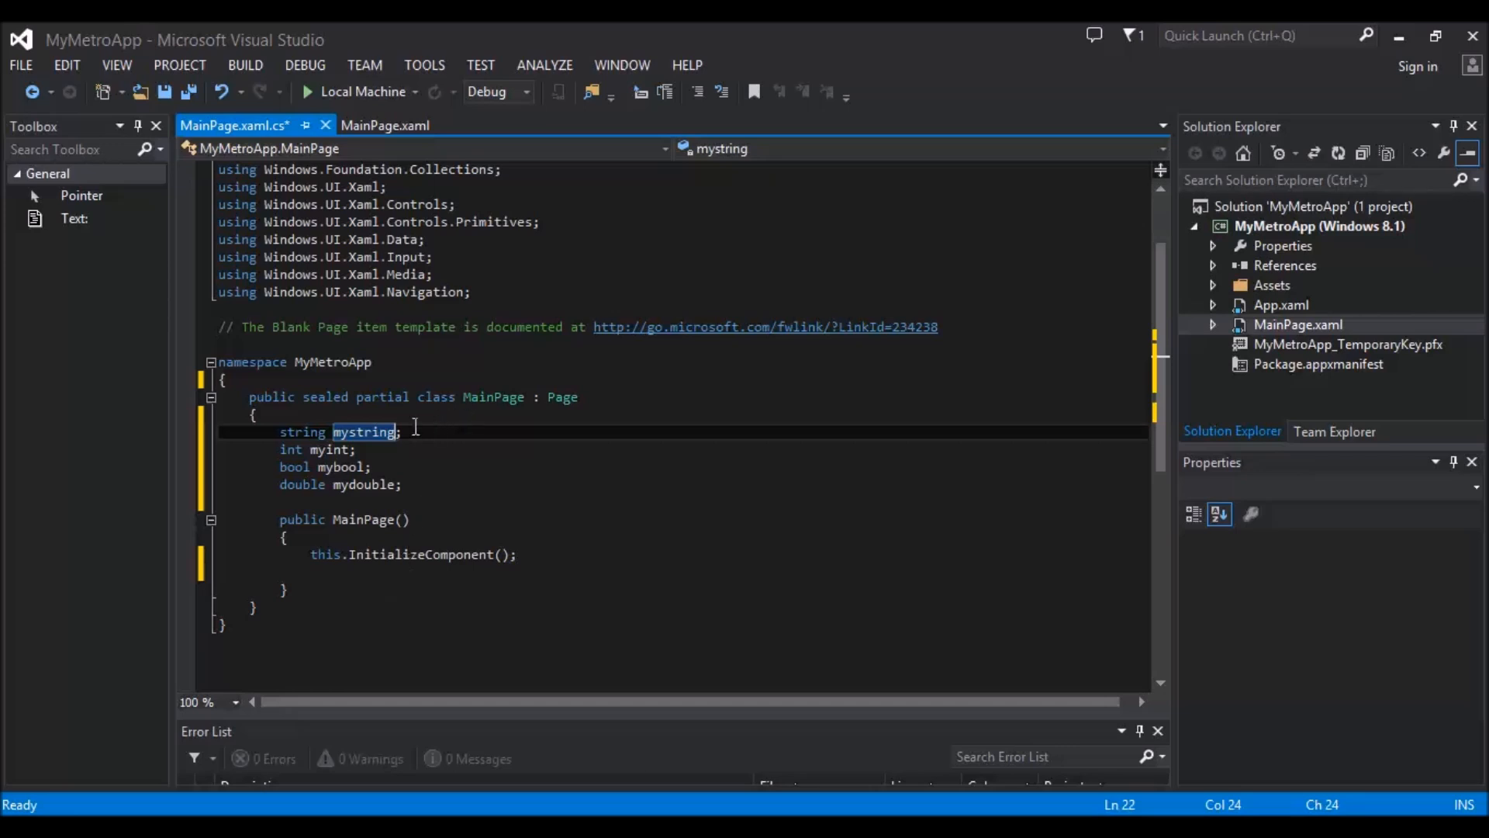
mouse_move(450, 492)
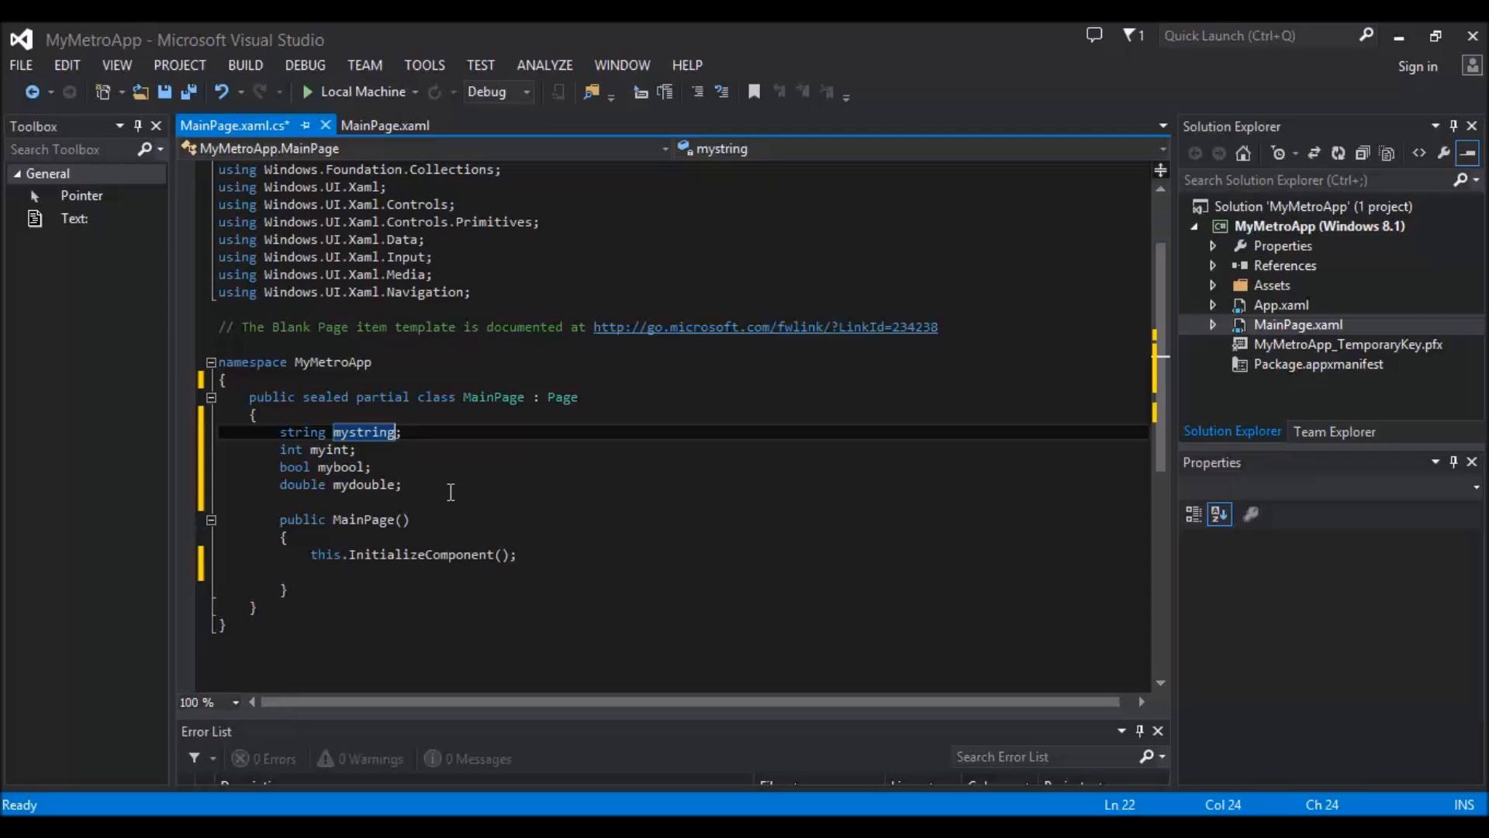
type("= \"\"")
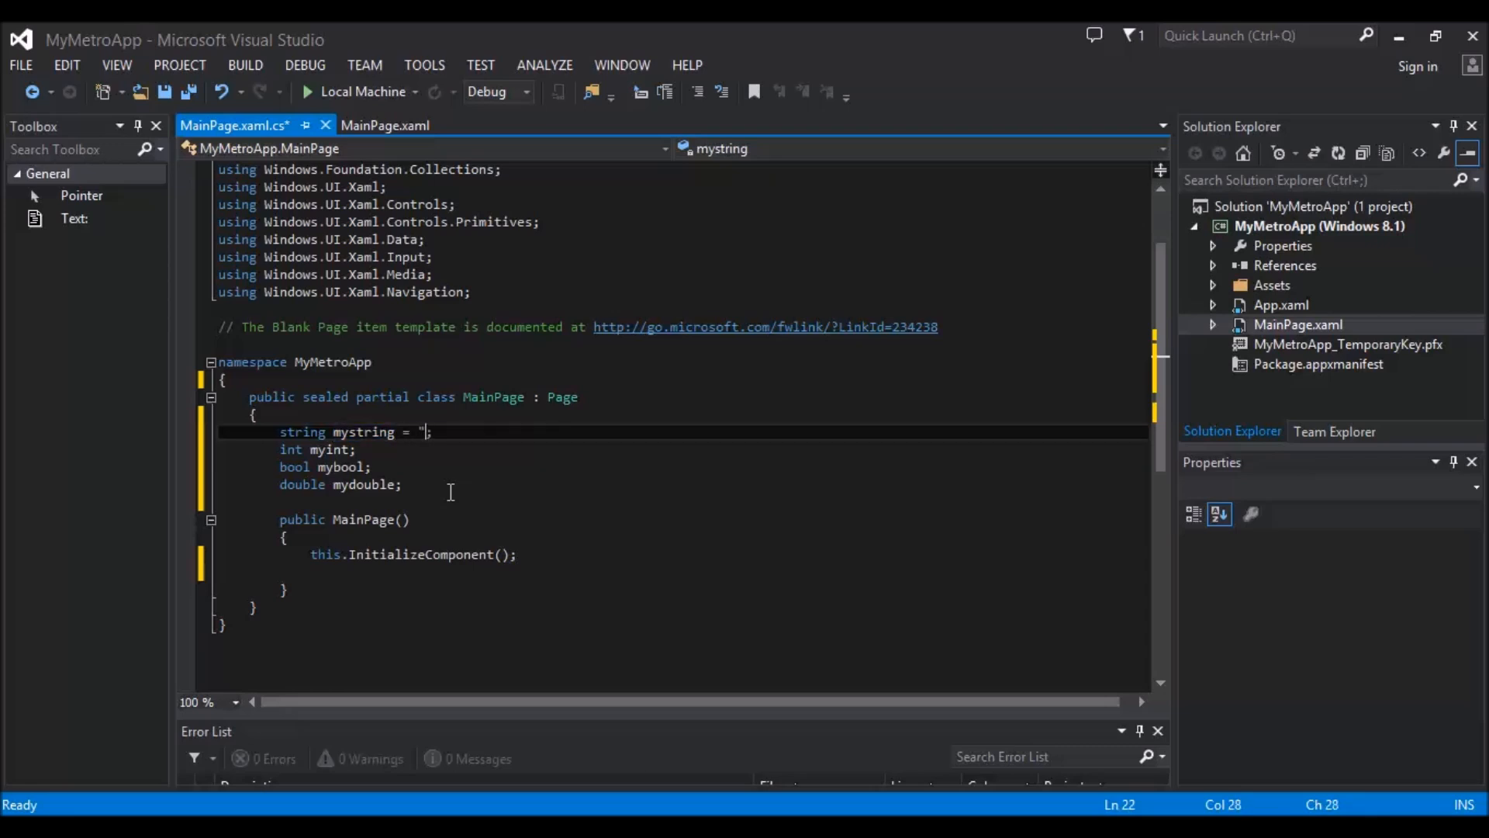
type("fdsfsdfds")
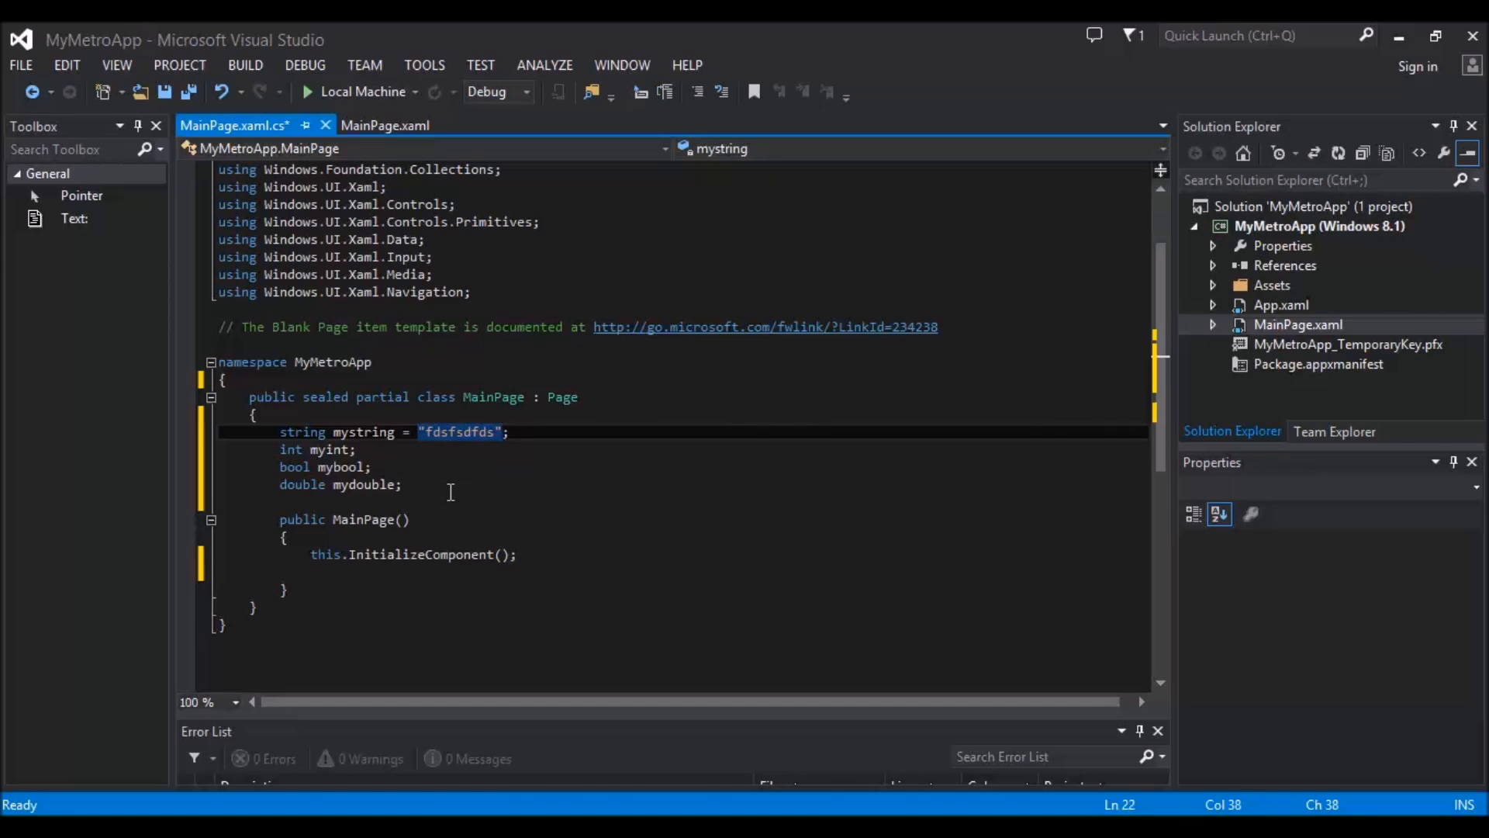
left_click(445, 484)
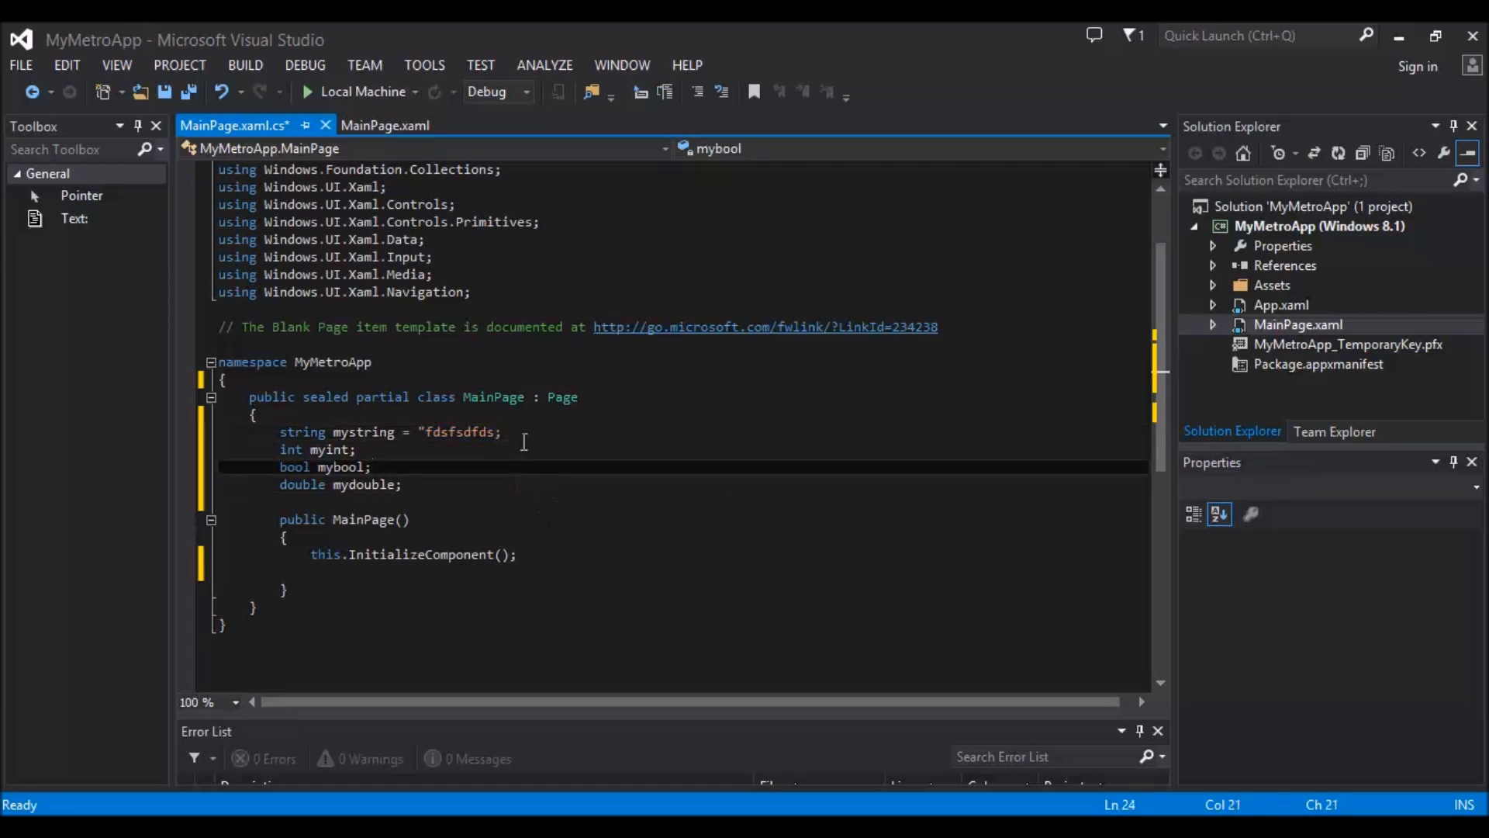
left_click(497, 431)
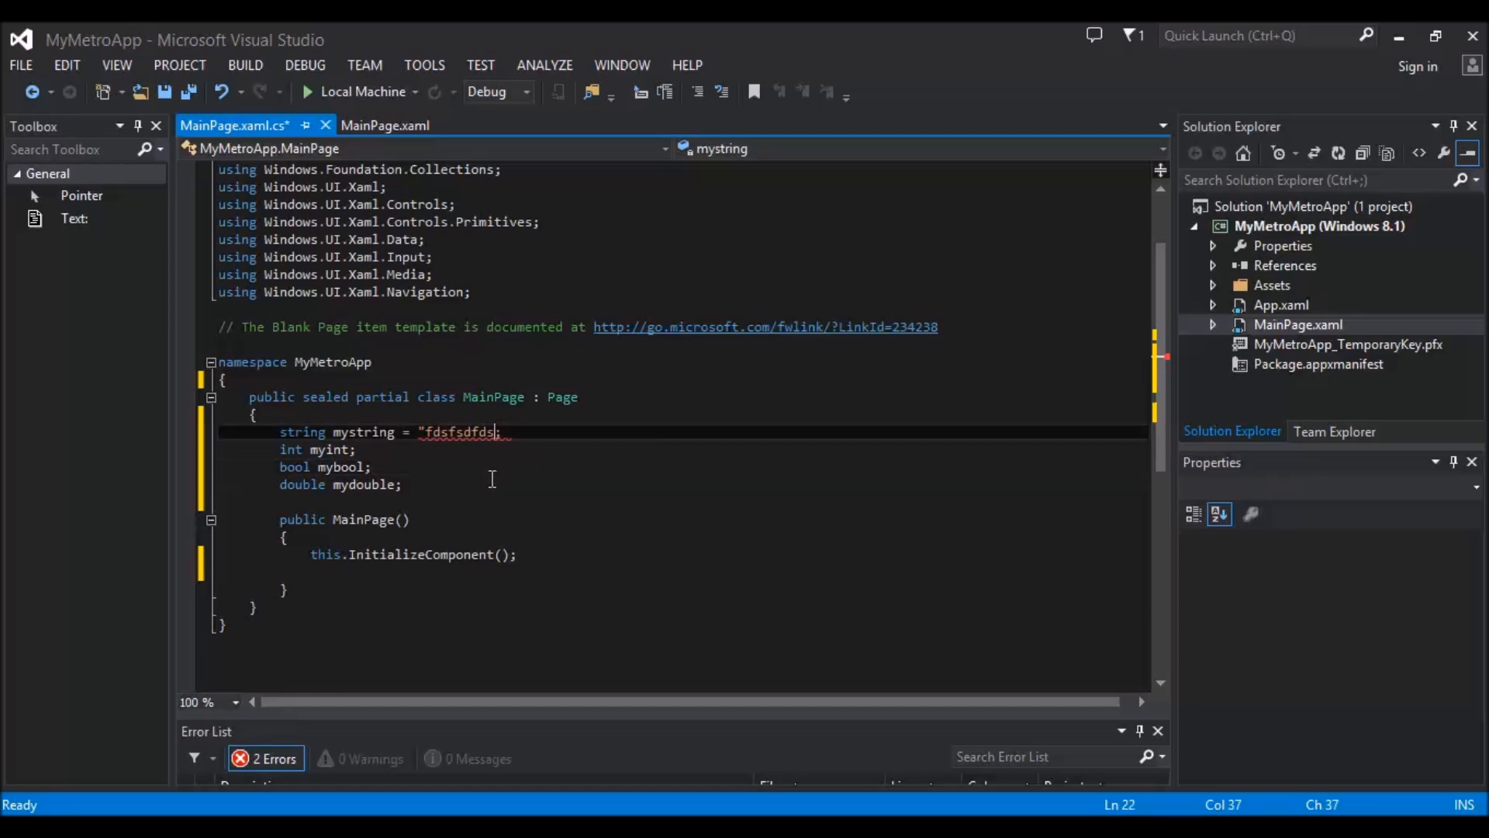
type("\"")
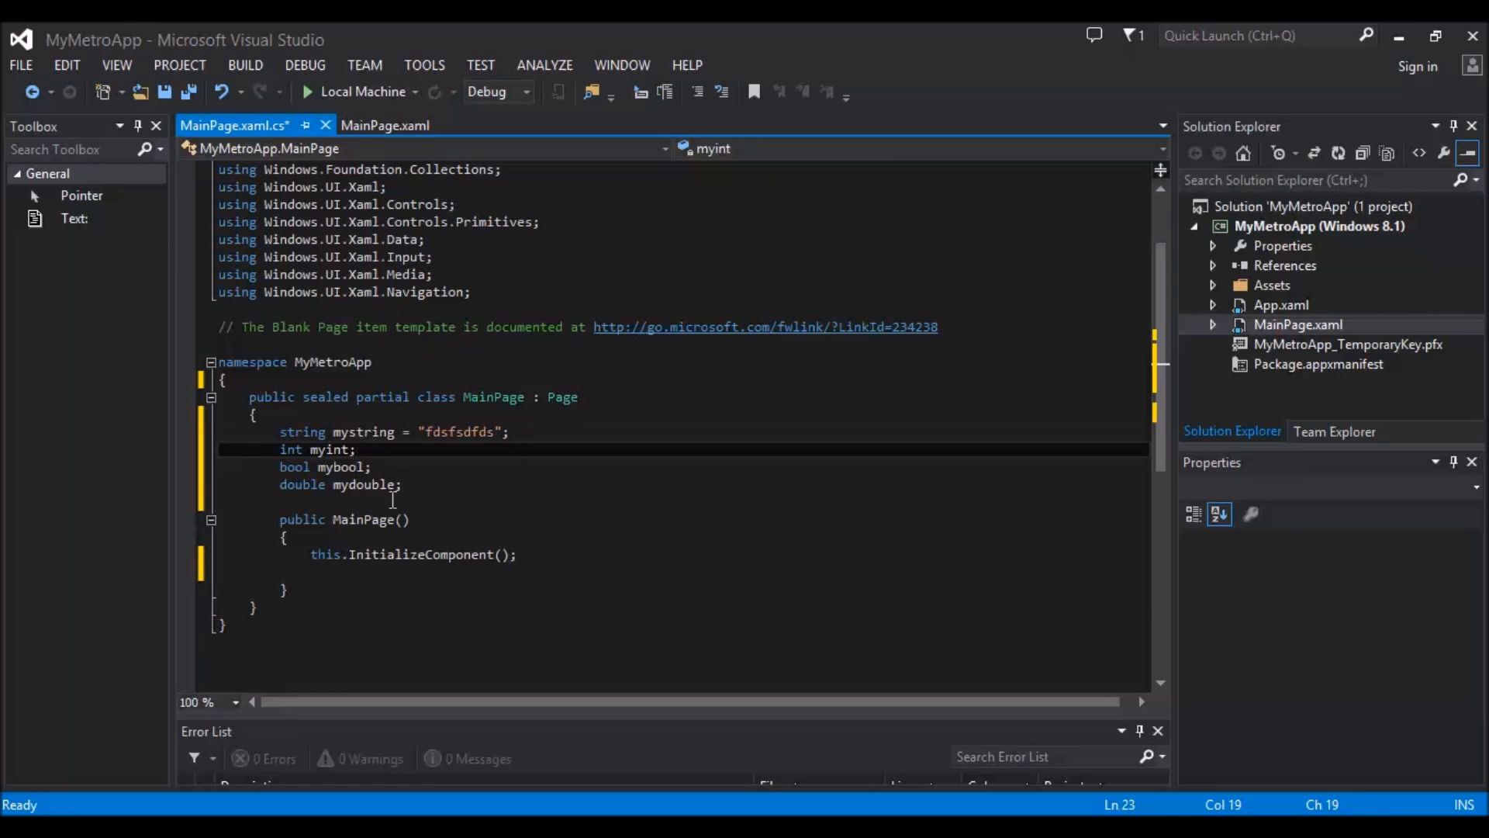
Step: Initialize myint to 0 and mybool to true
type("= 0")
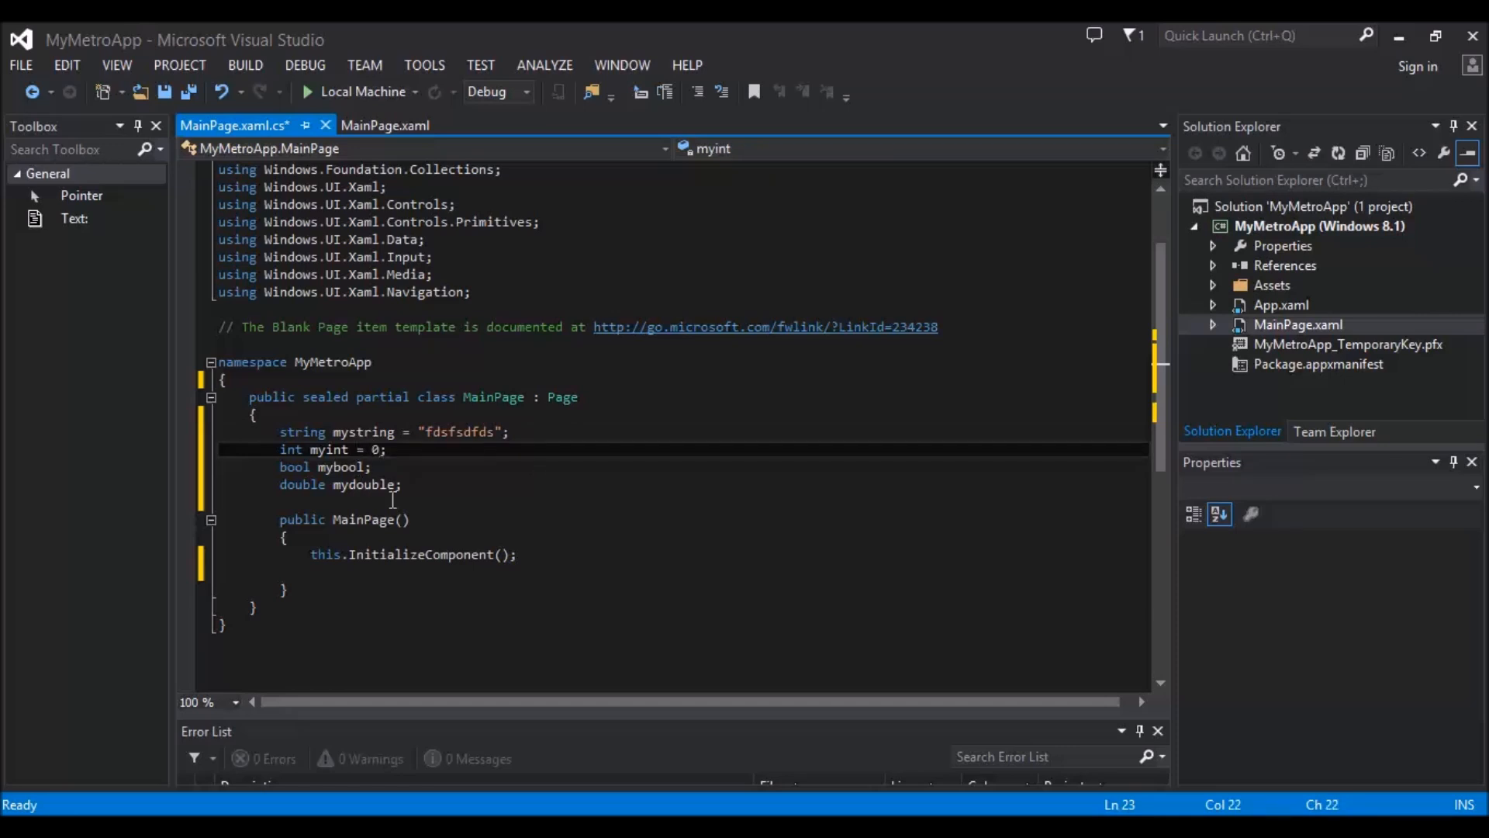
type("= t")
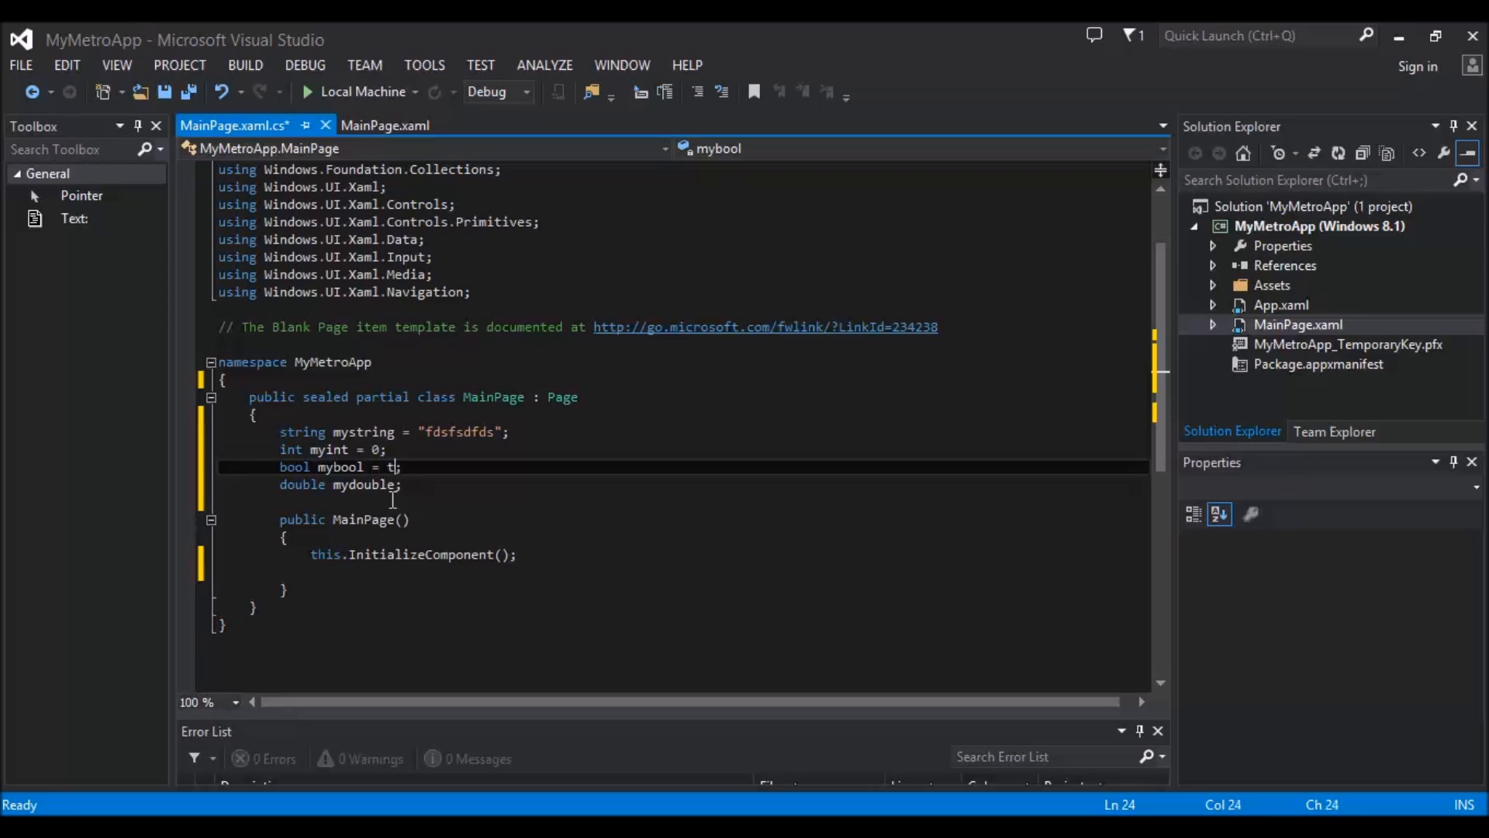
type("rue")
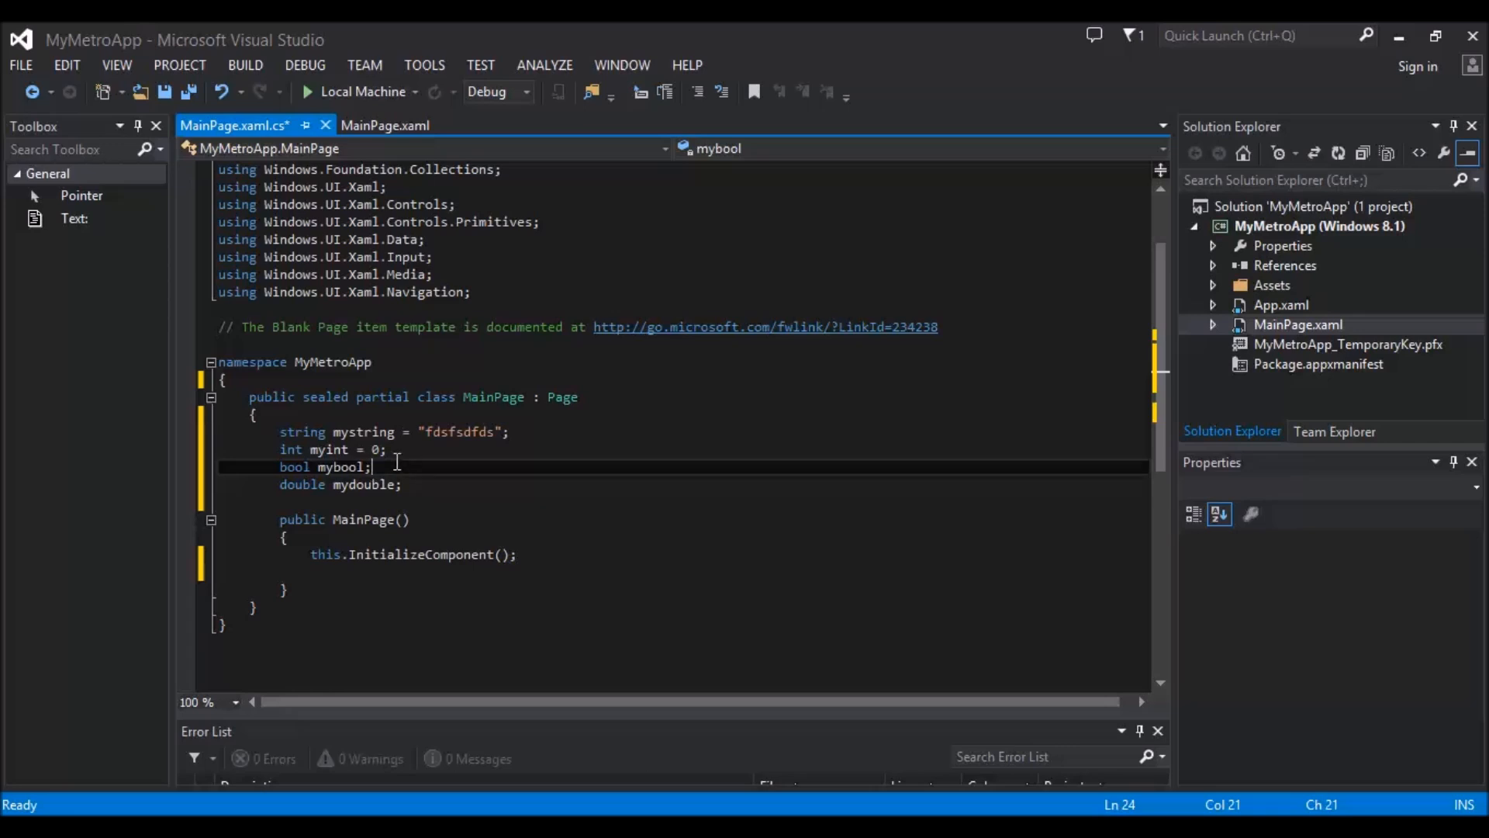
key("Backspace")
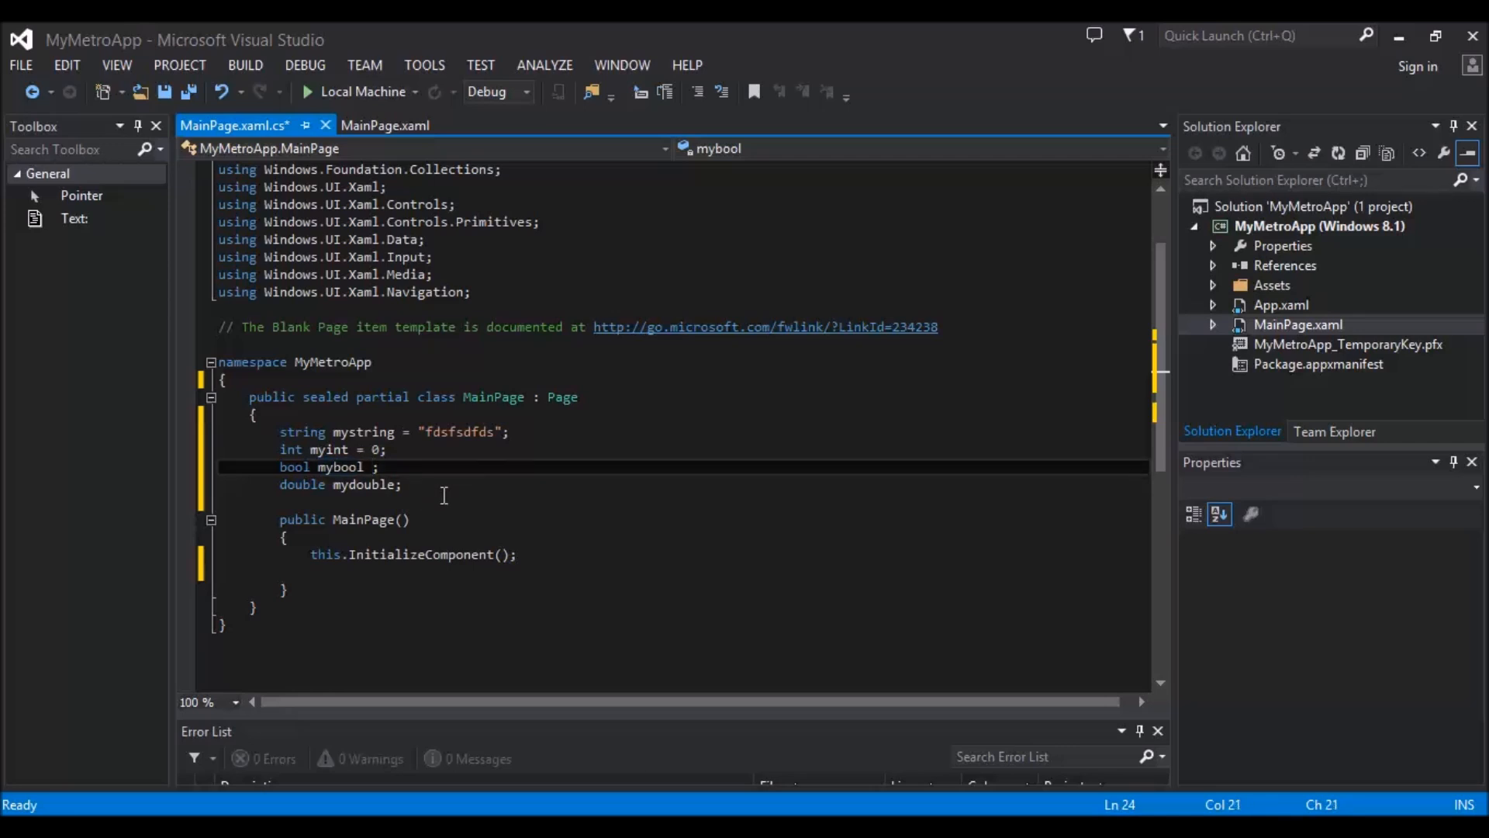
type("=")
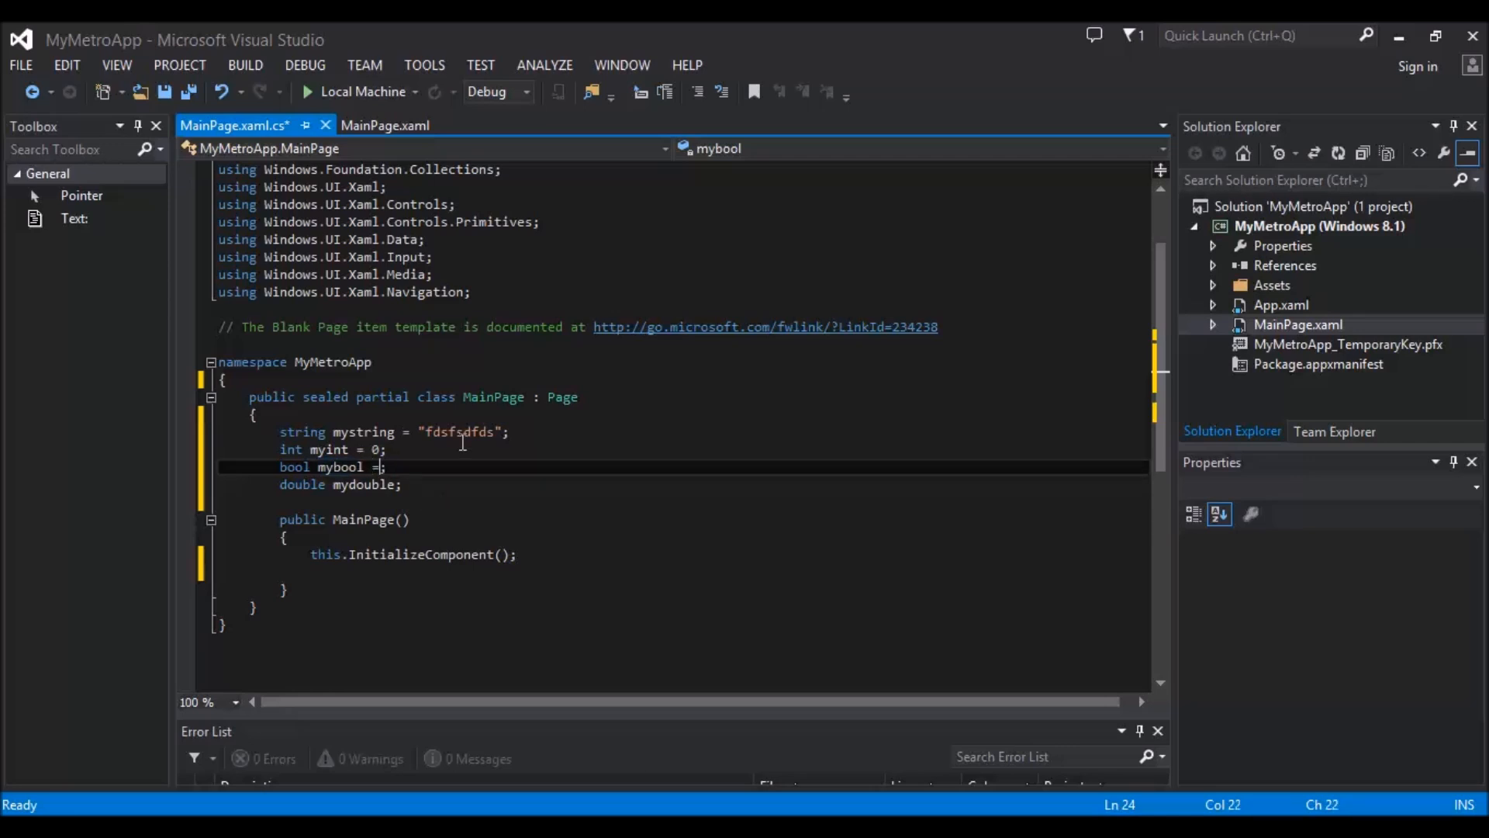
type("t")
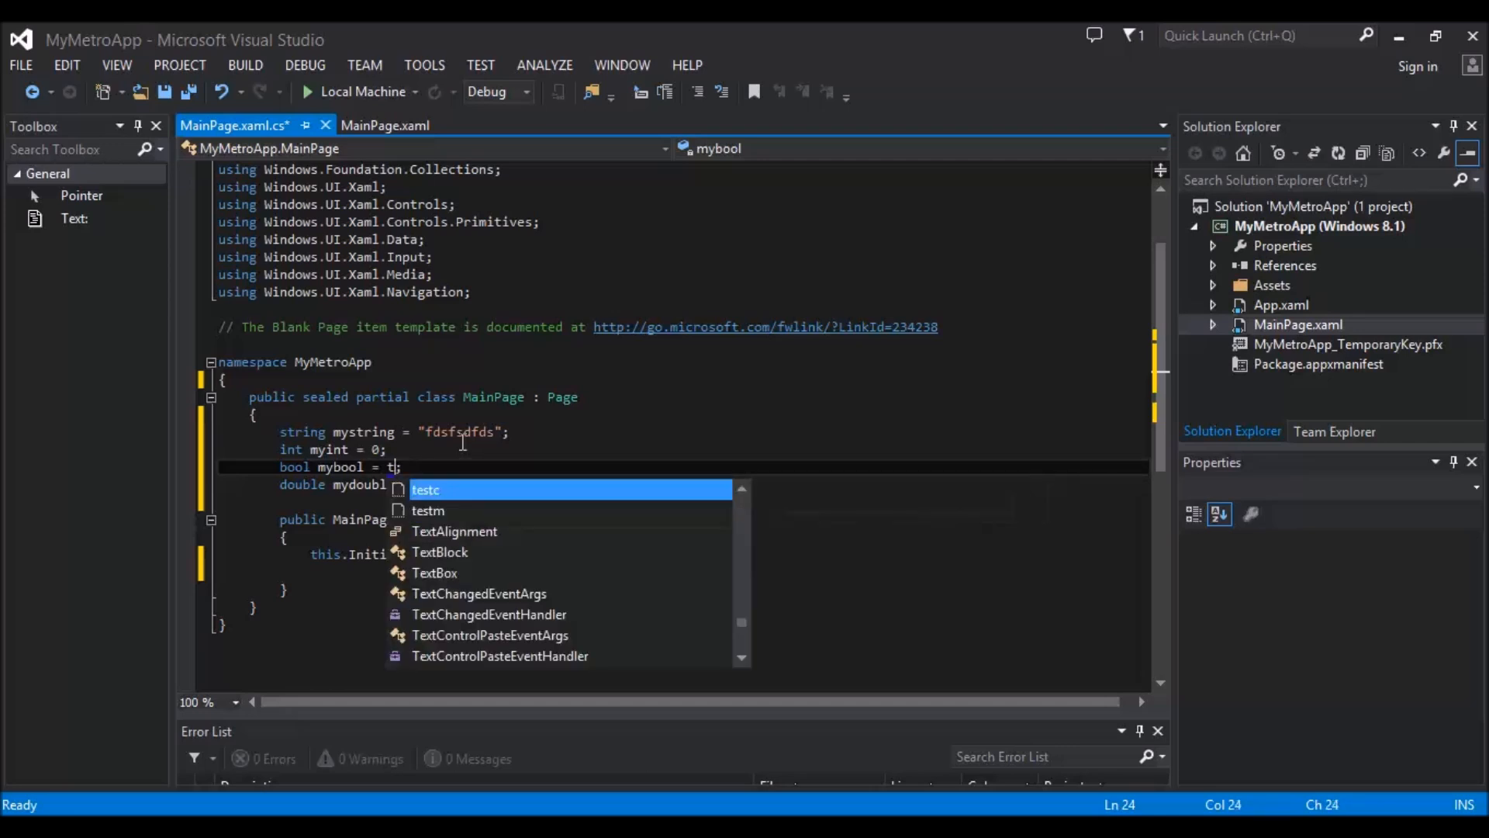
type("rue")
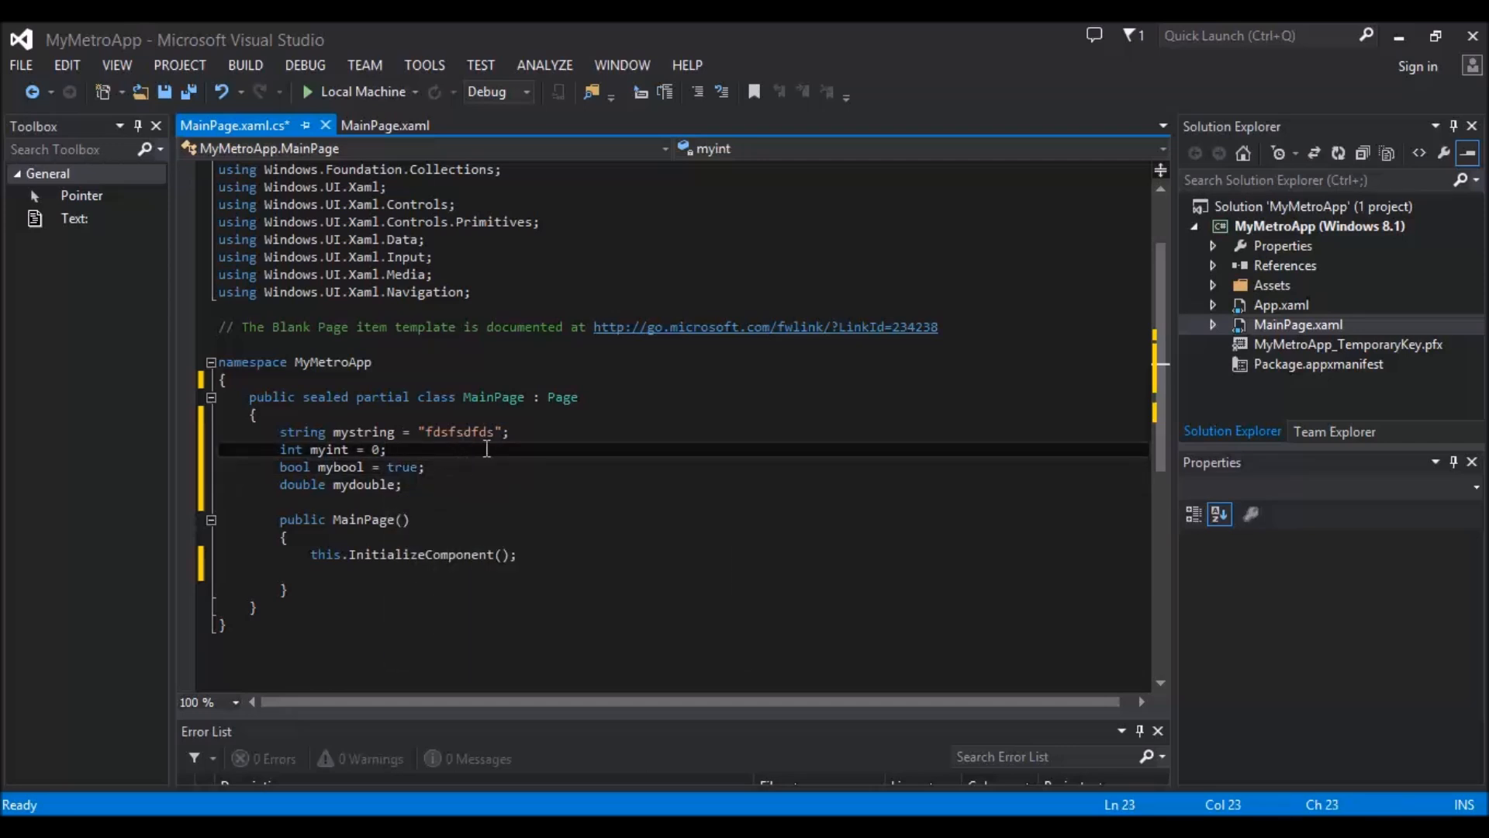
Step: Replace the mystring literal's text with "ewdsdfsdfsd"
left_click(397, 484)
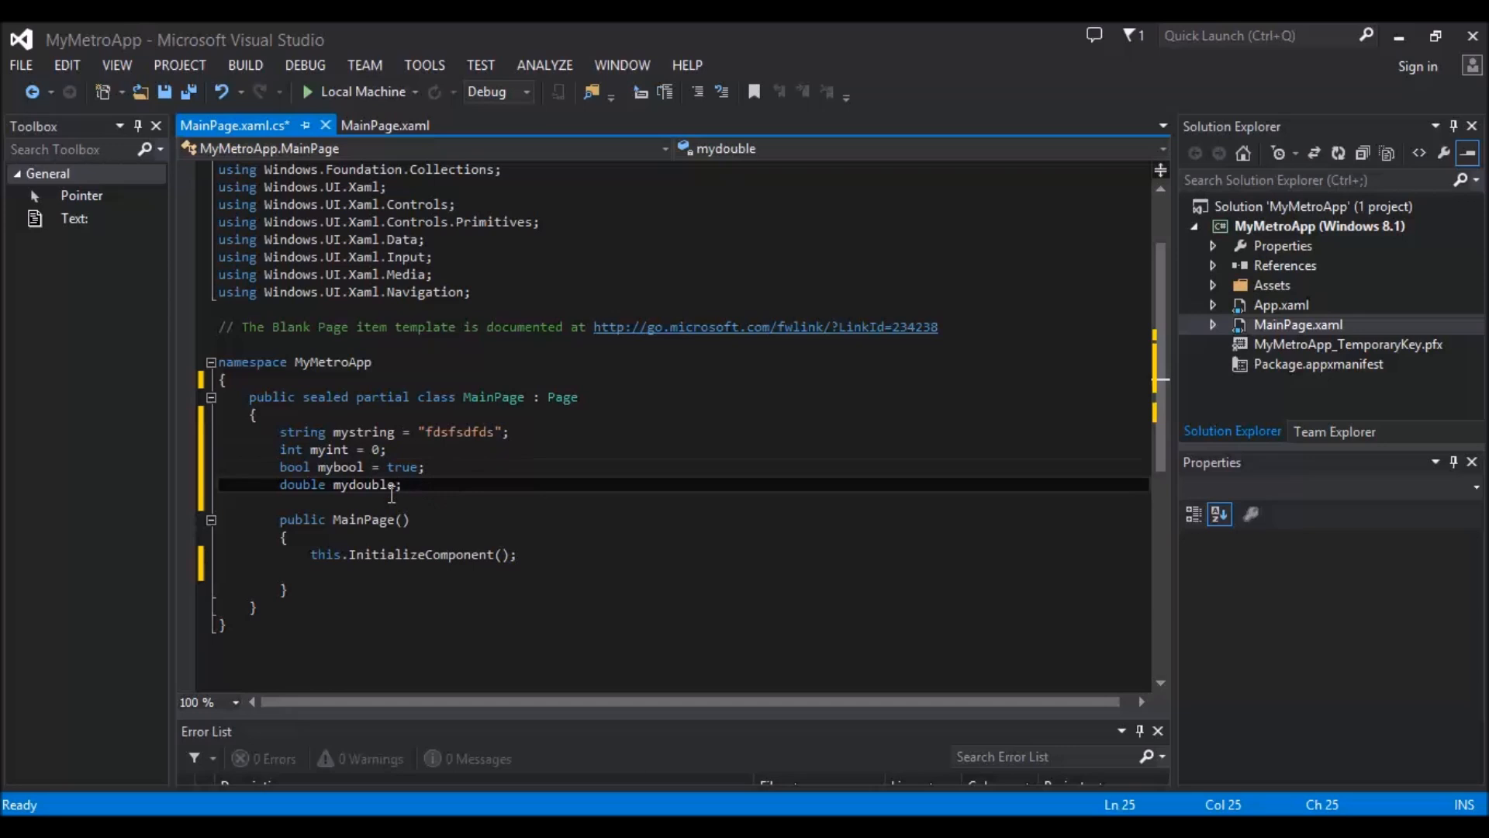
double_click(462, 431)
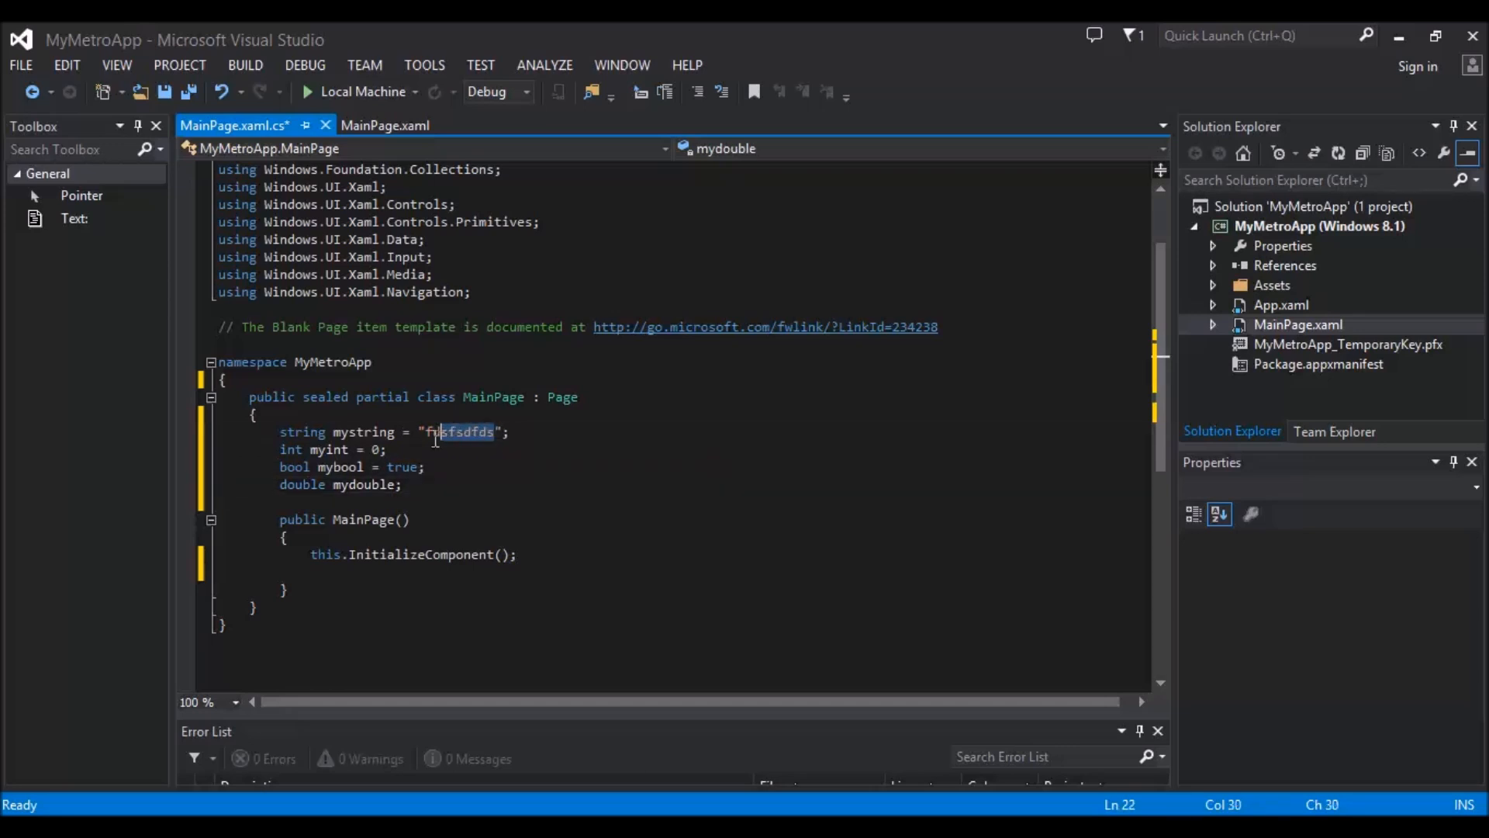
key("Delete")
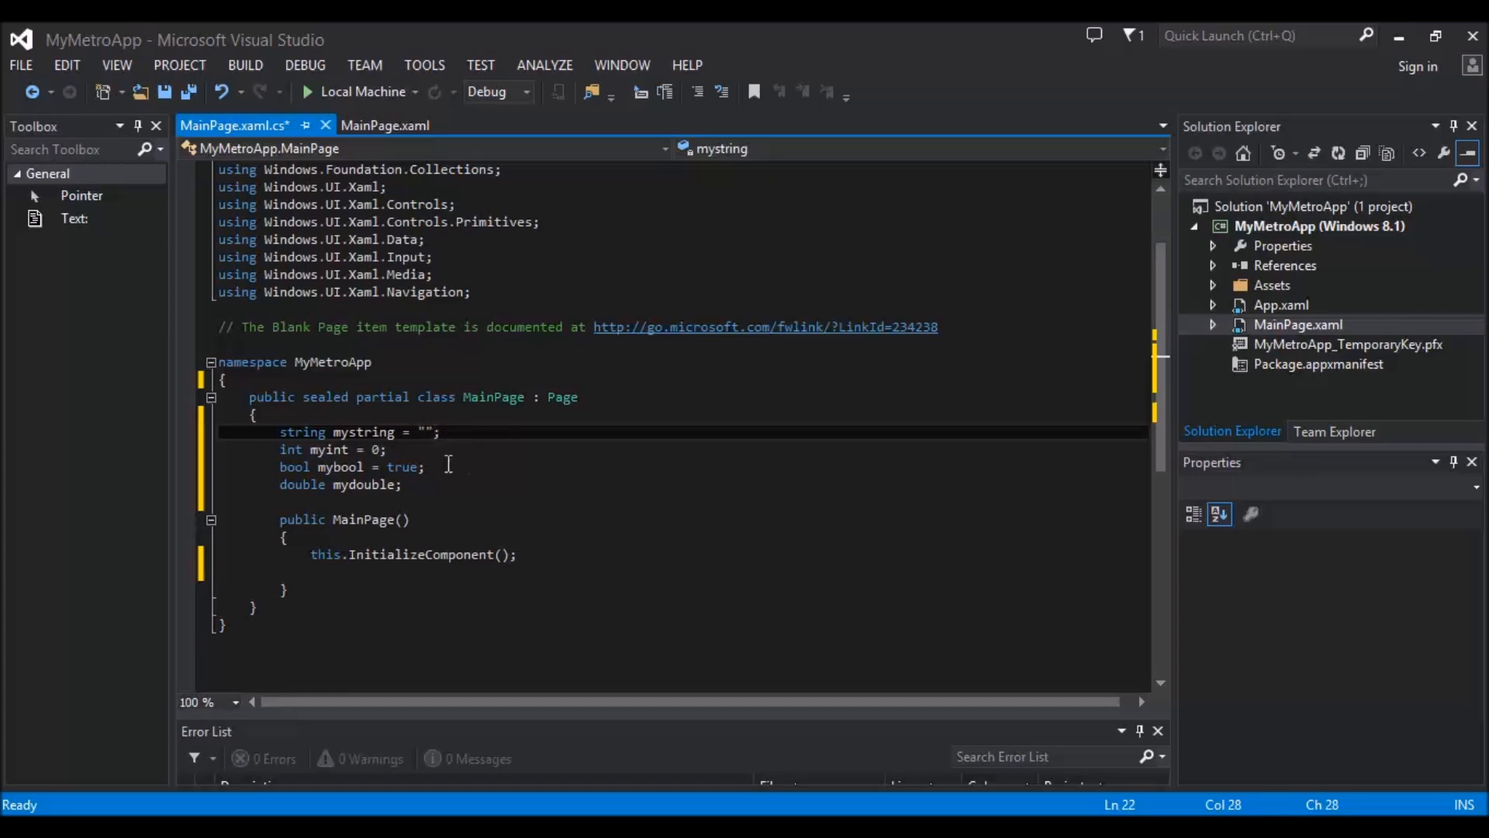
type("e")
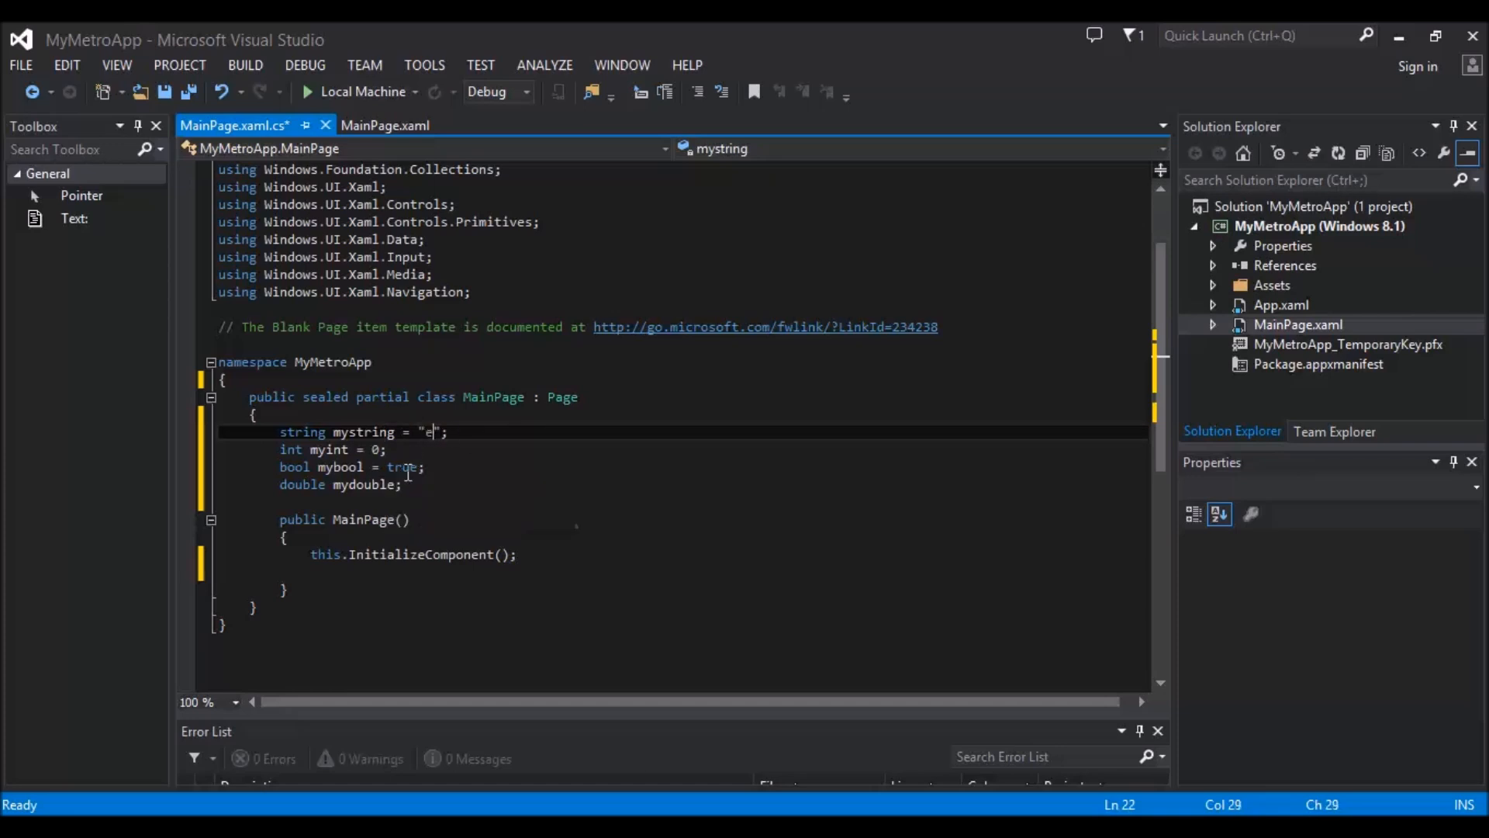
type("wdsdfsdfsd")
left_click(684, 484)
type(" = ")
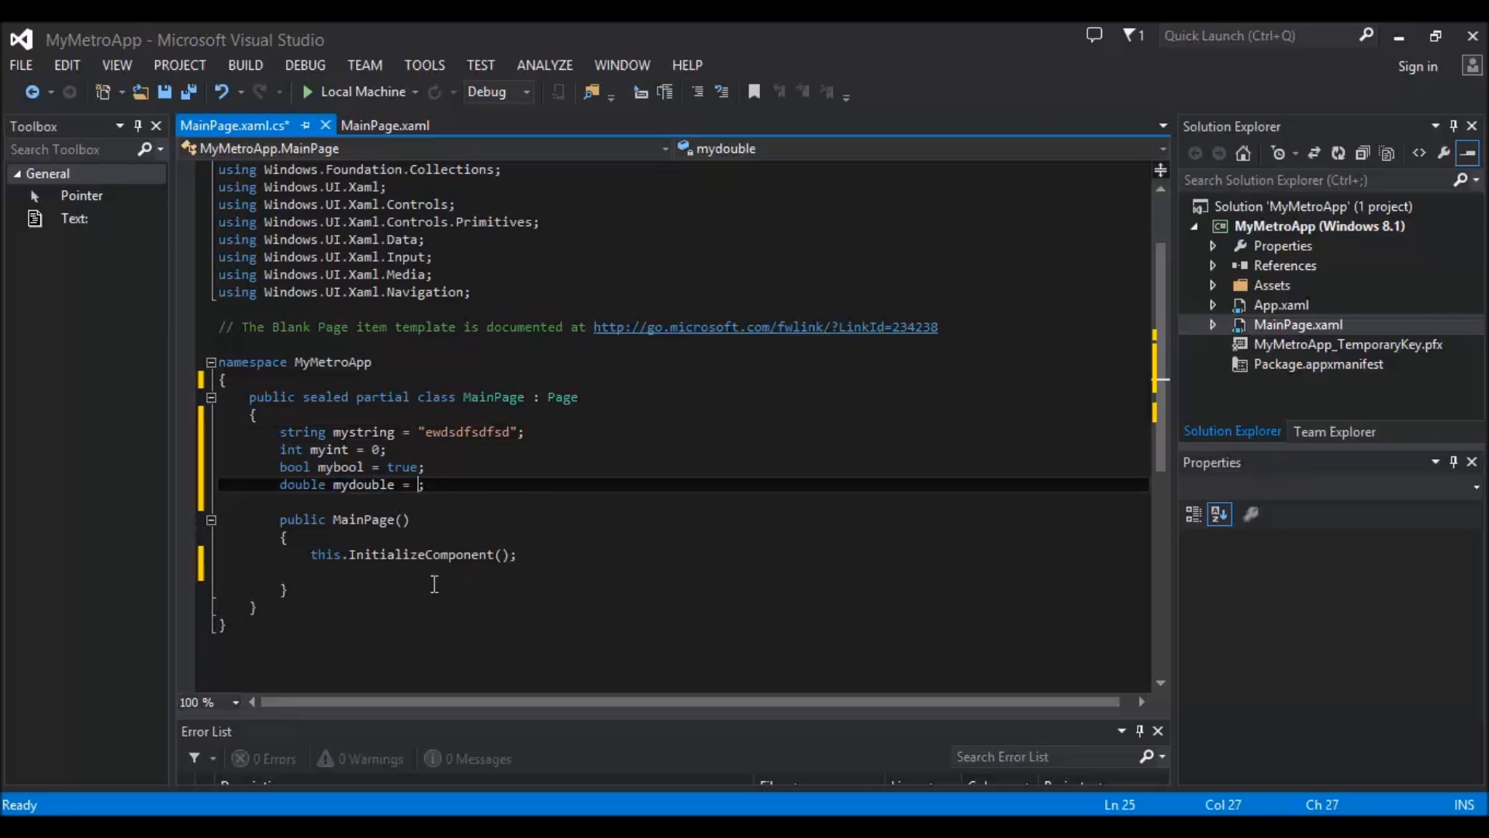
Step: Initialize mydouble to 0.13423423 and return to the MainPage.xaml designer
type("0.1")
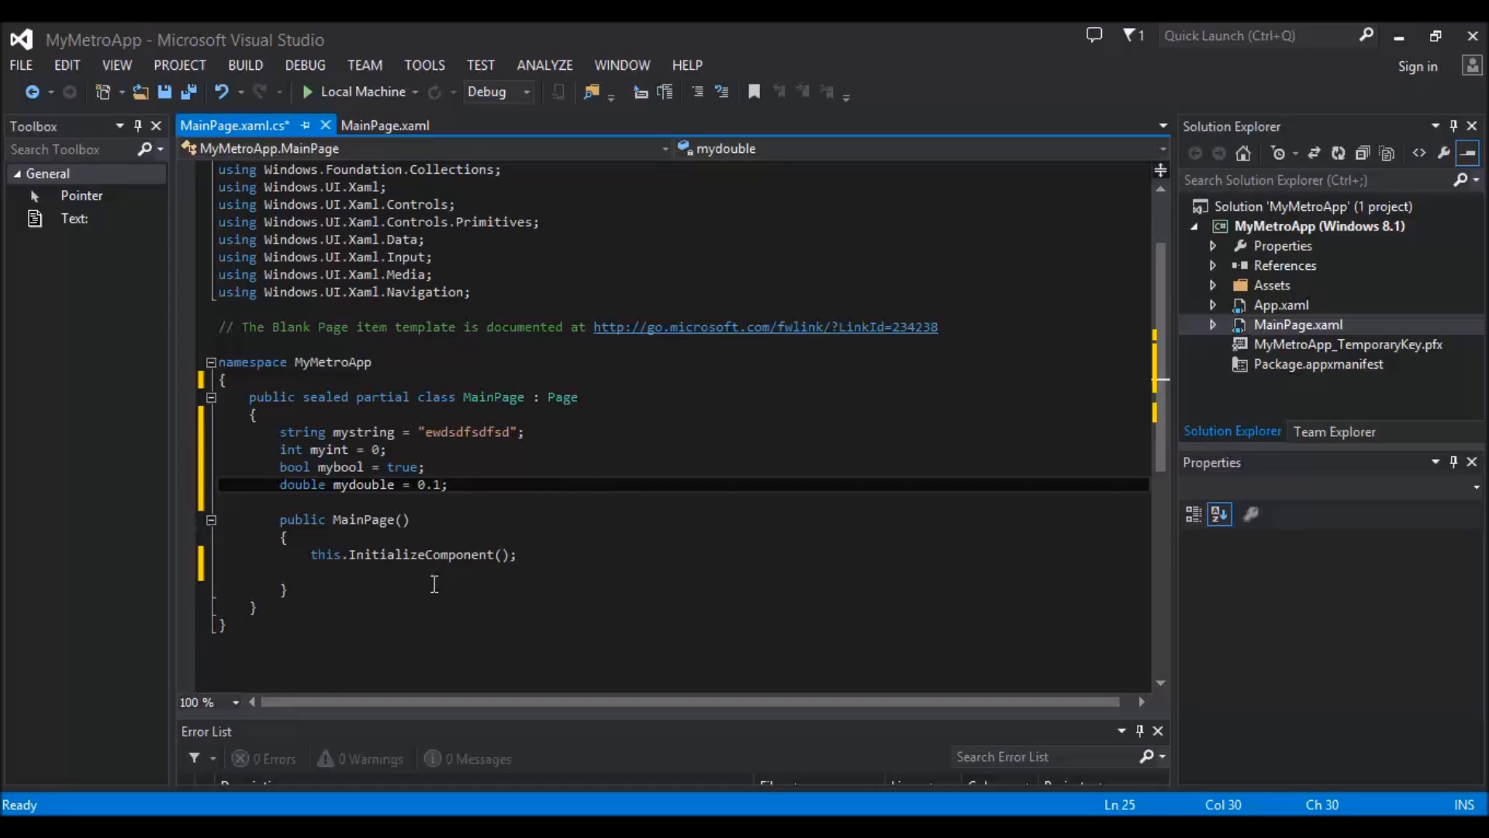
type("34")
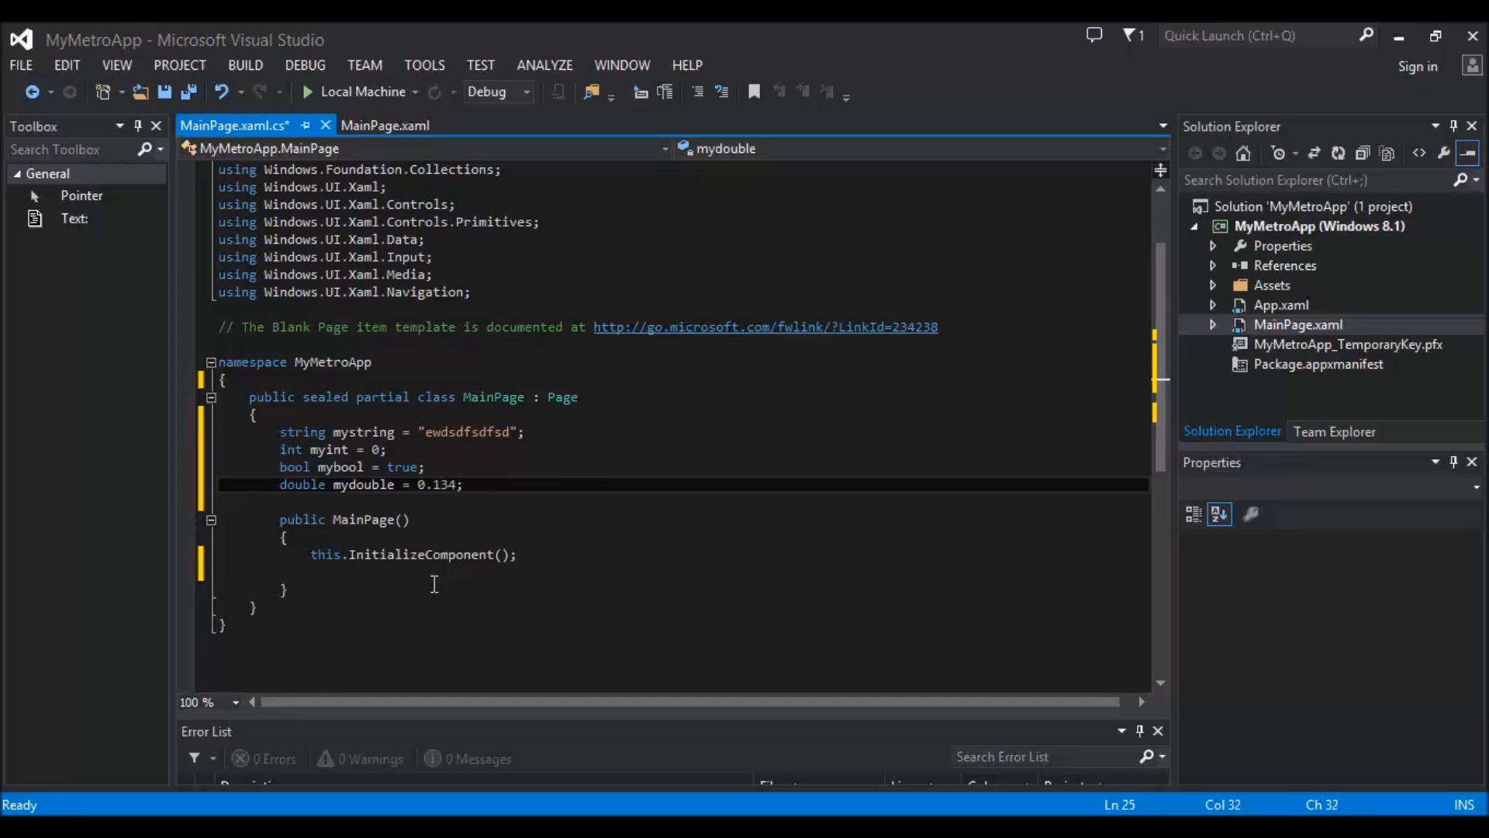
type("23423")
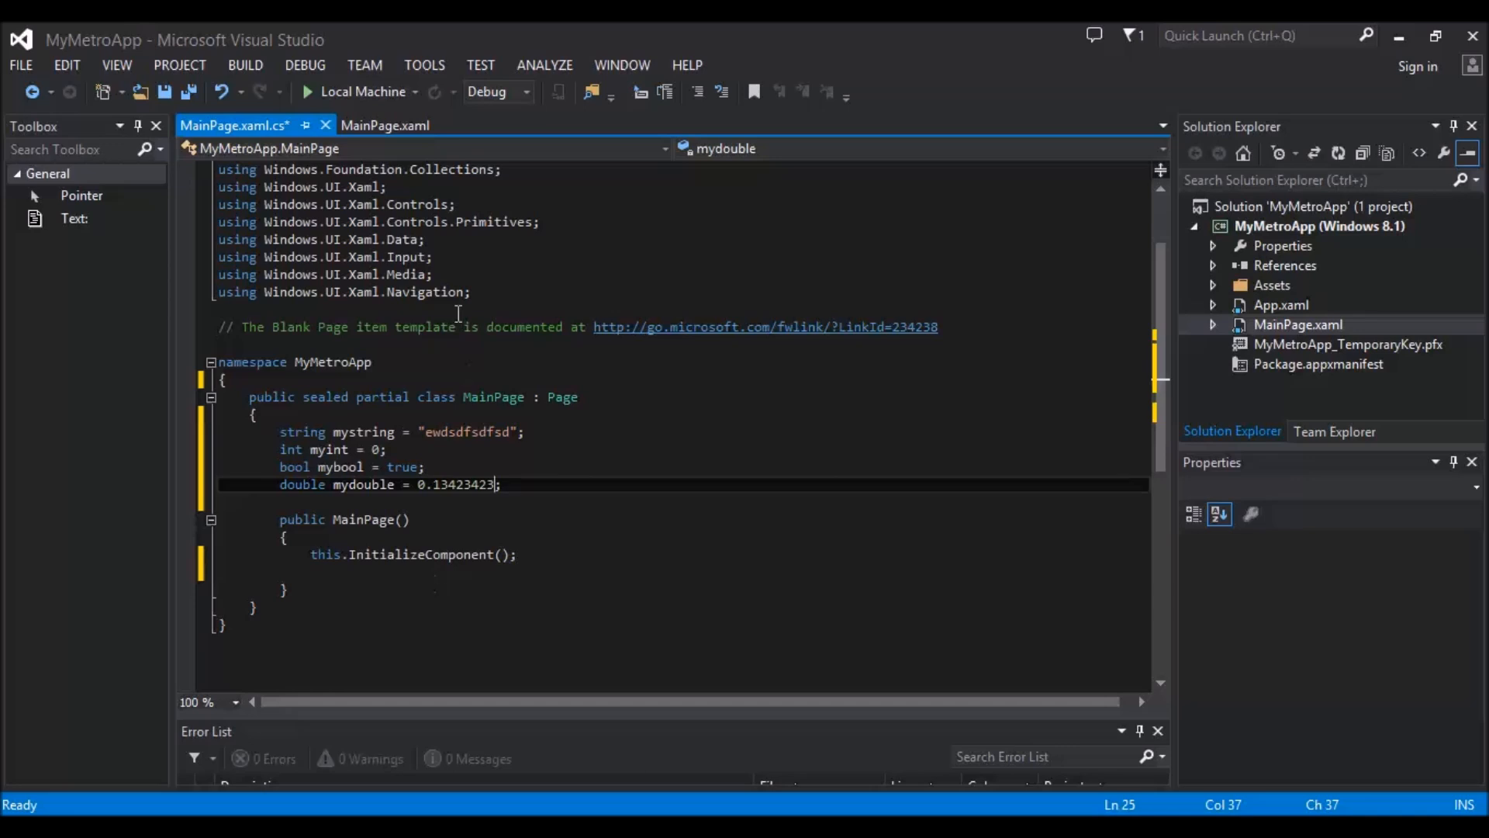
left_click(385, 124)
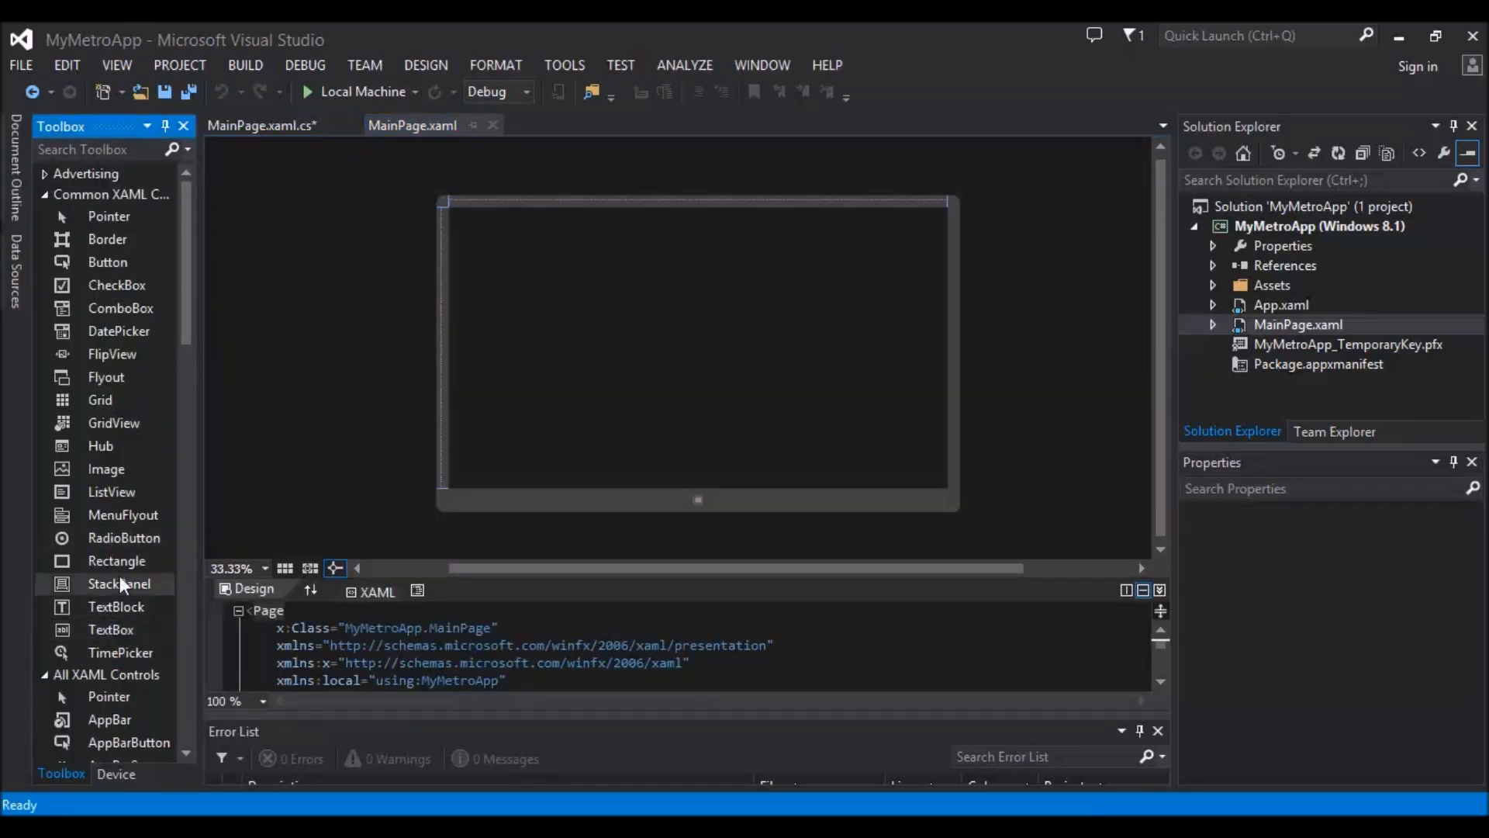
left_click(112, 630)
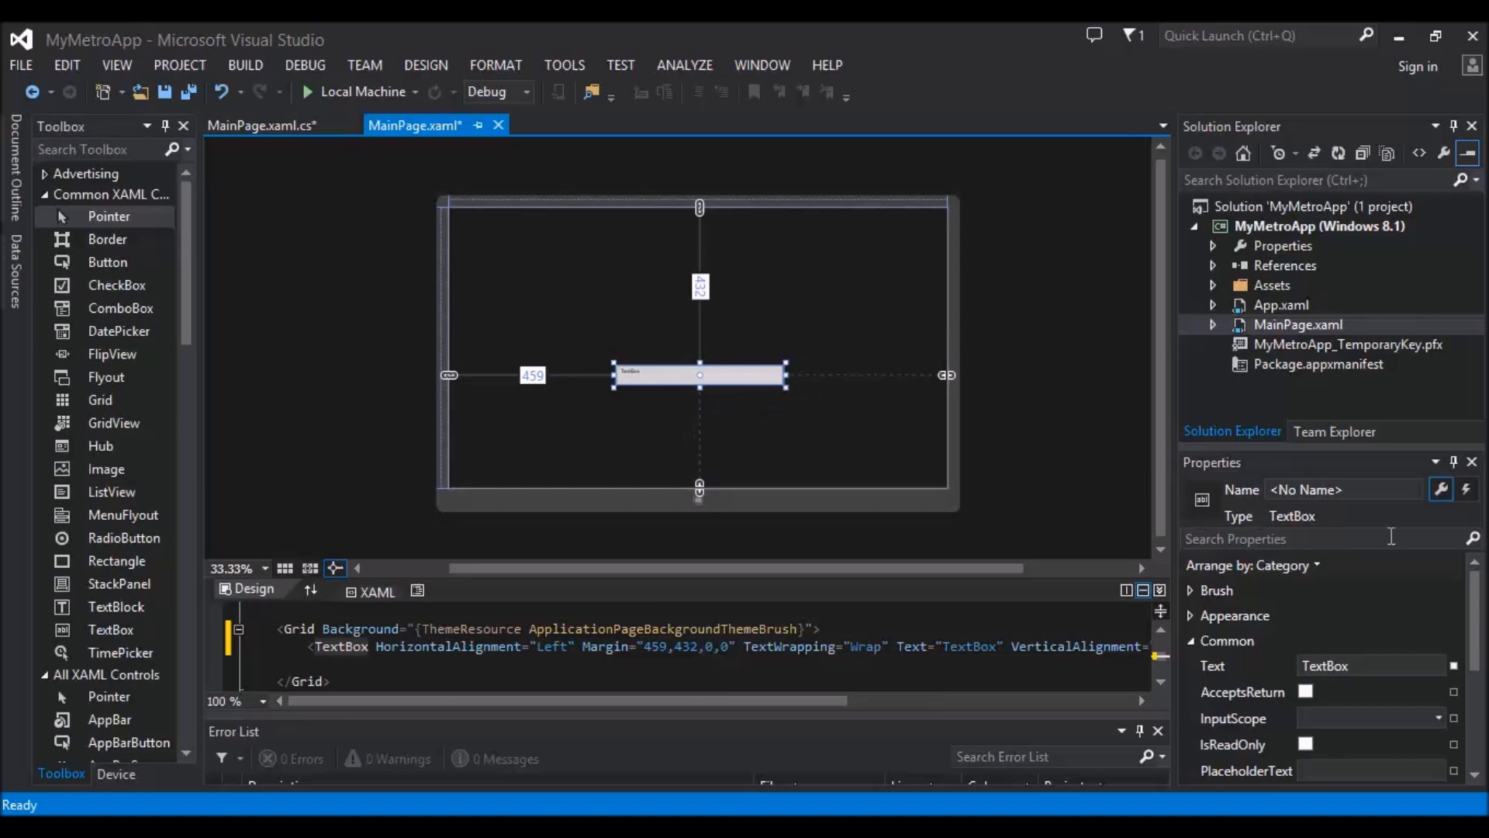
mouse_move(1282, 509)
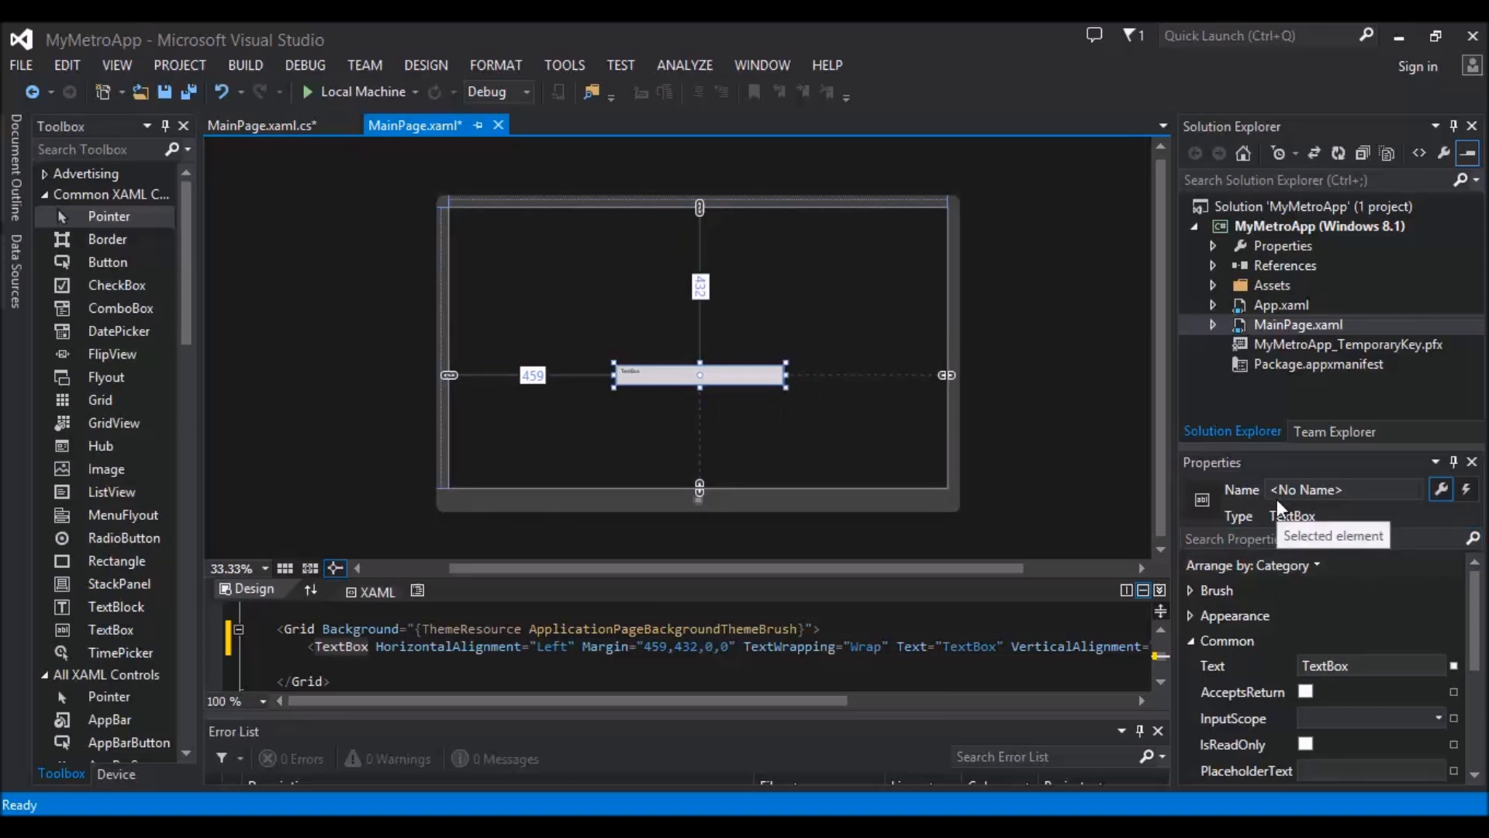
mouse_move(1348, 511)
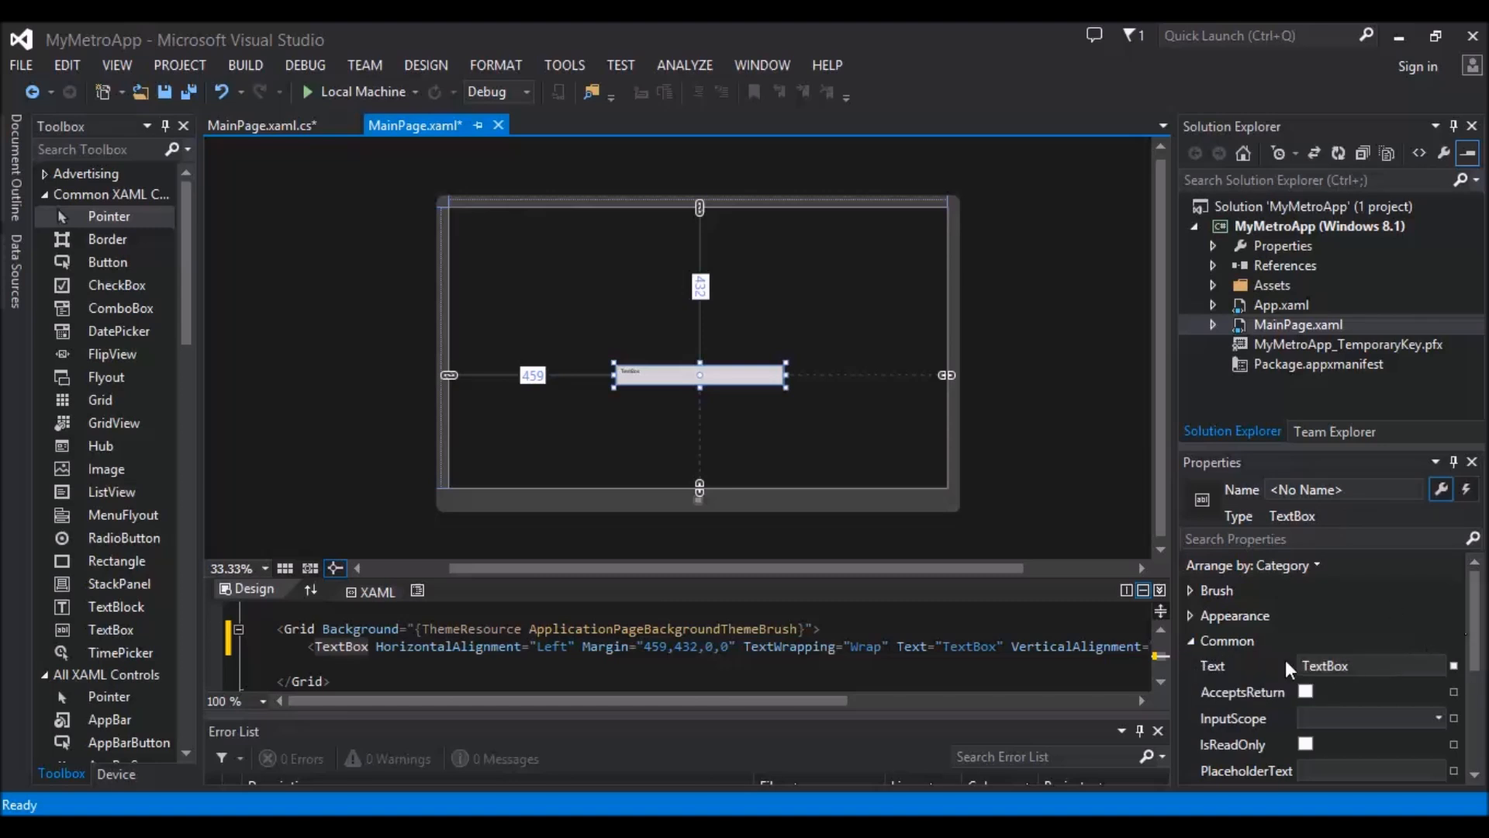
mouse_move(1331, 681)
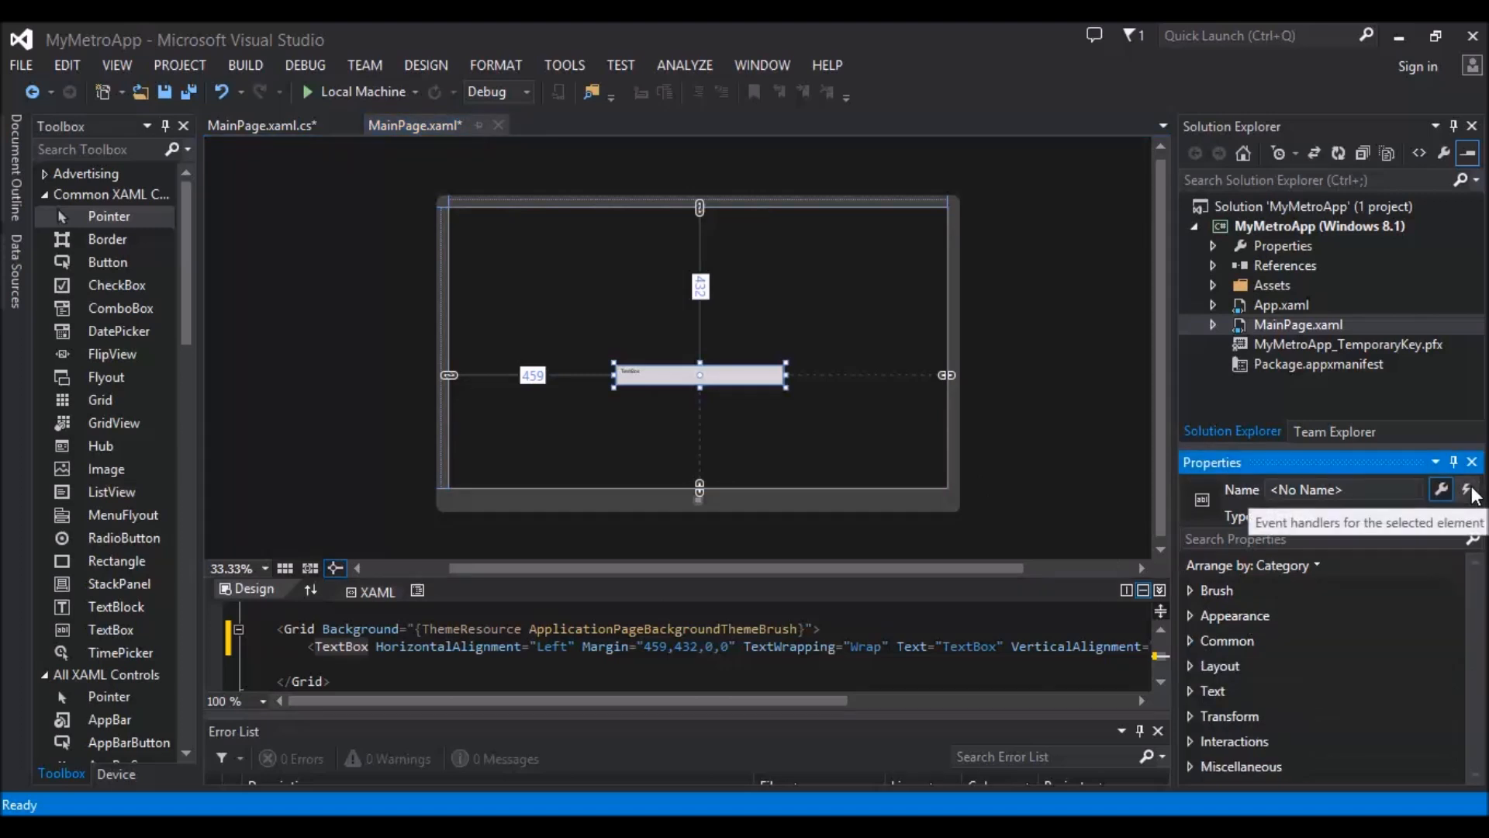
left_click(1468, 489)
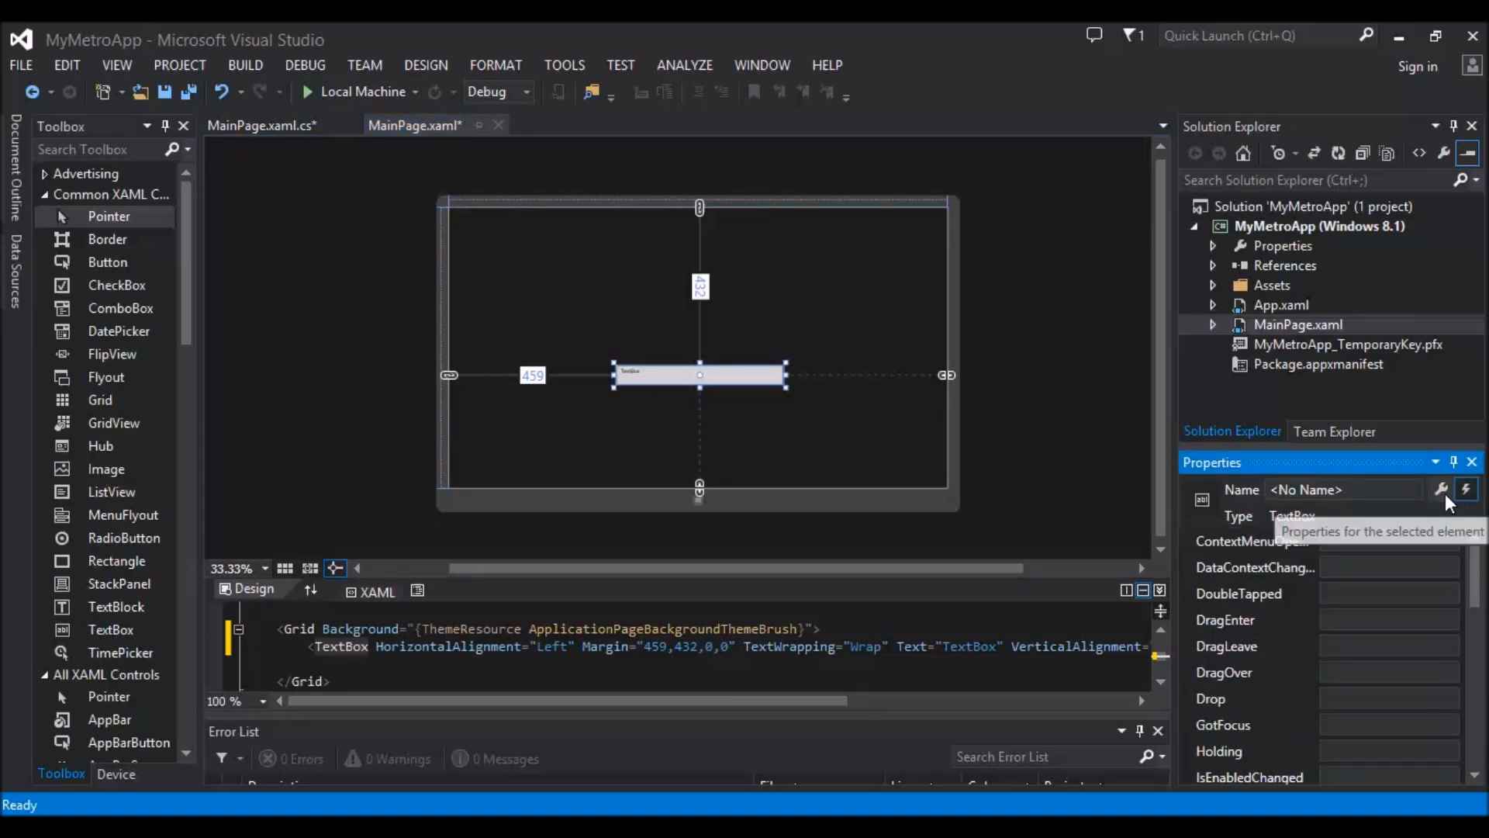
left_click(1441, 489)
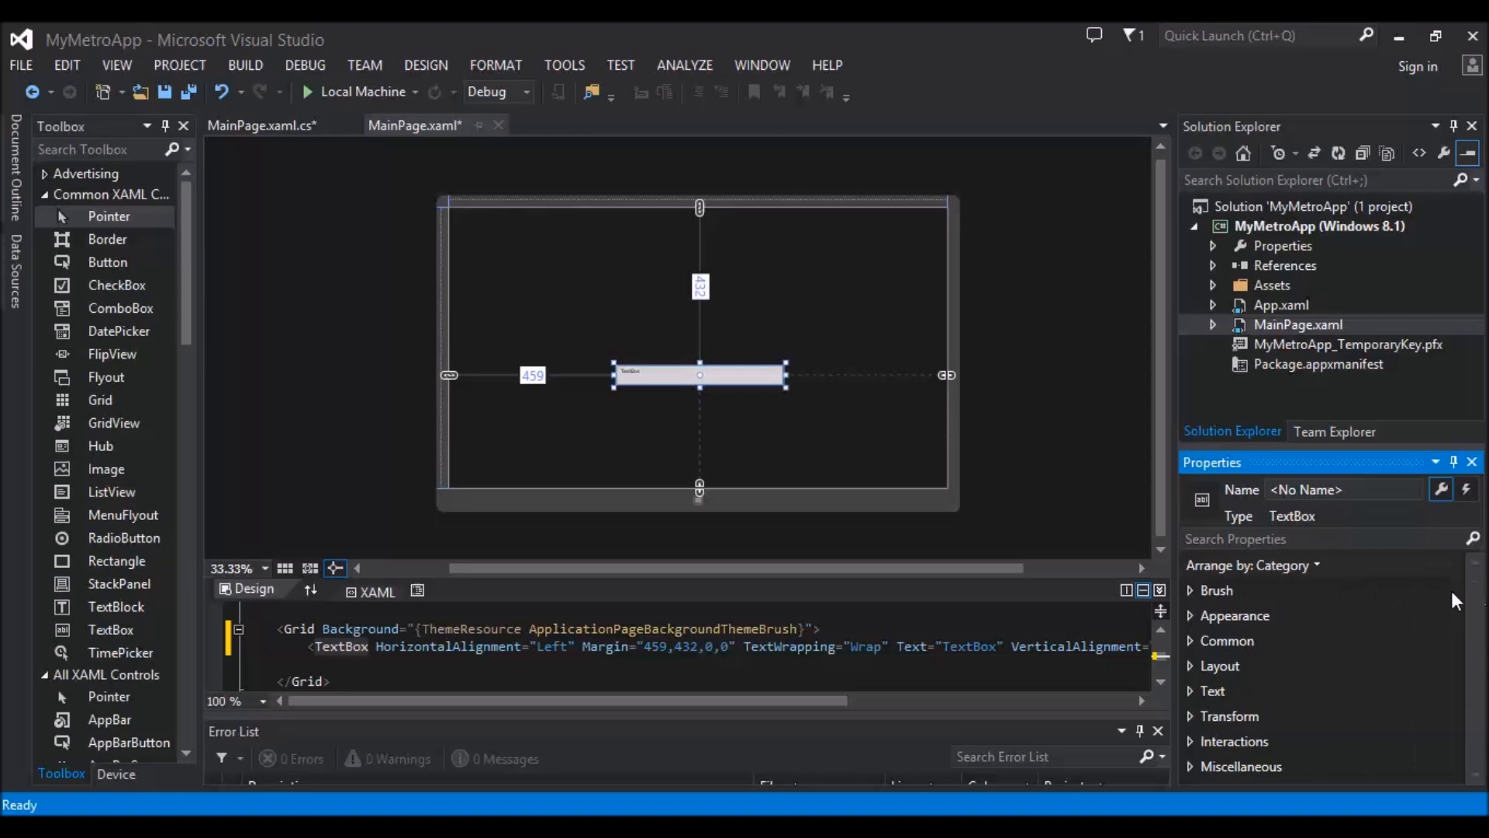
mouse_move(1196, 726)
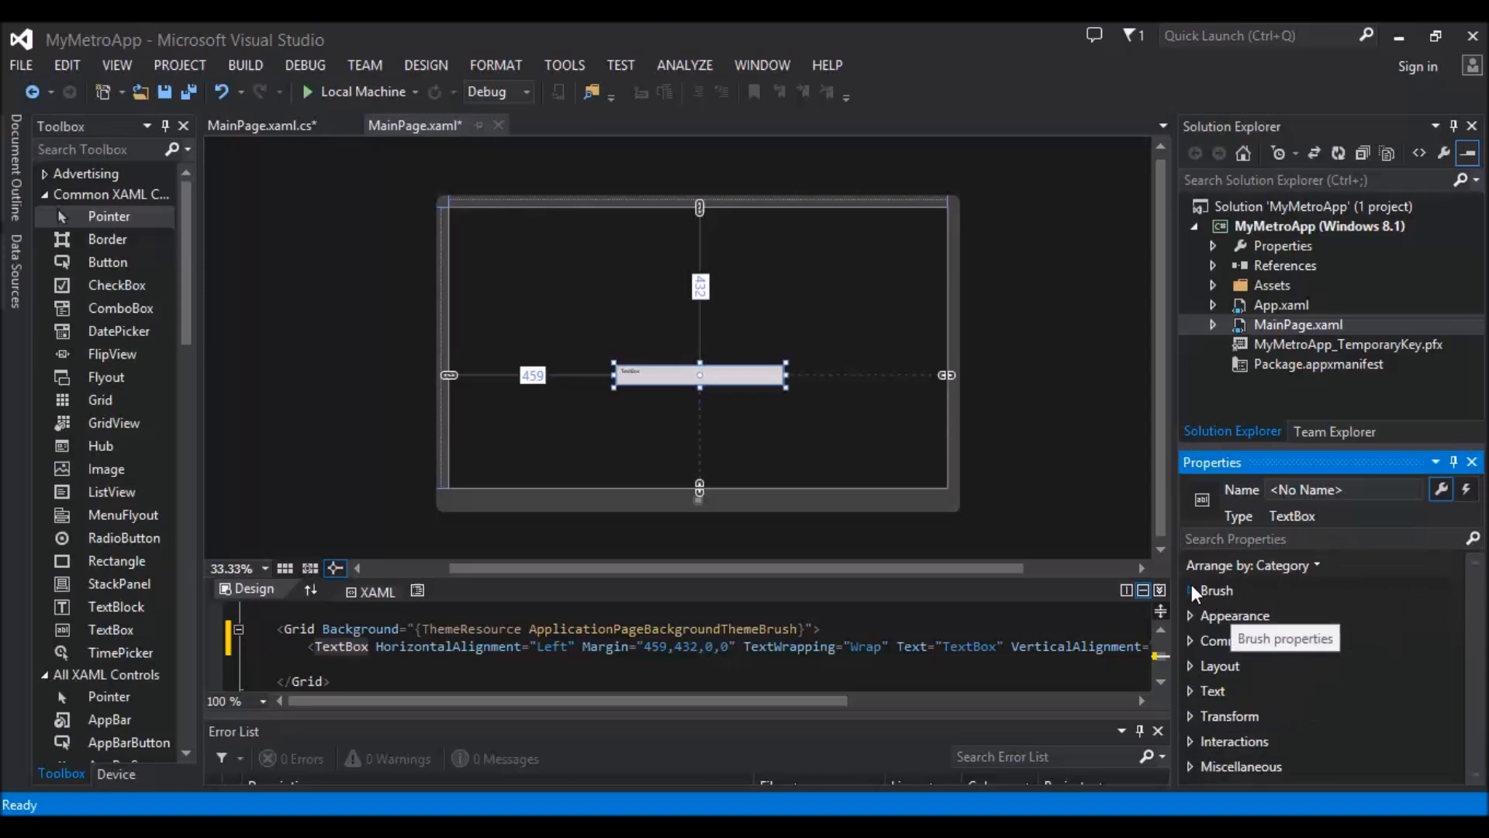
left_click(1193, 590)
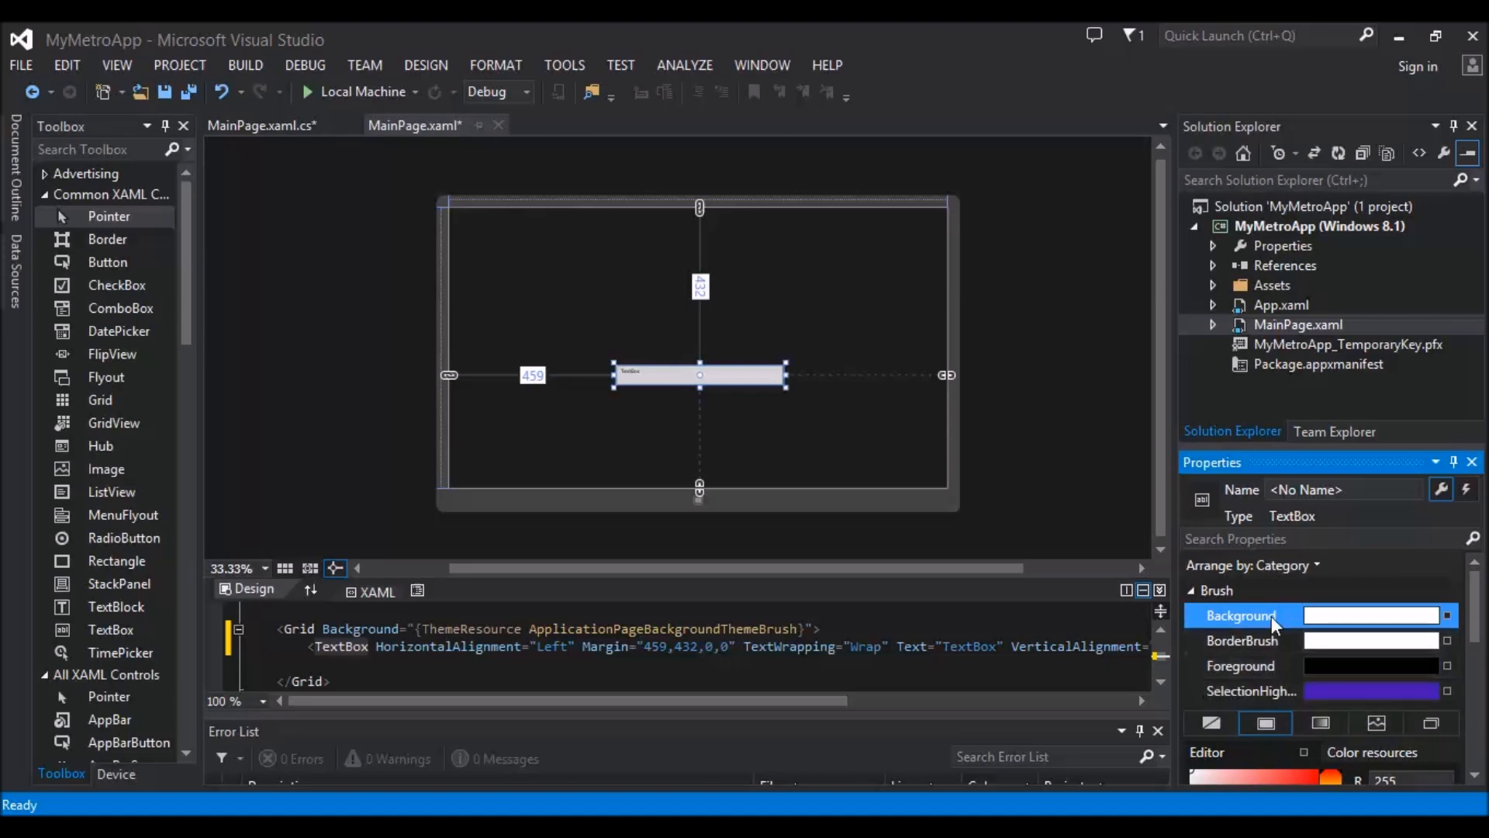
mouse_move(1191, 598)
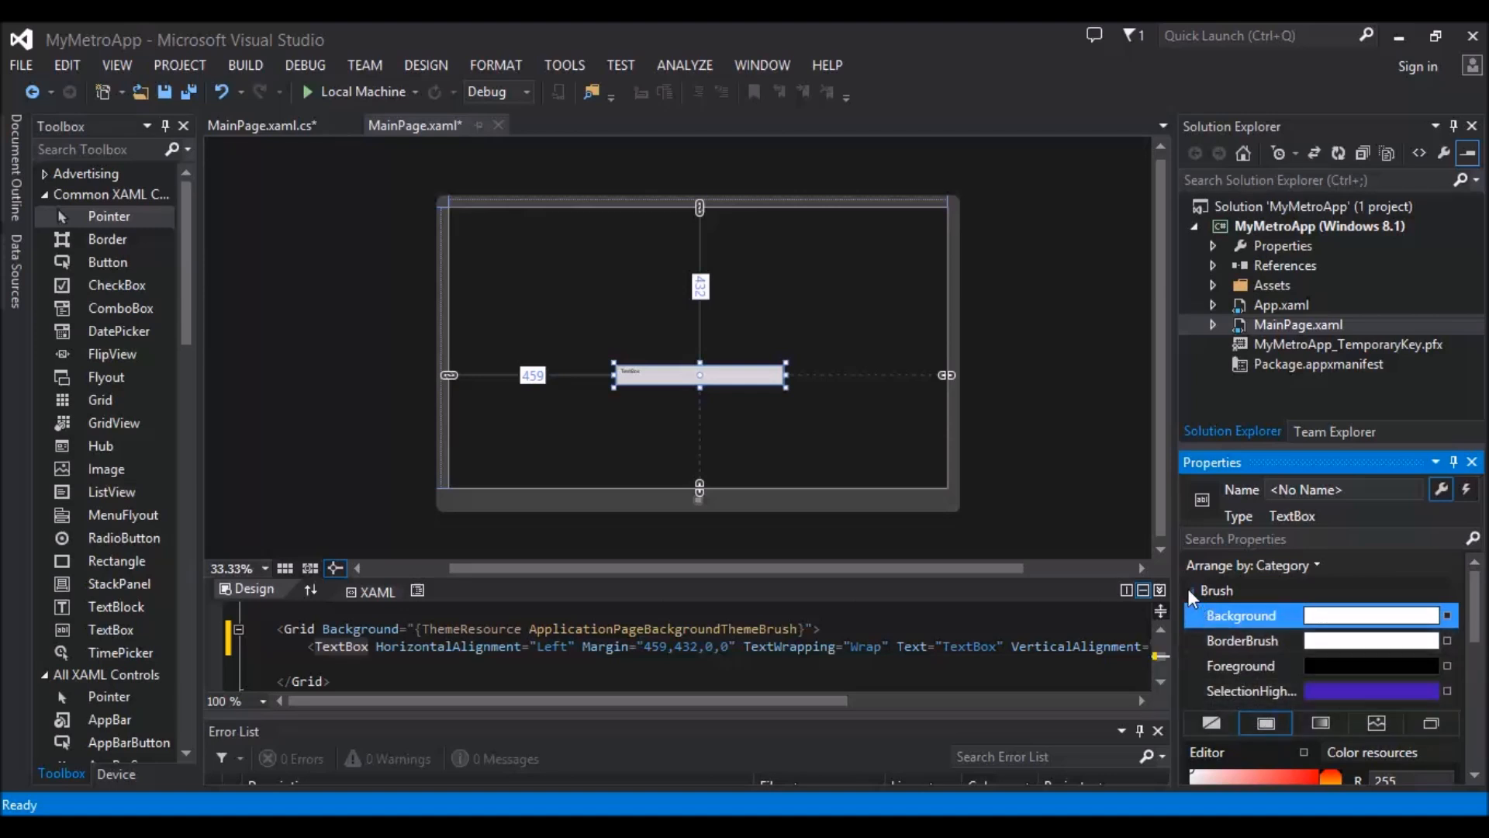
left_click(1192, 590)
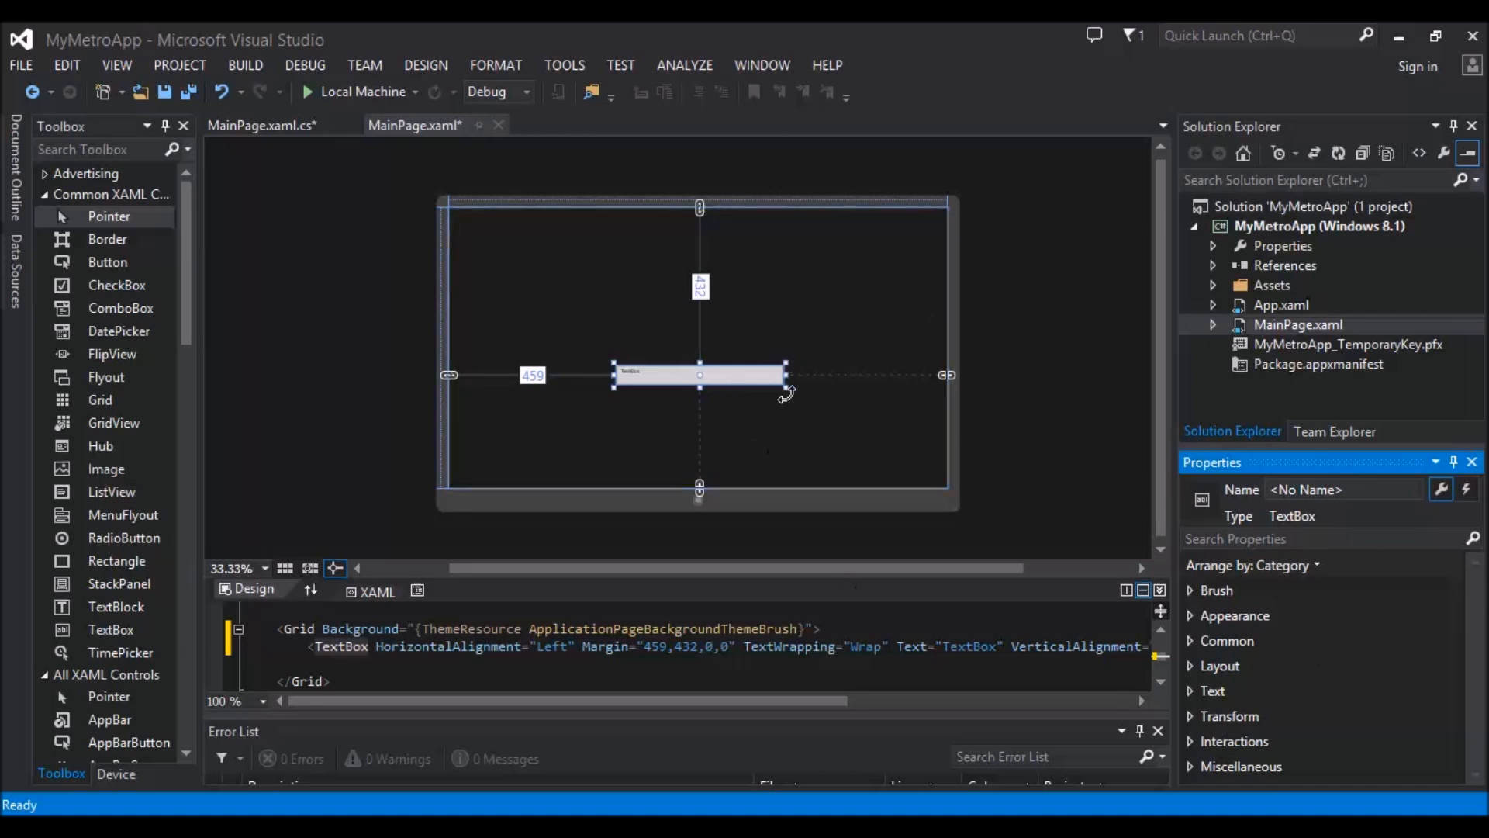
mouse_move(1213, 692)
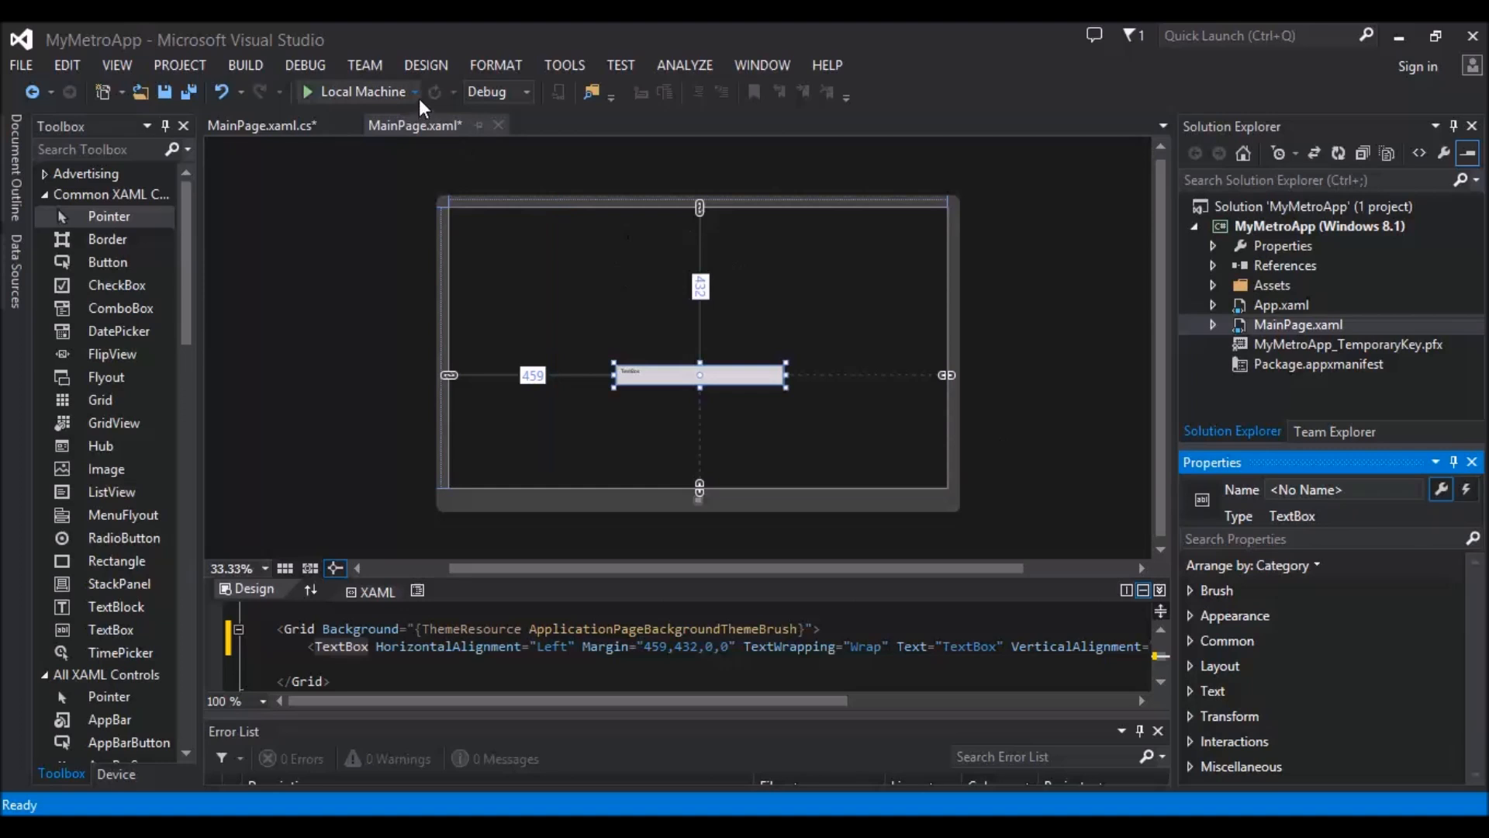
Step: Set the run target to Simulator and launch MyMetroApp there
left_click(416, 91)
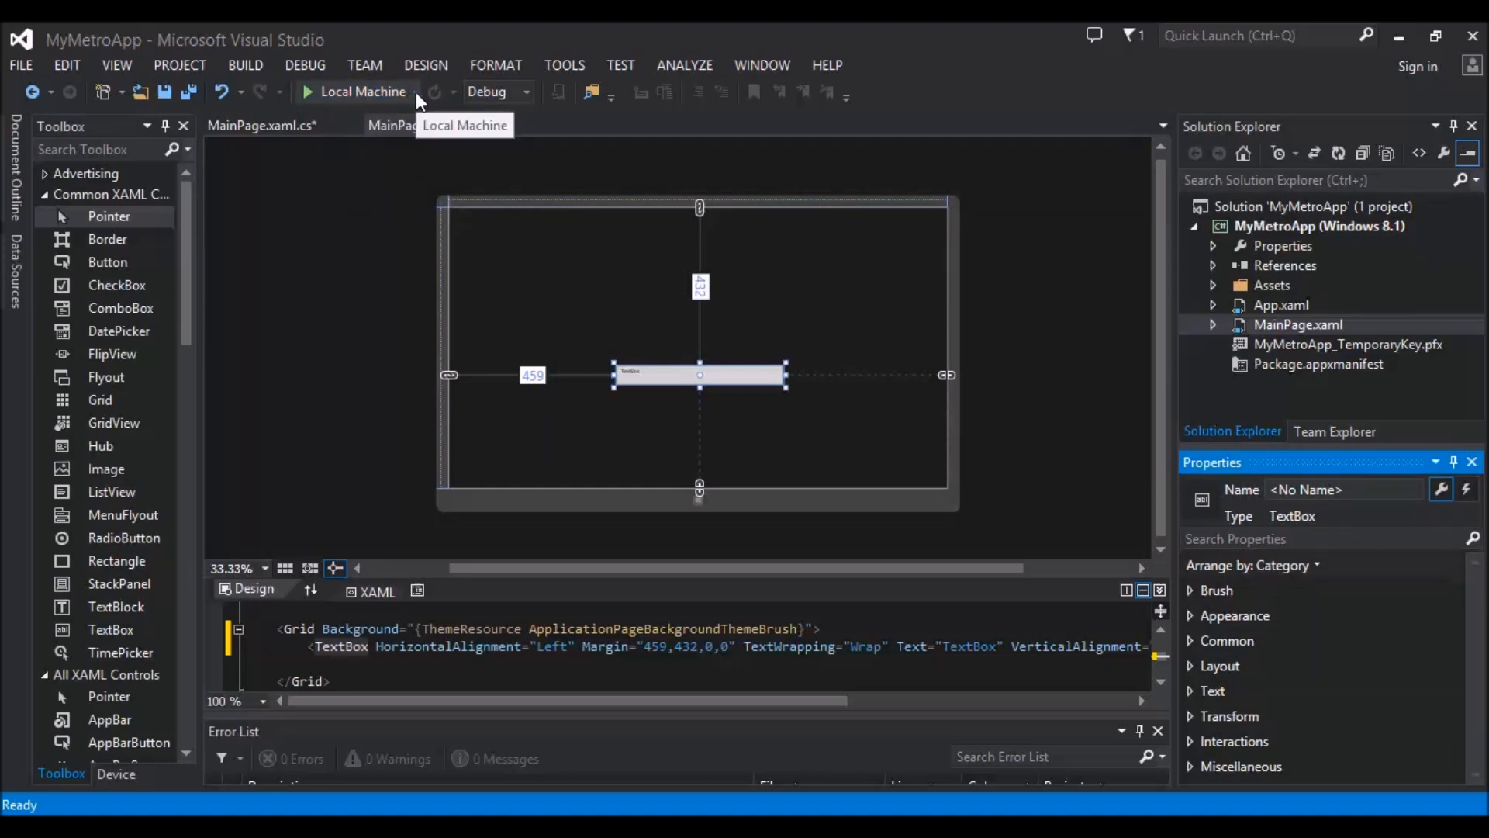
left_click(414, 91)
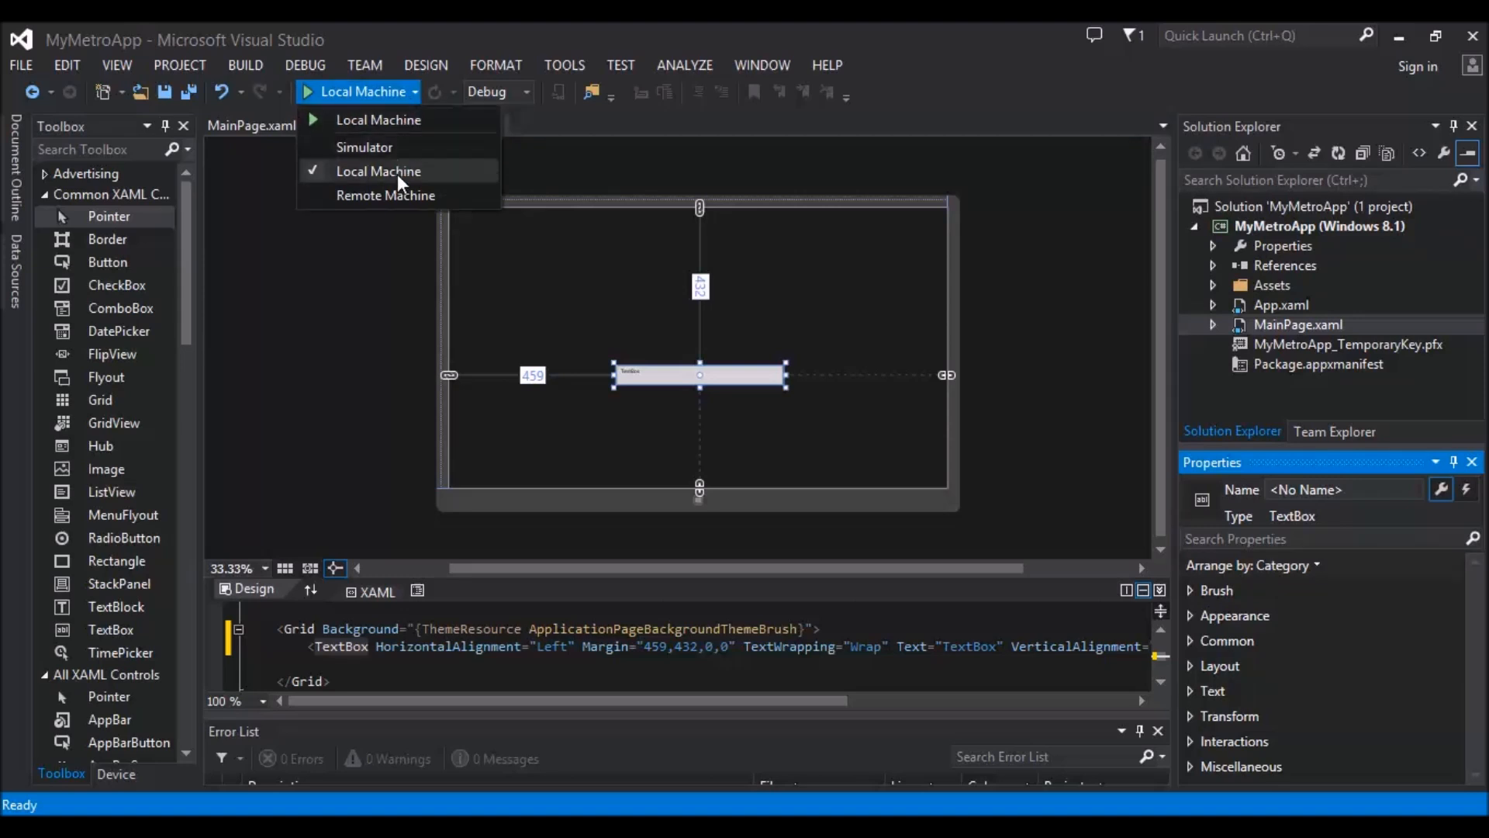
left_click(363, 146)
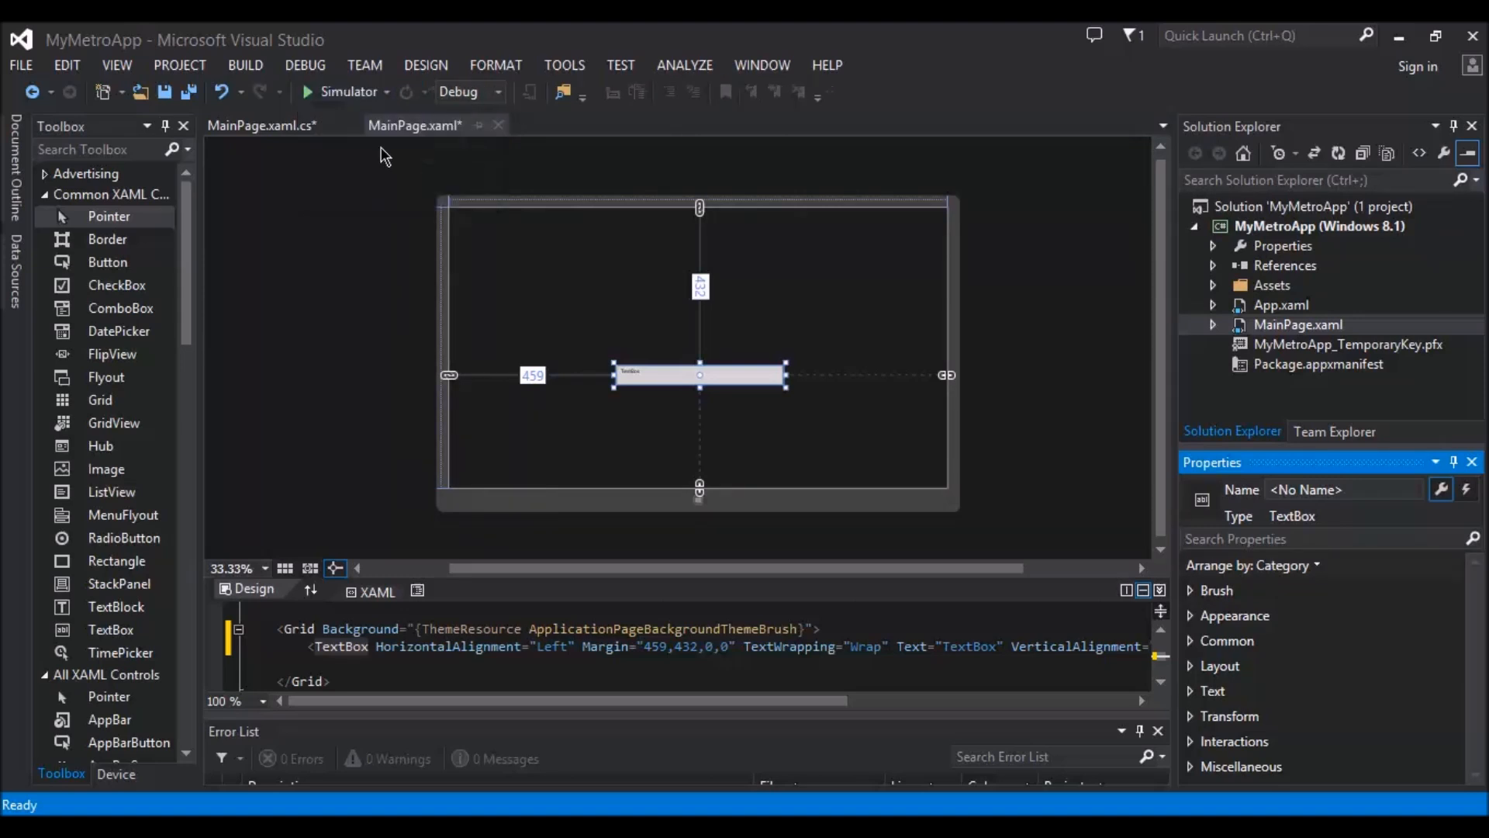
mouse_move(366, 106)
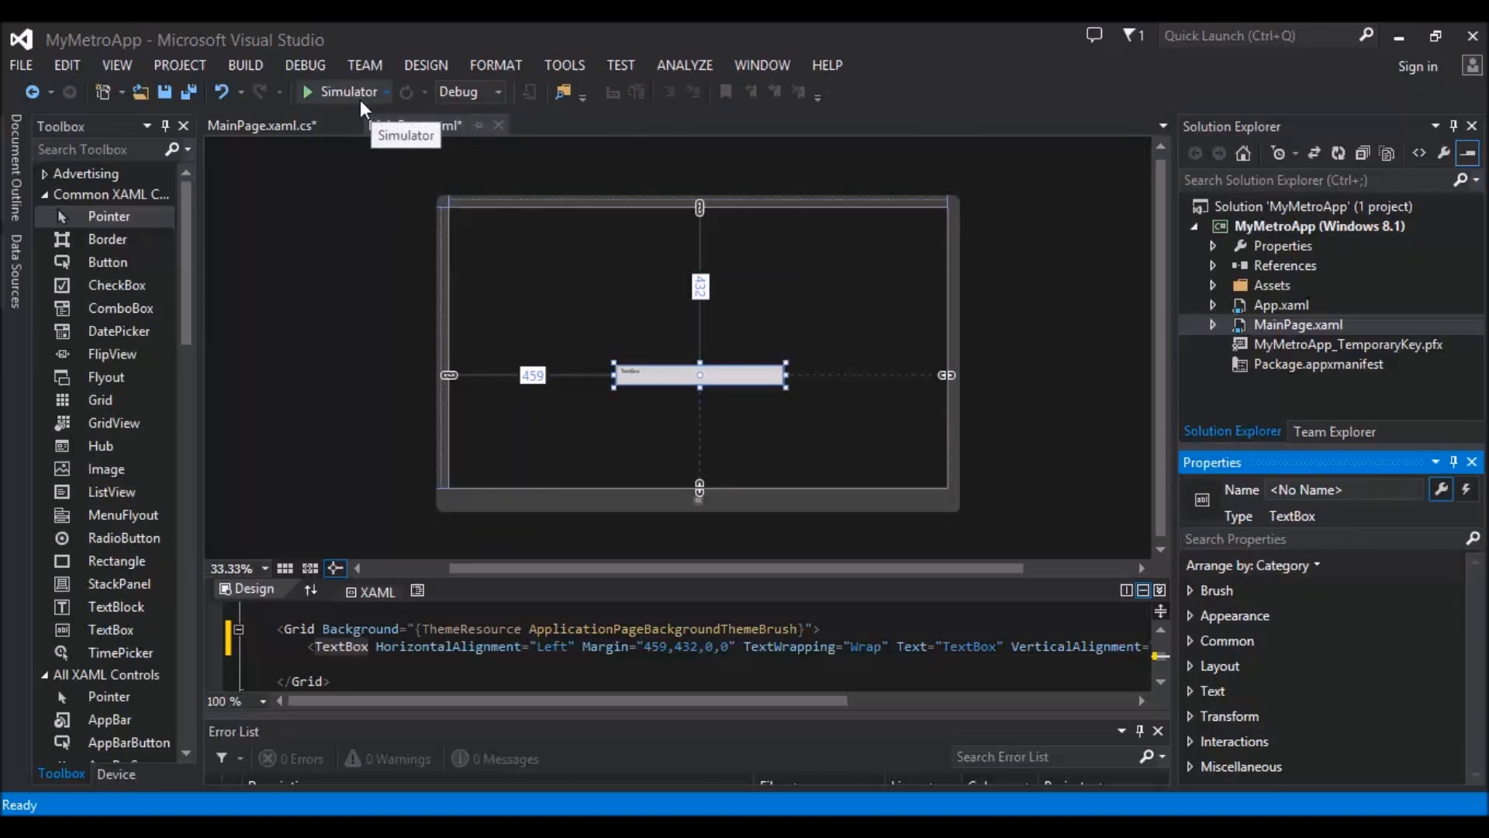
left_click(339, 91)
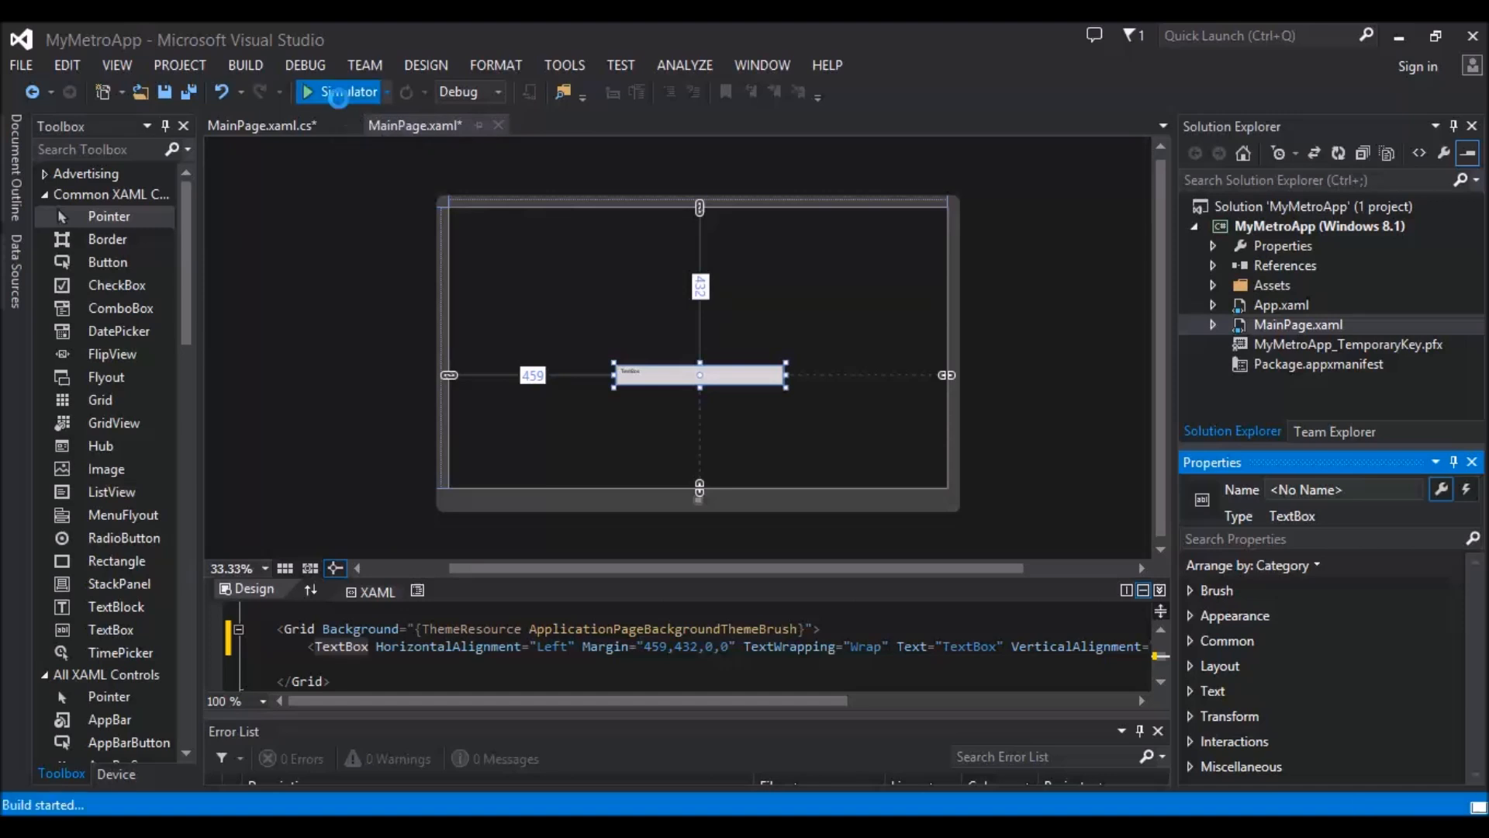
mouse_move(409, 138)
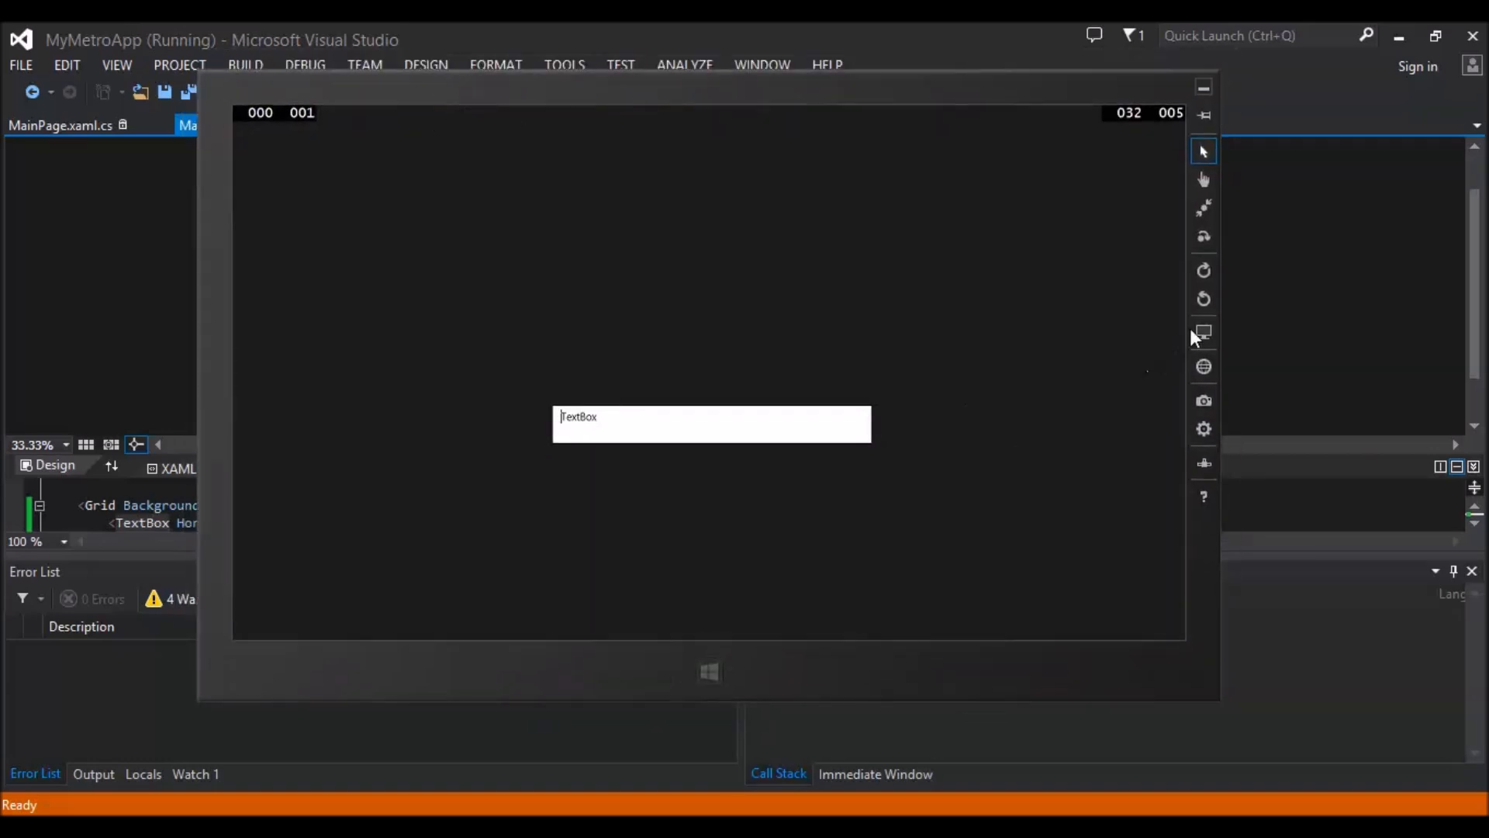
left_click(1202, 332)
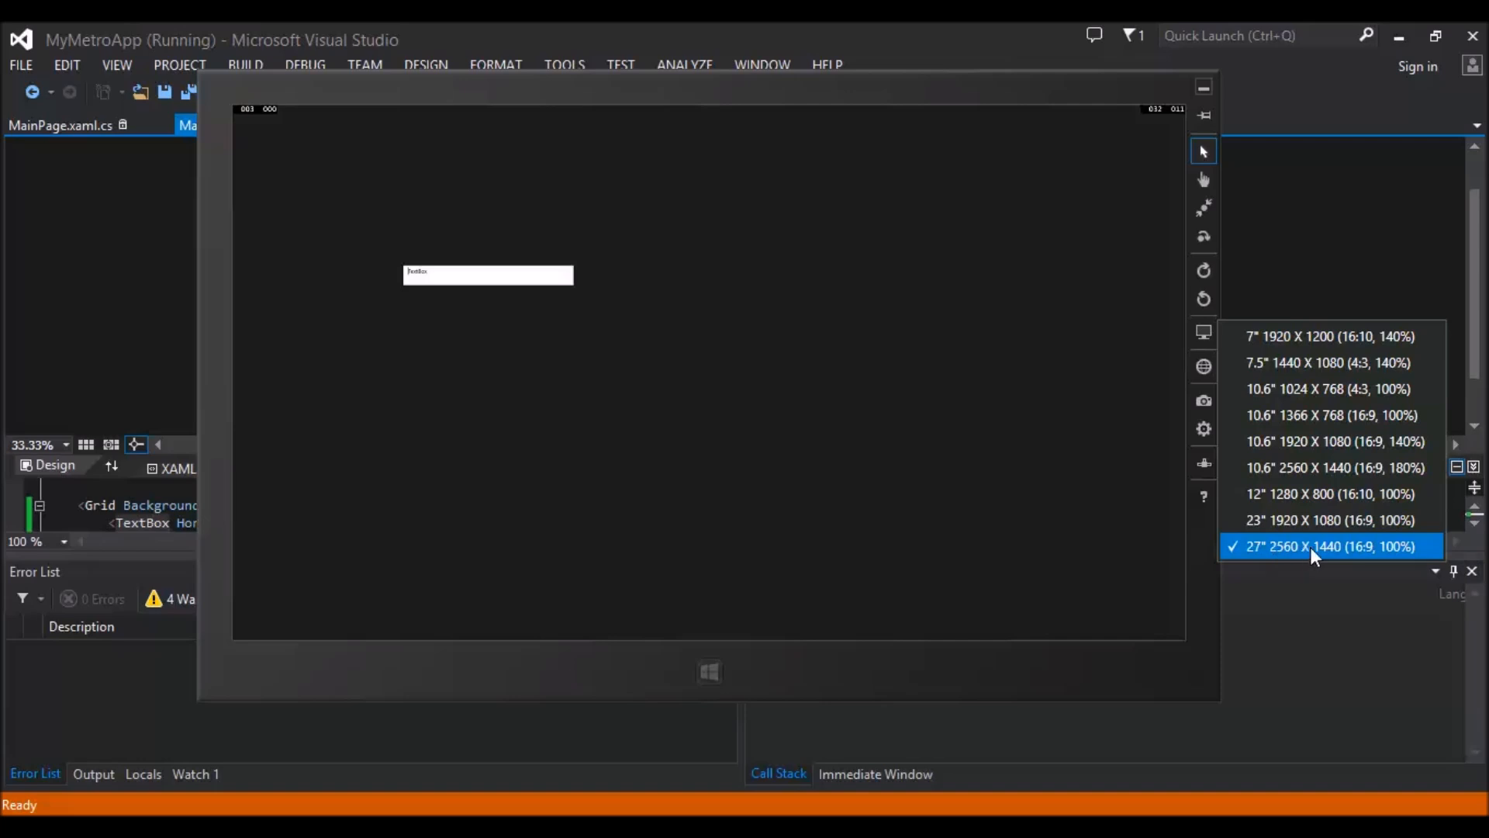
mouse_move(1300, 531)
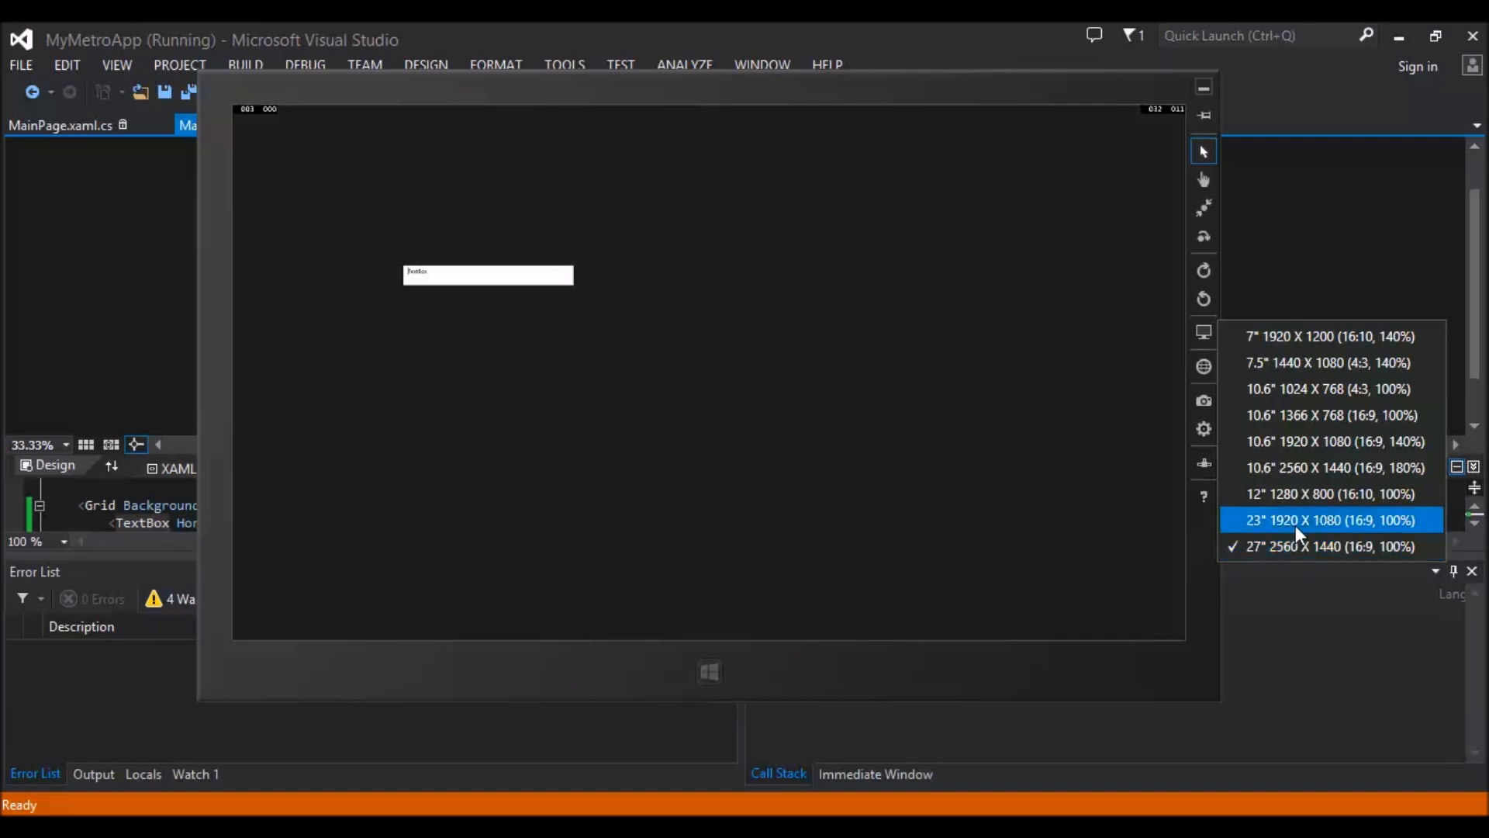
left_click(1330, 520)
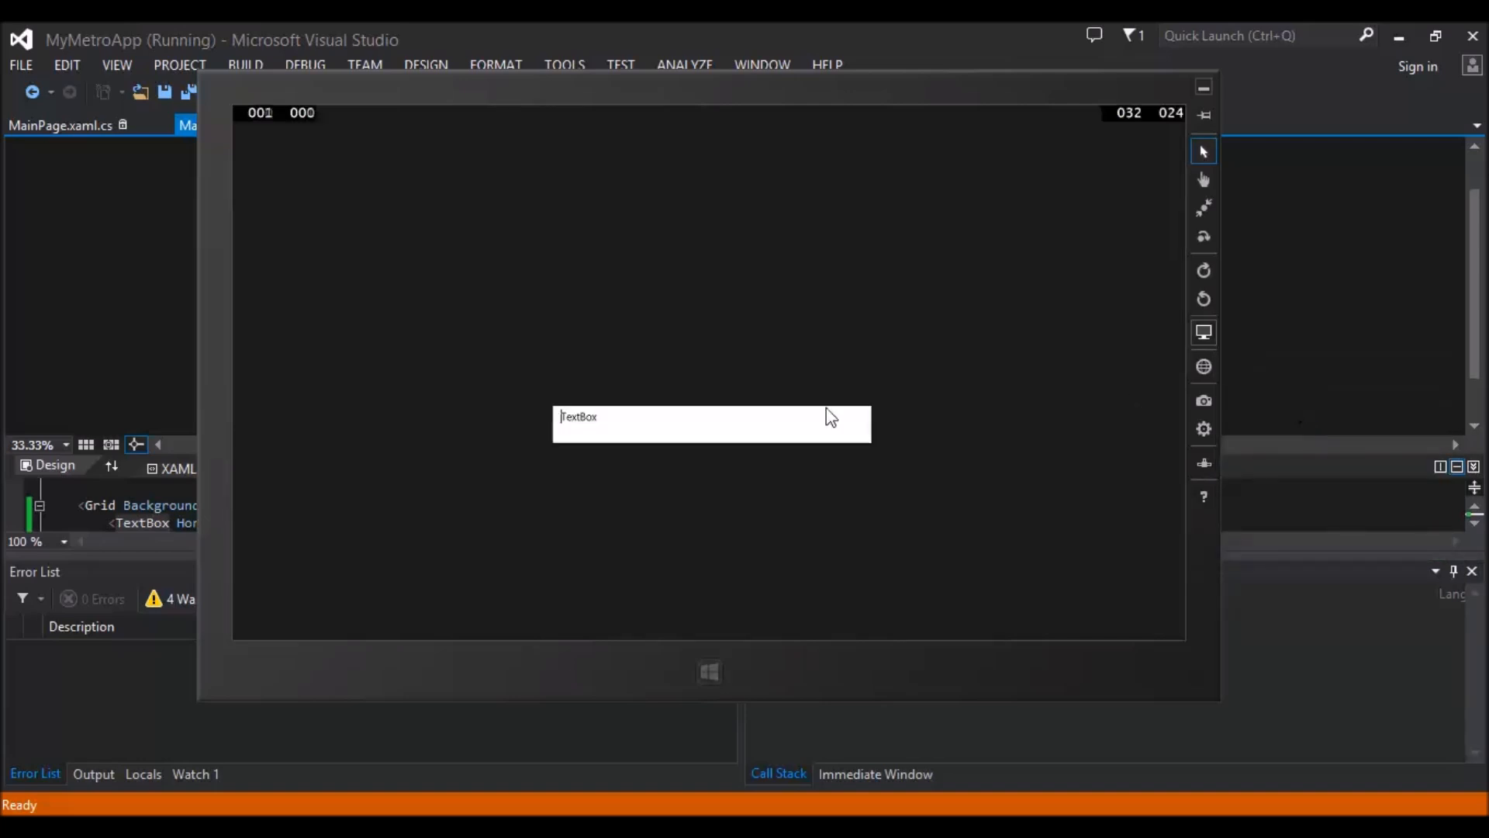
left_click(1203, 332)
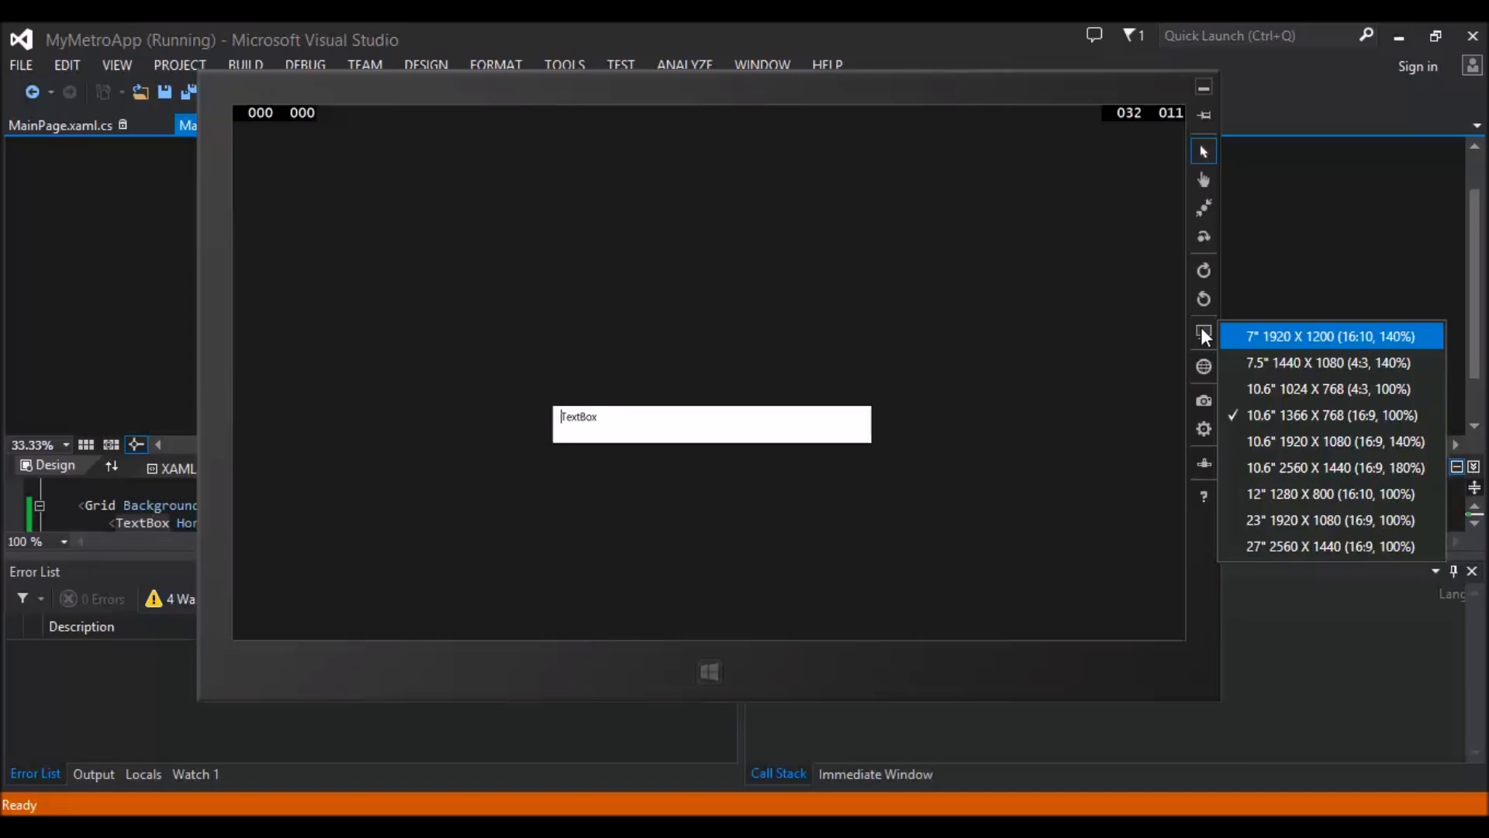
mouse_move(1356, 539)
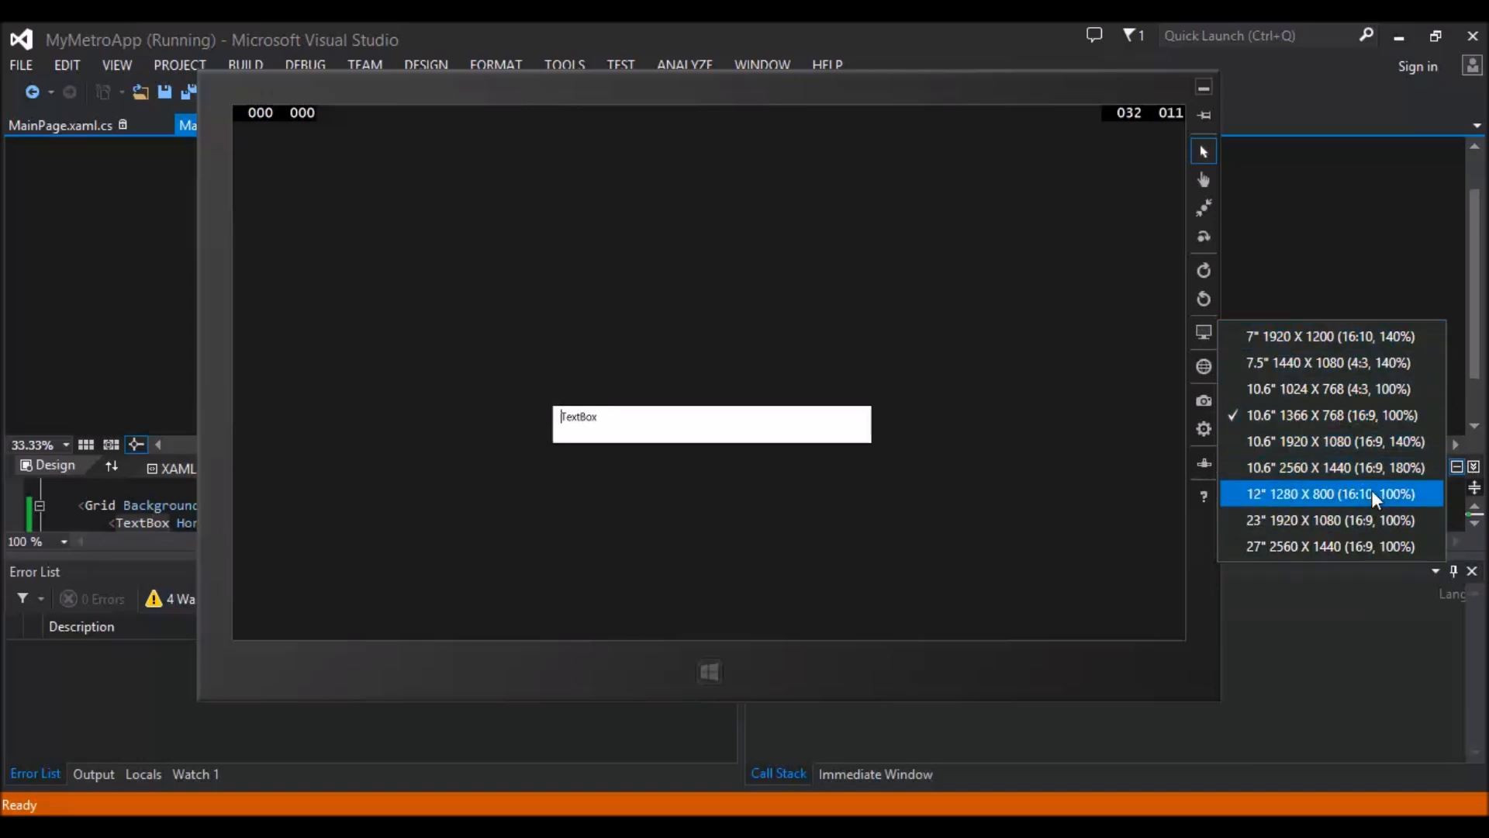
mouse_move(1359, 441)
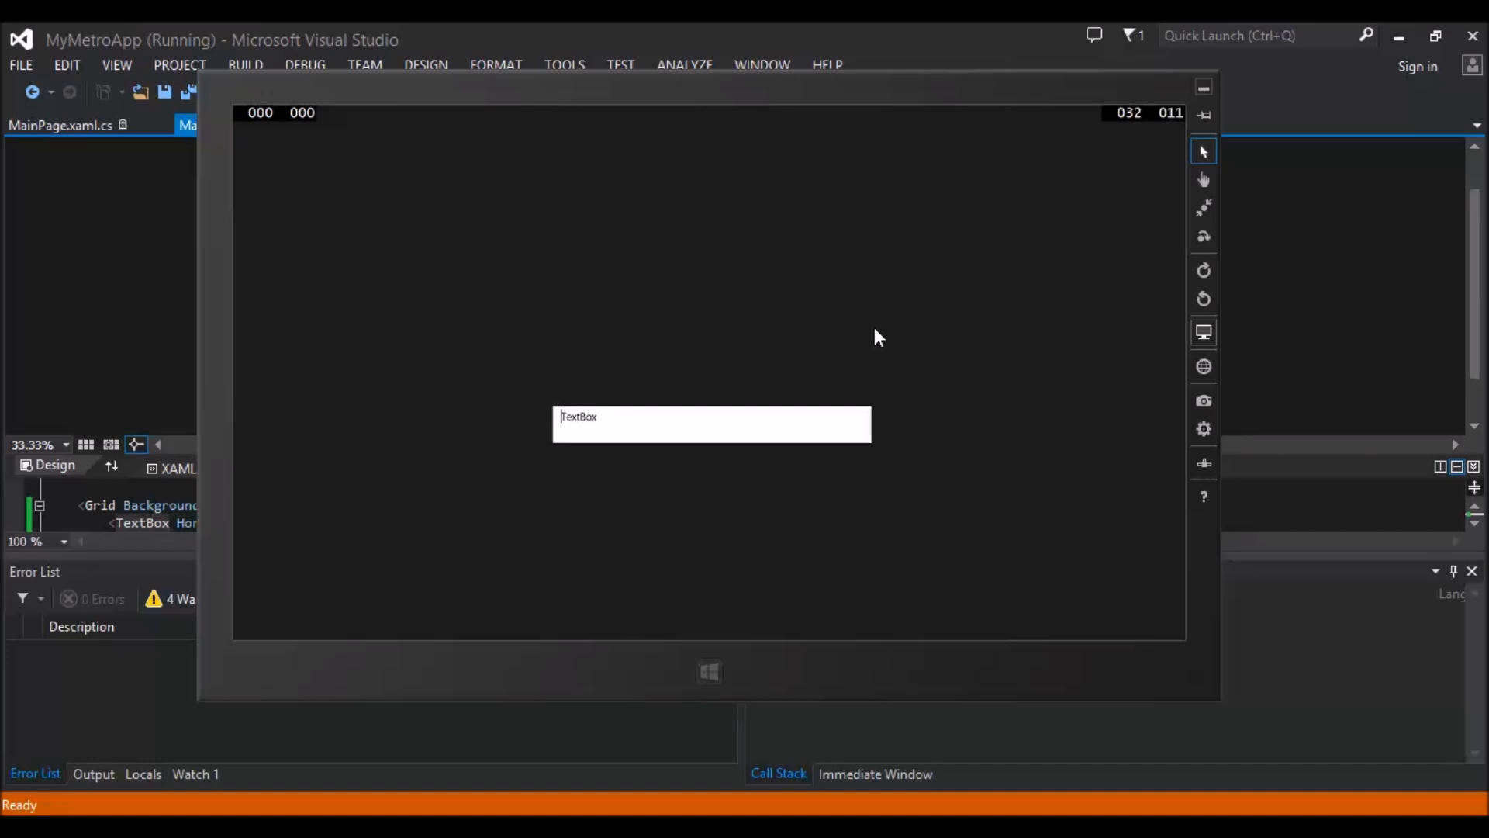
mouse_move(784, 121)
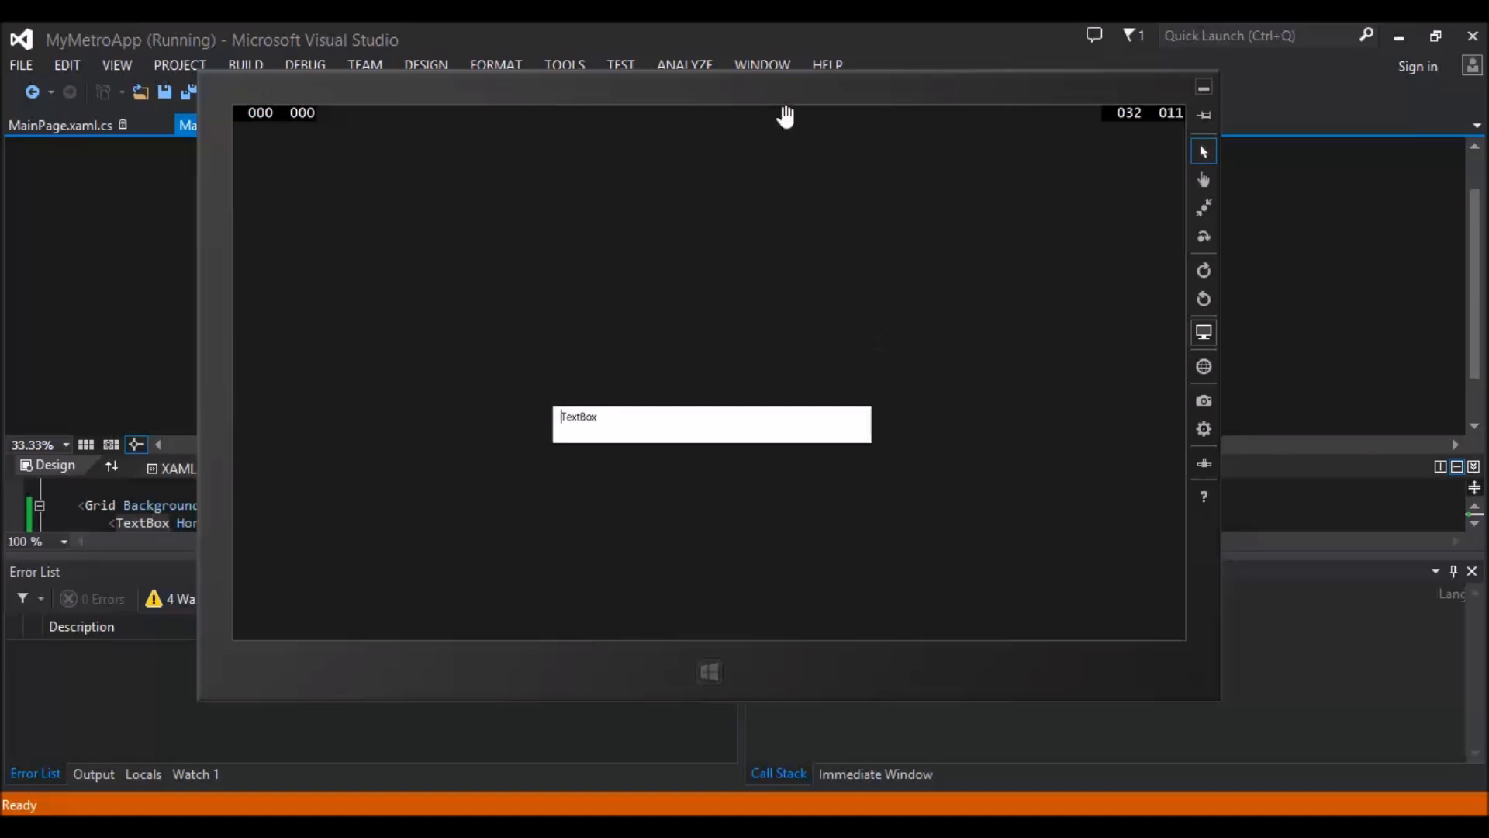
mouse_move(518, 118)
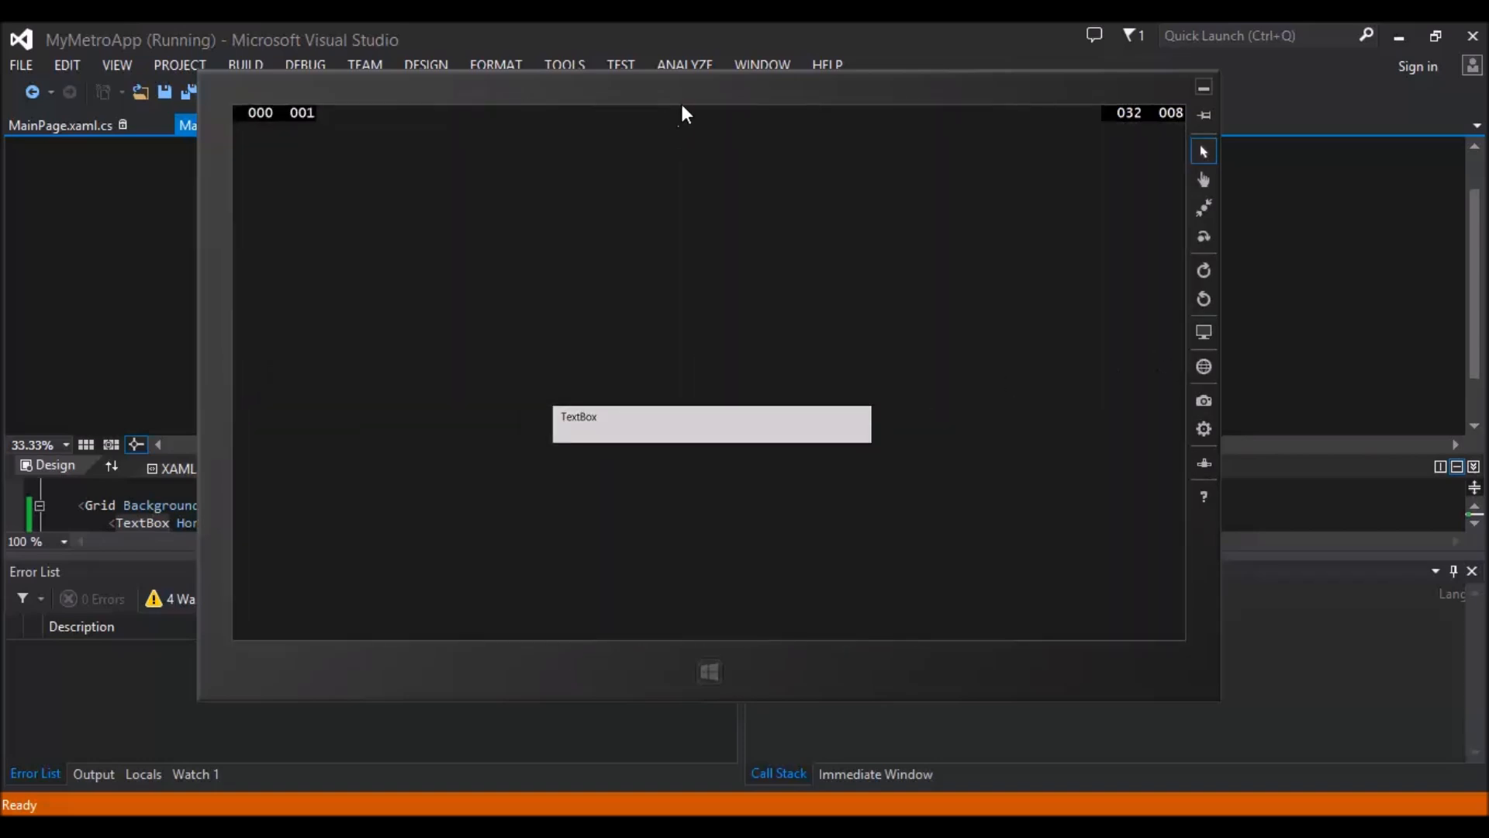
mouse_move(695, 168)
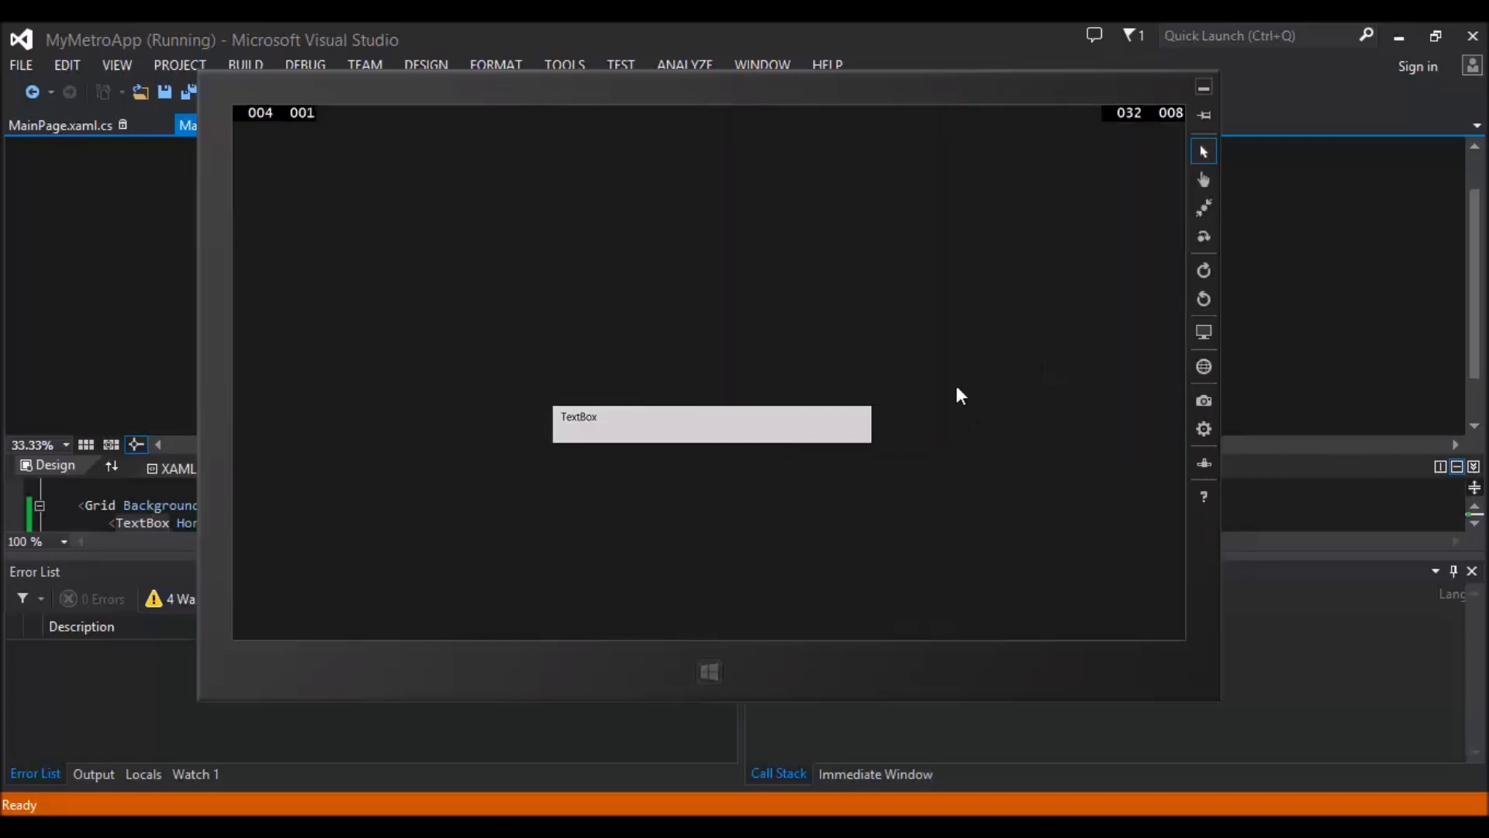
Step: Bring Visual Studio to the front and stop debugging MyMetroApp
left_click(633, 93)
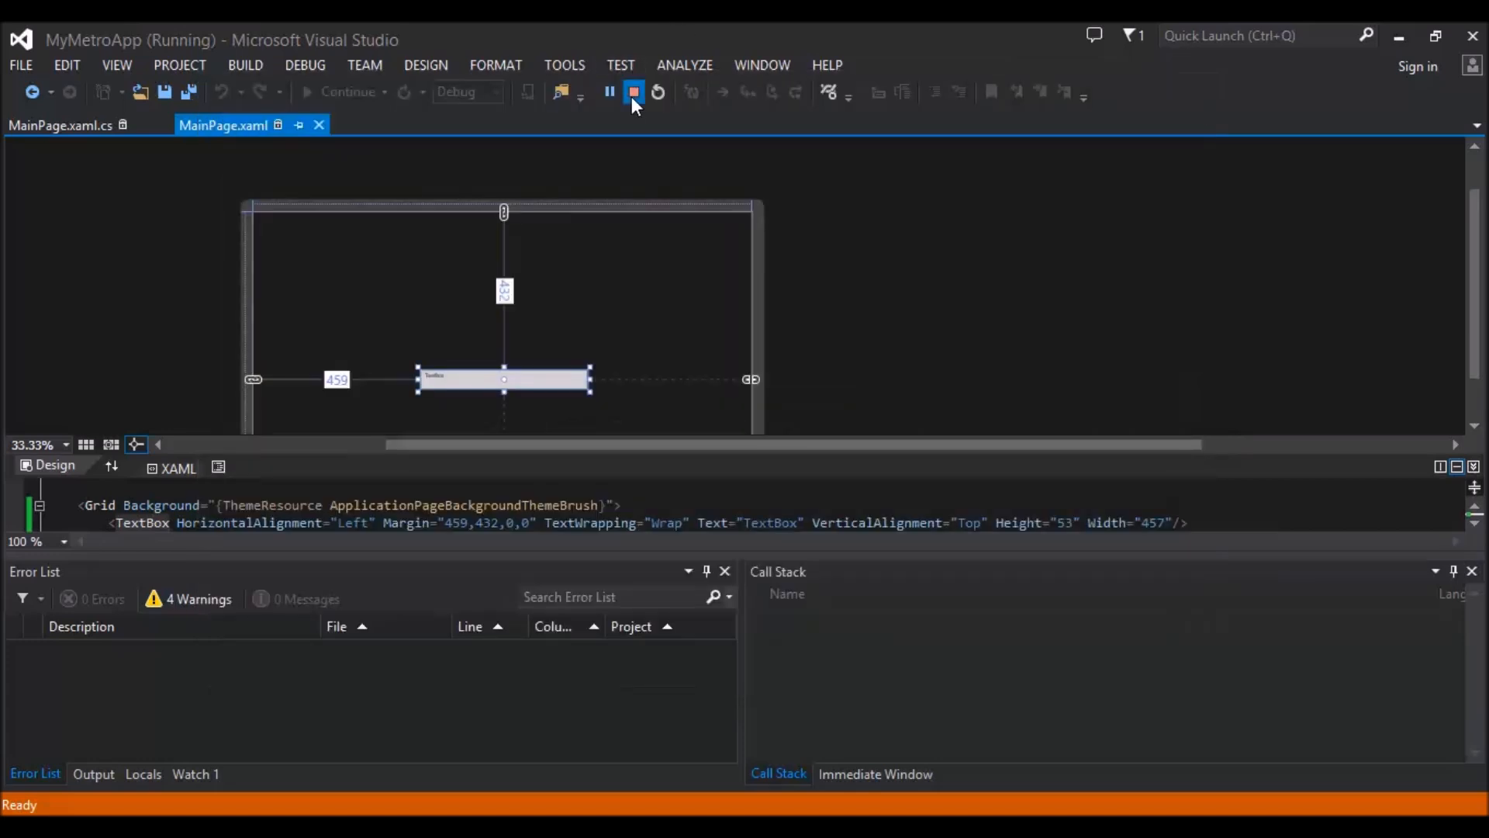
left_click(630, 93)
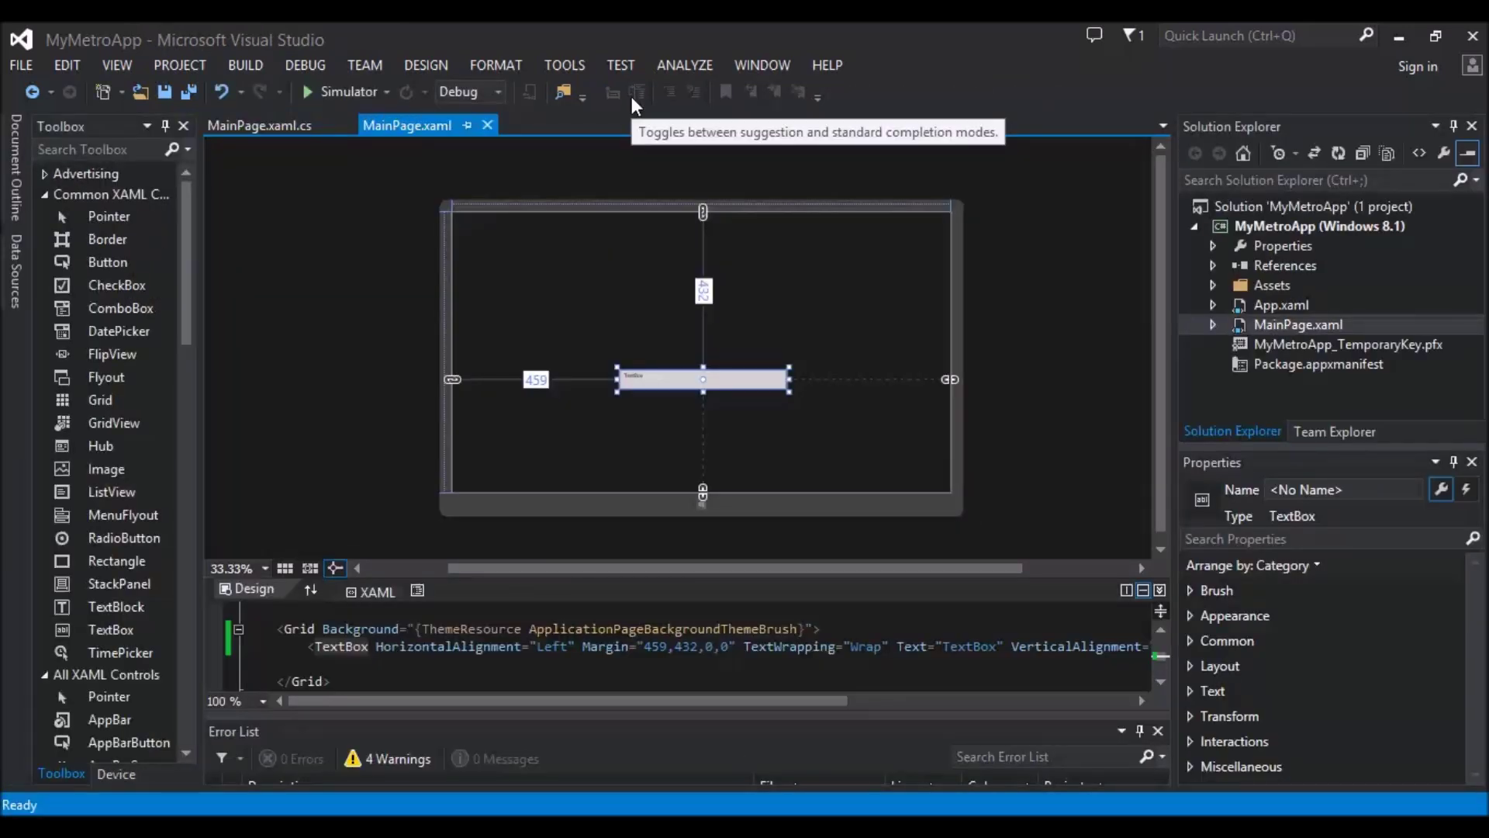
mouse_move(1081, 371)
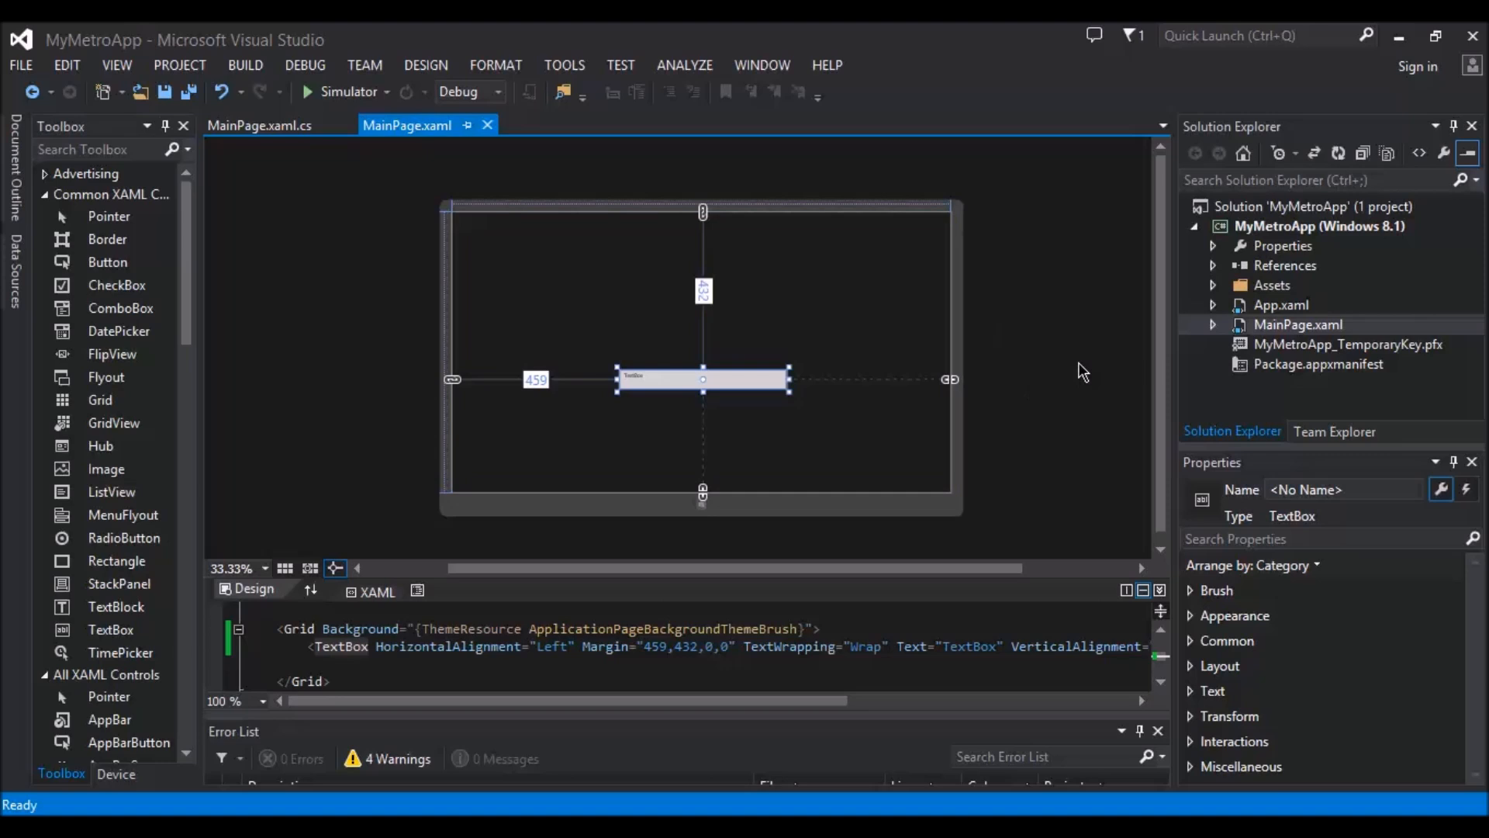
mouse_move(1052, 353)
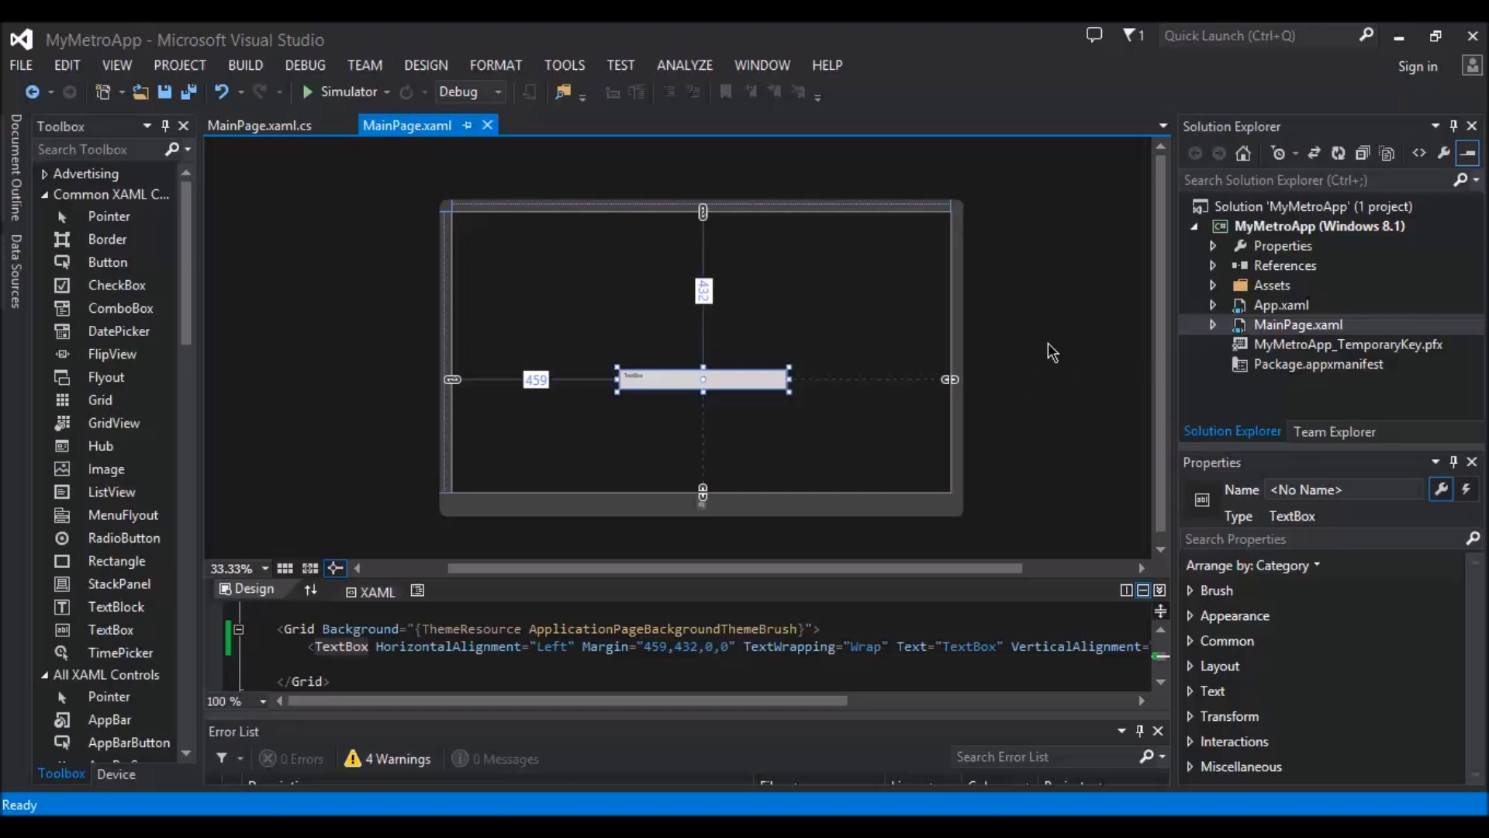